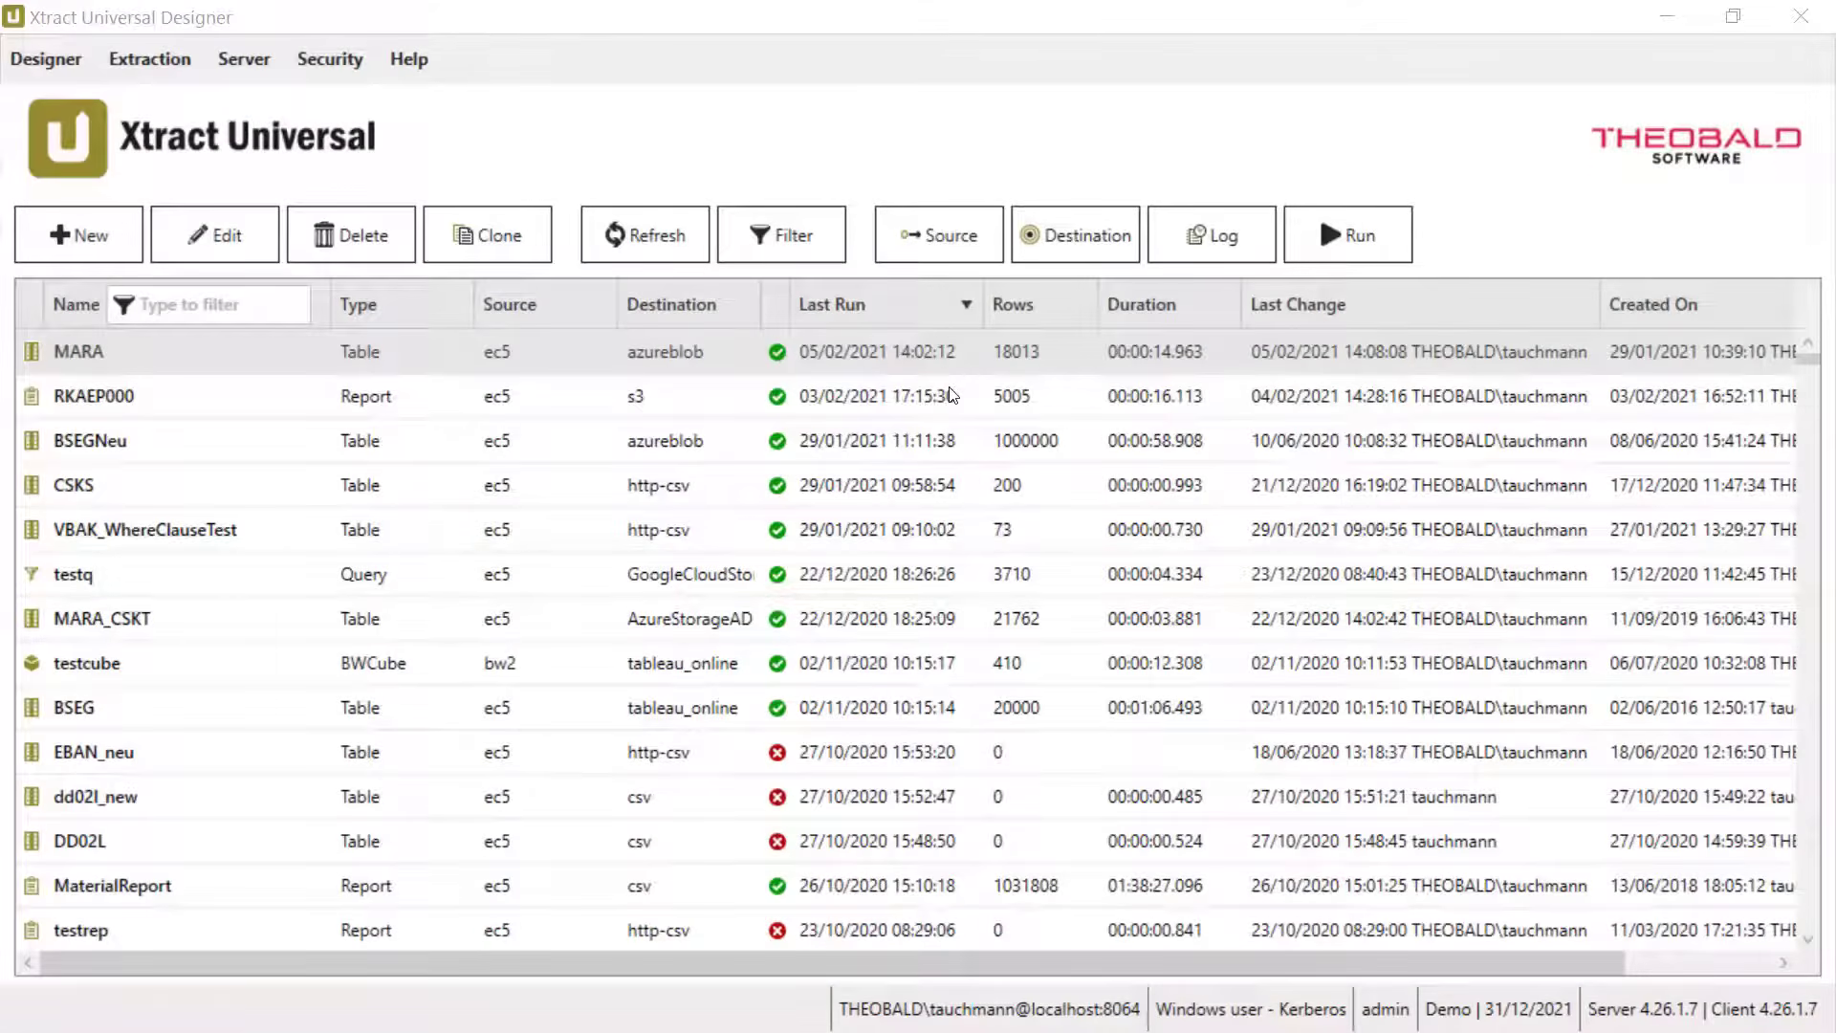
pyautogui.moveTo(937, 363)
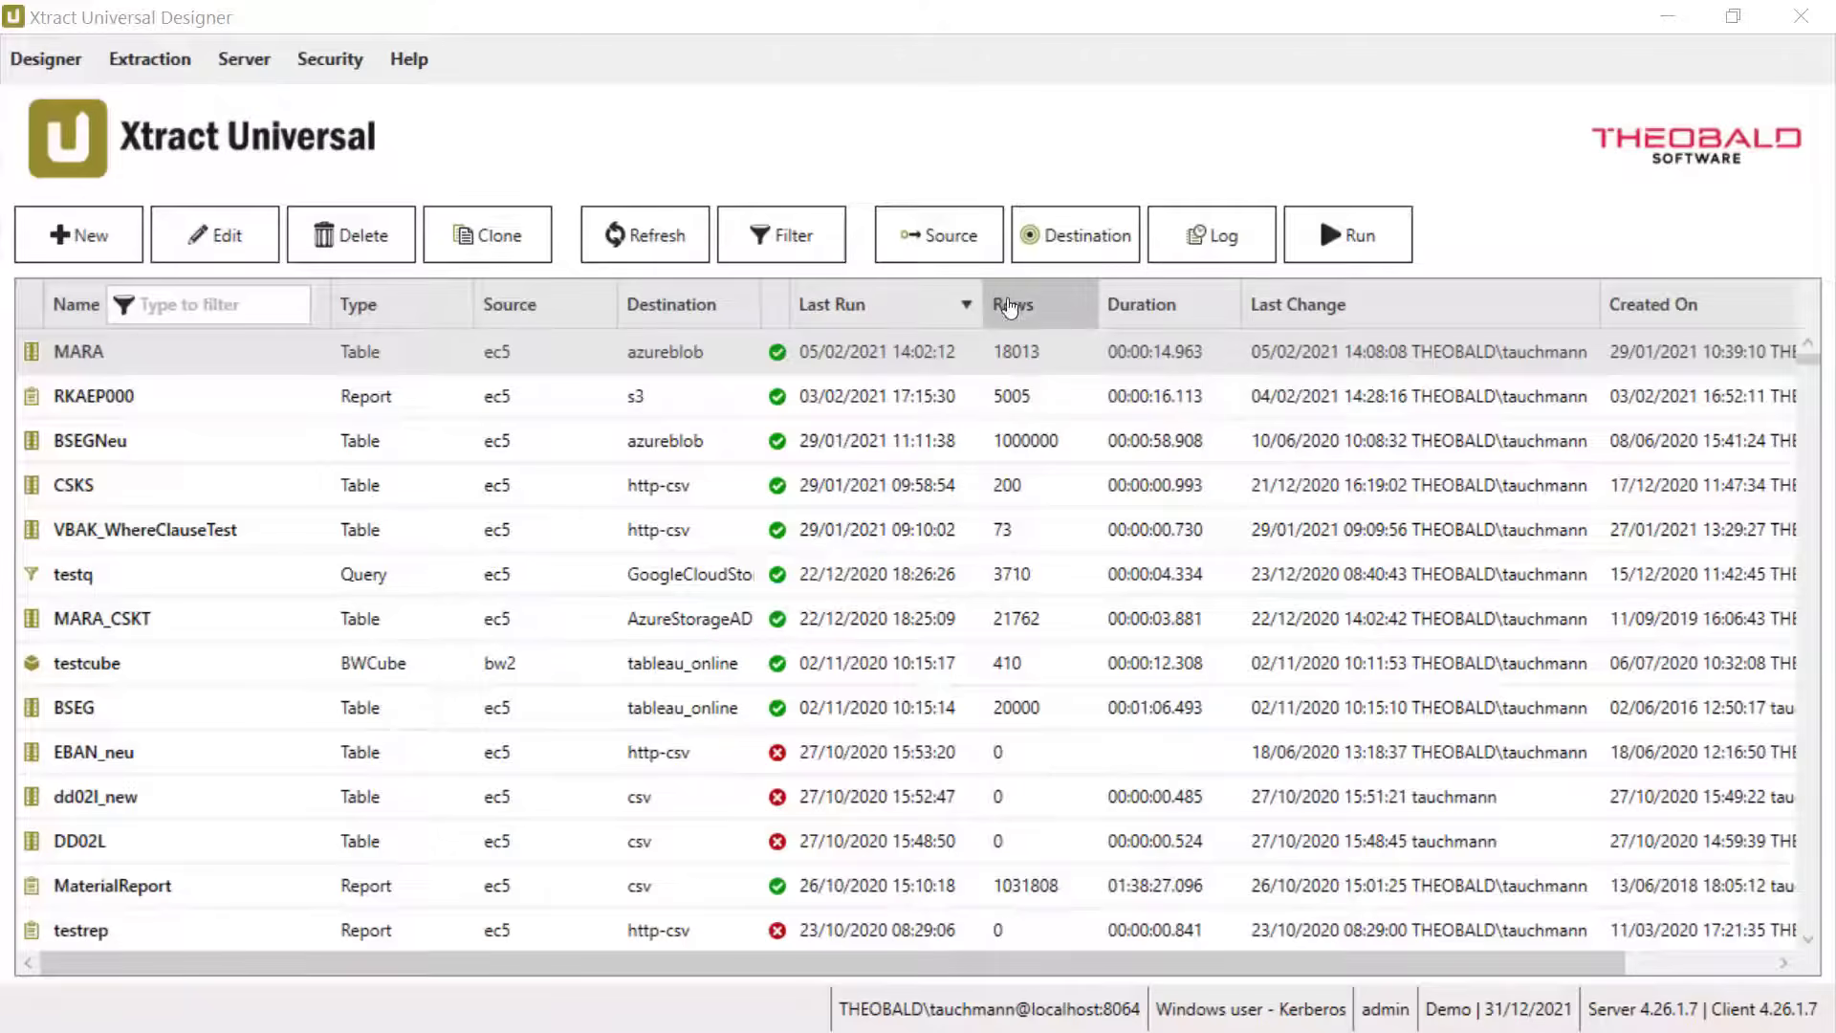
# Step: Show the Manage Destinations list from MARA's destination settings
pyautogui.click(1073, 233)
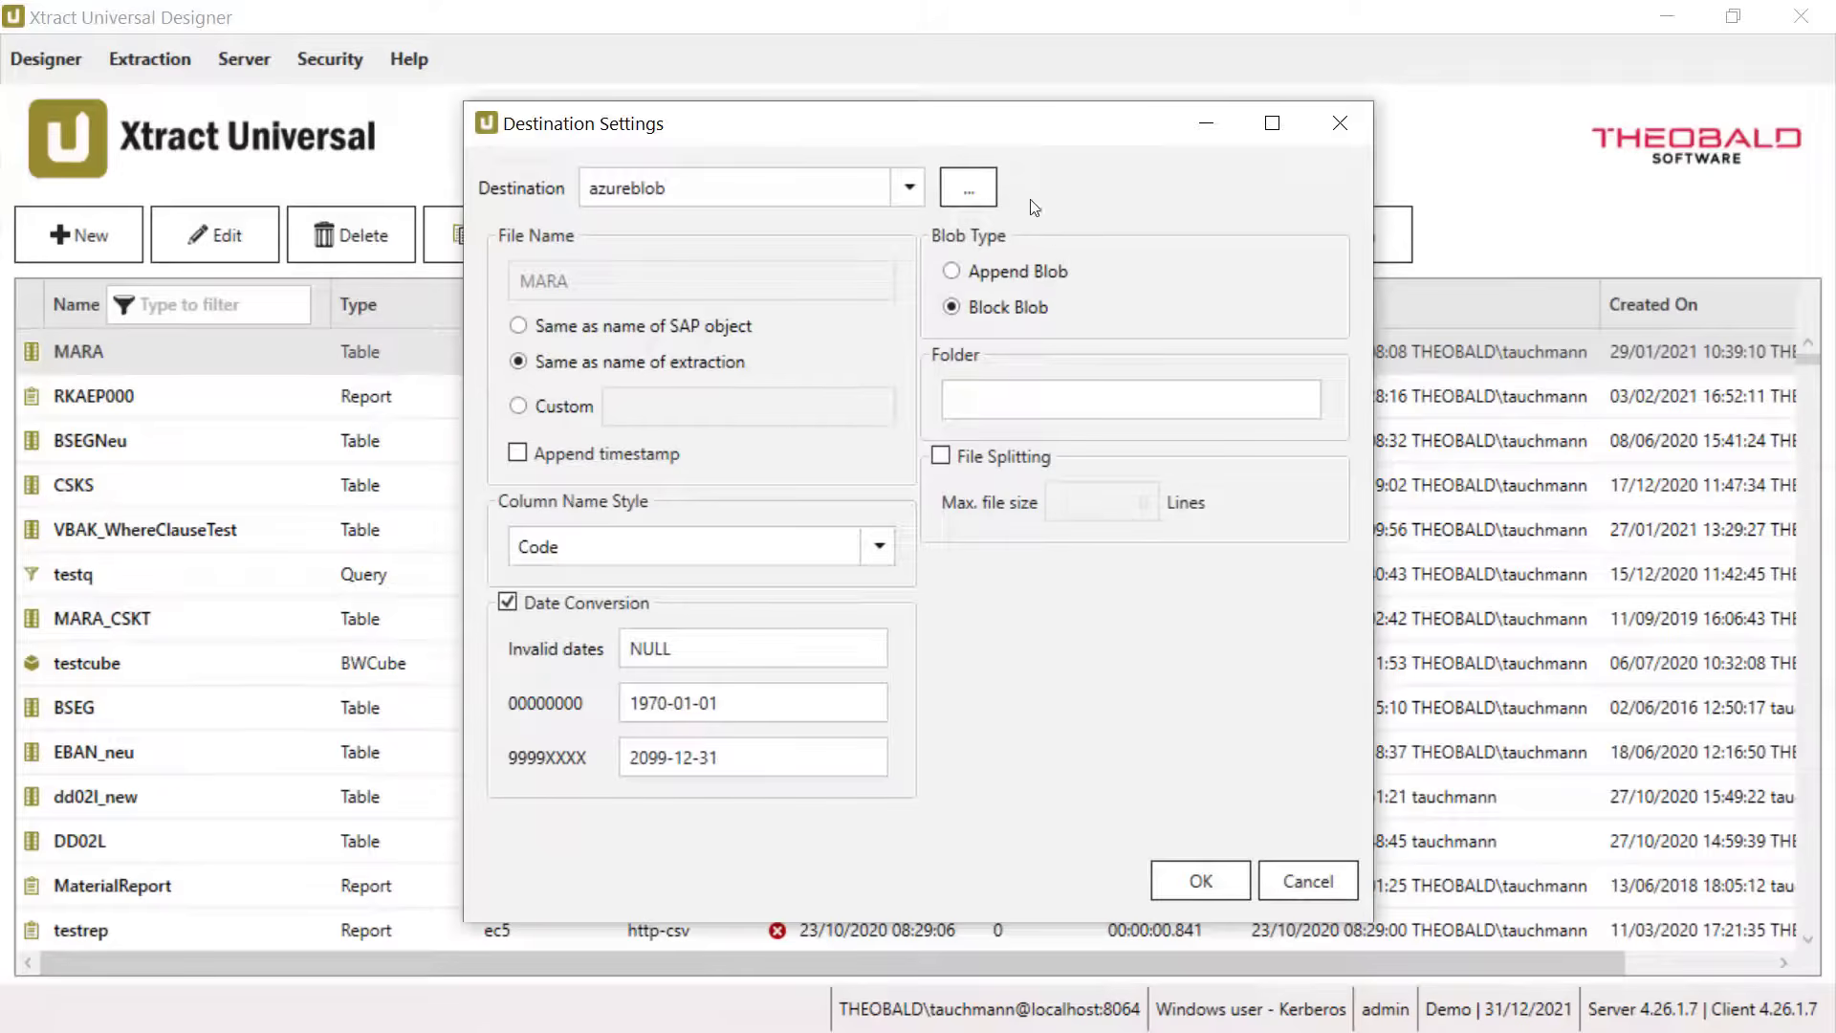
pyautogui.click(968, 185)
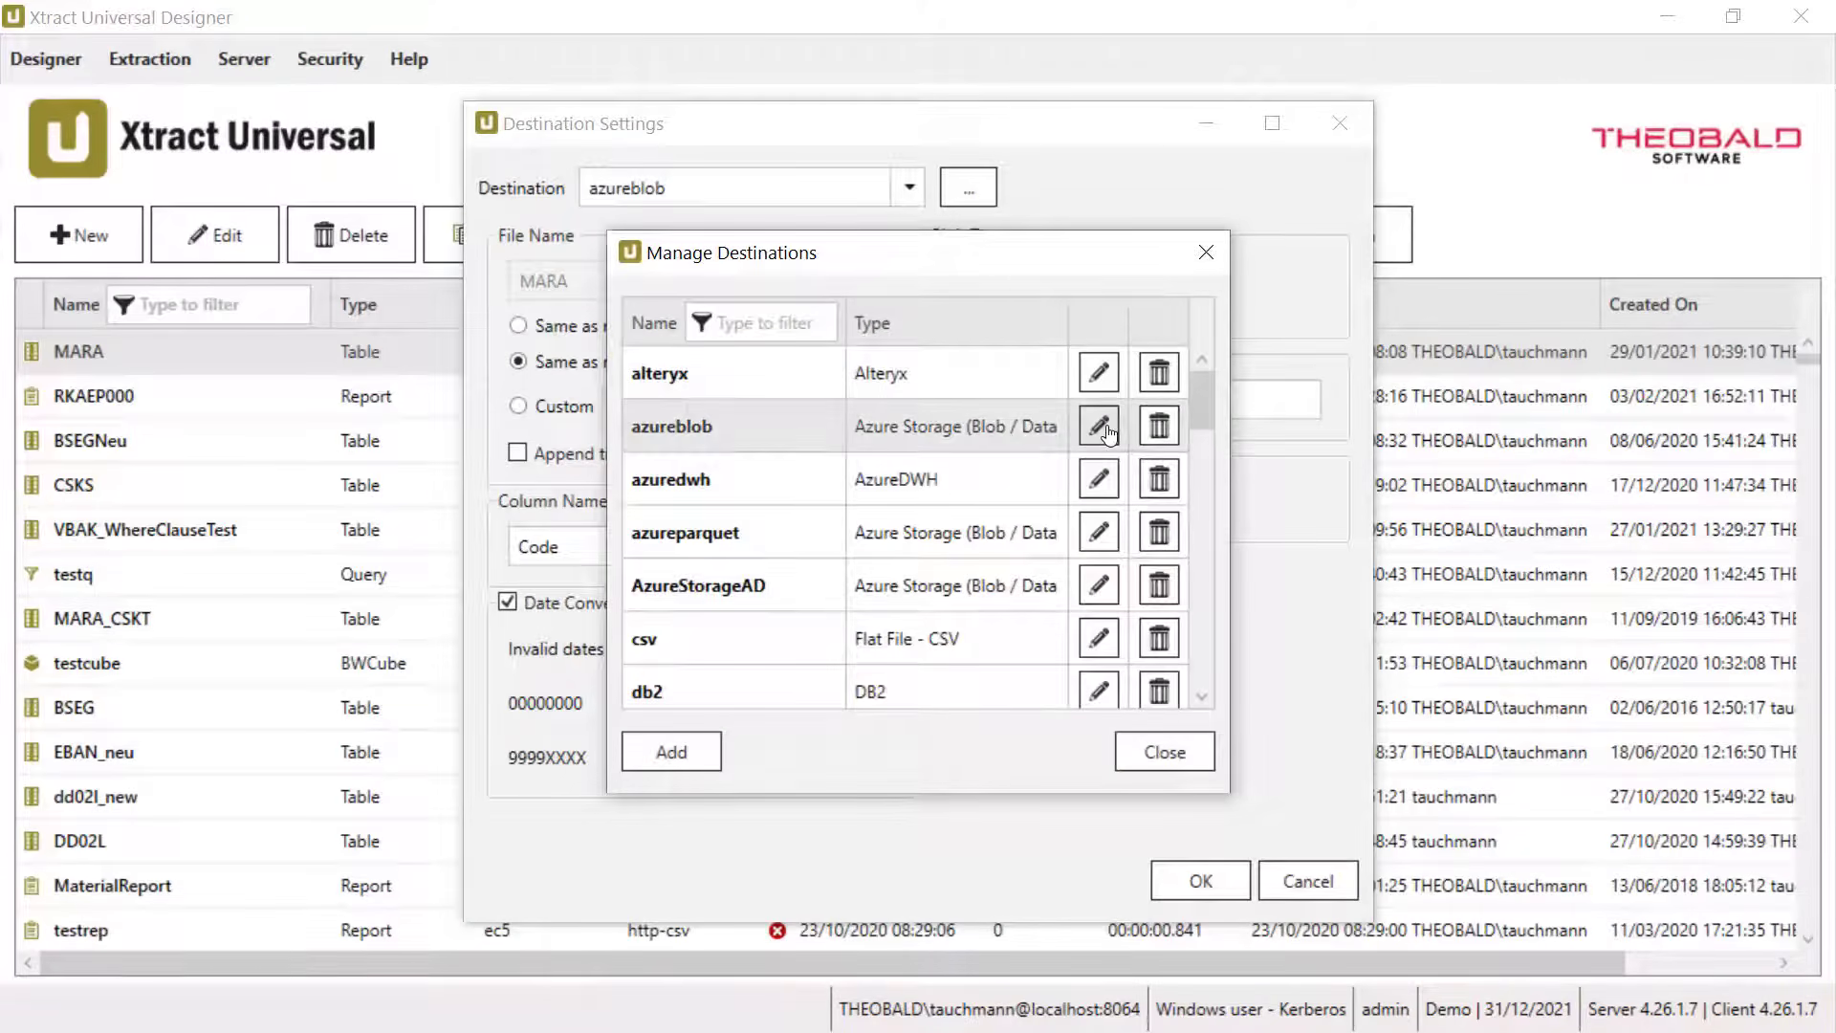
# Step: Connect the azureblob destination to the xtractstorage account with access key authentication
pyautogui.click(1098, 425)
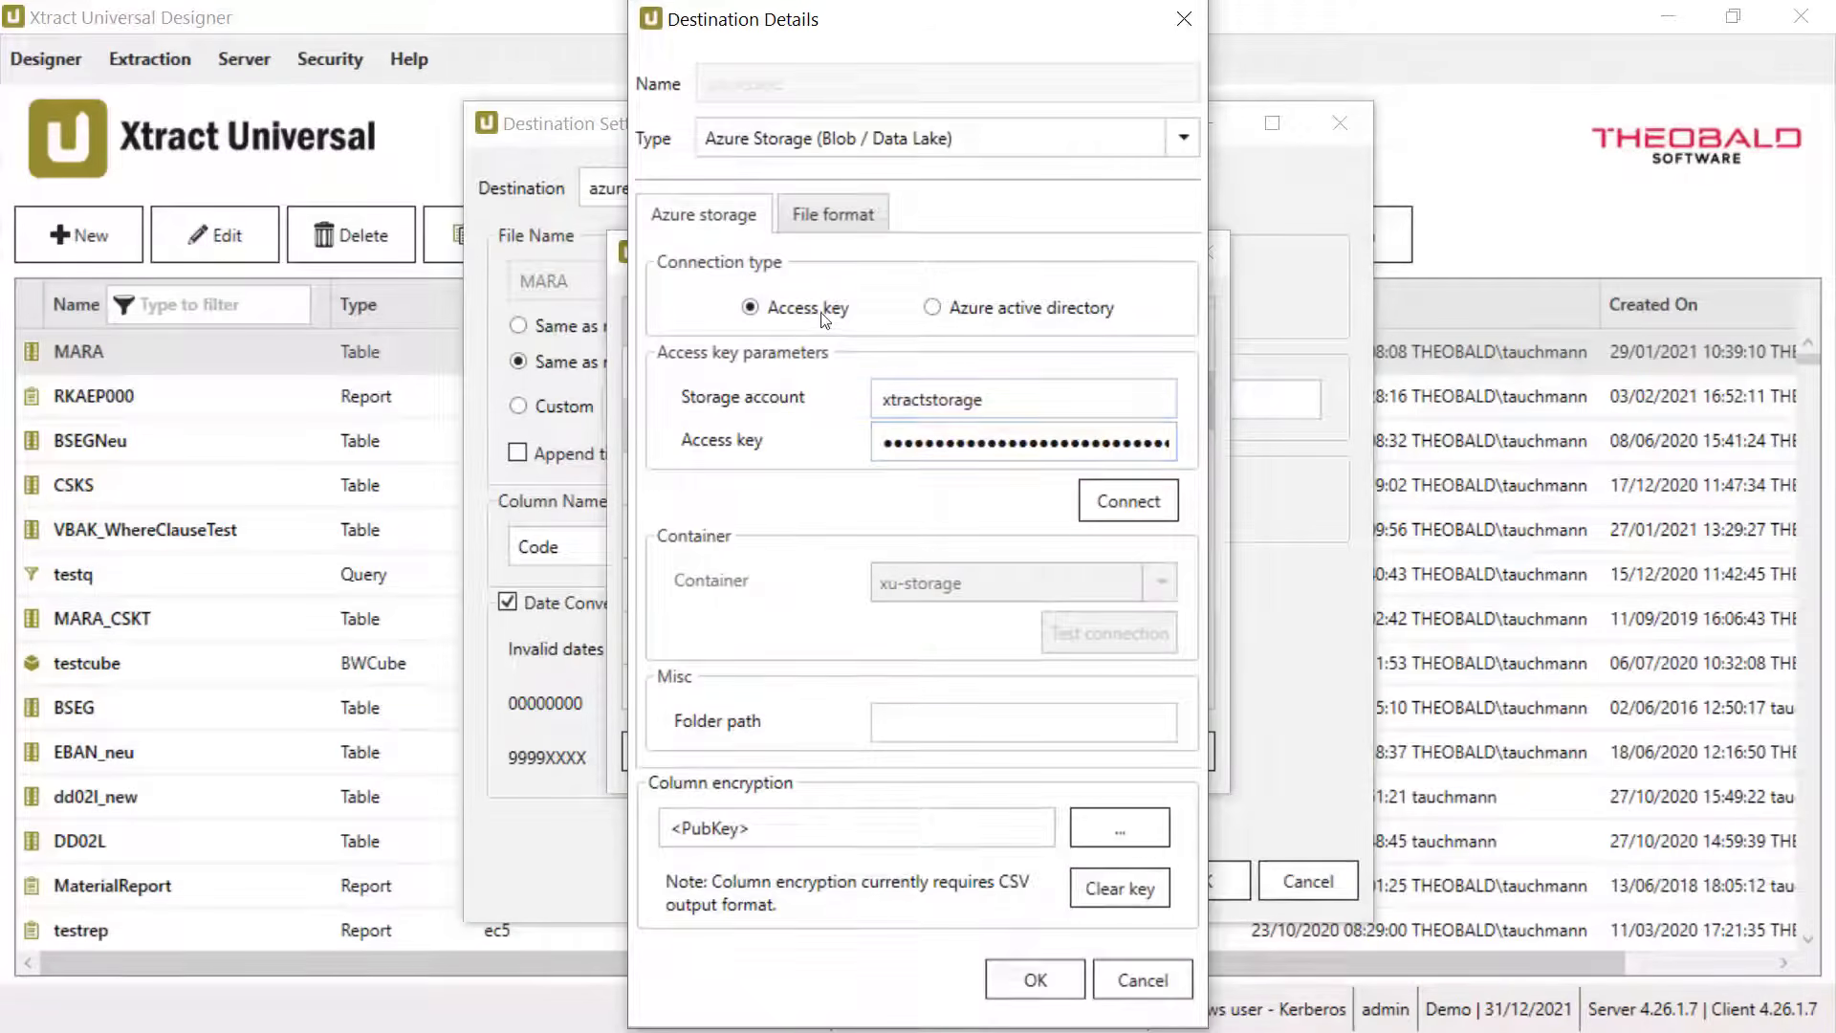
pyautogui.click(1024, 400)
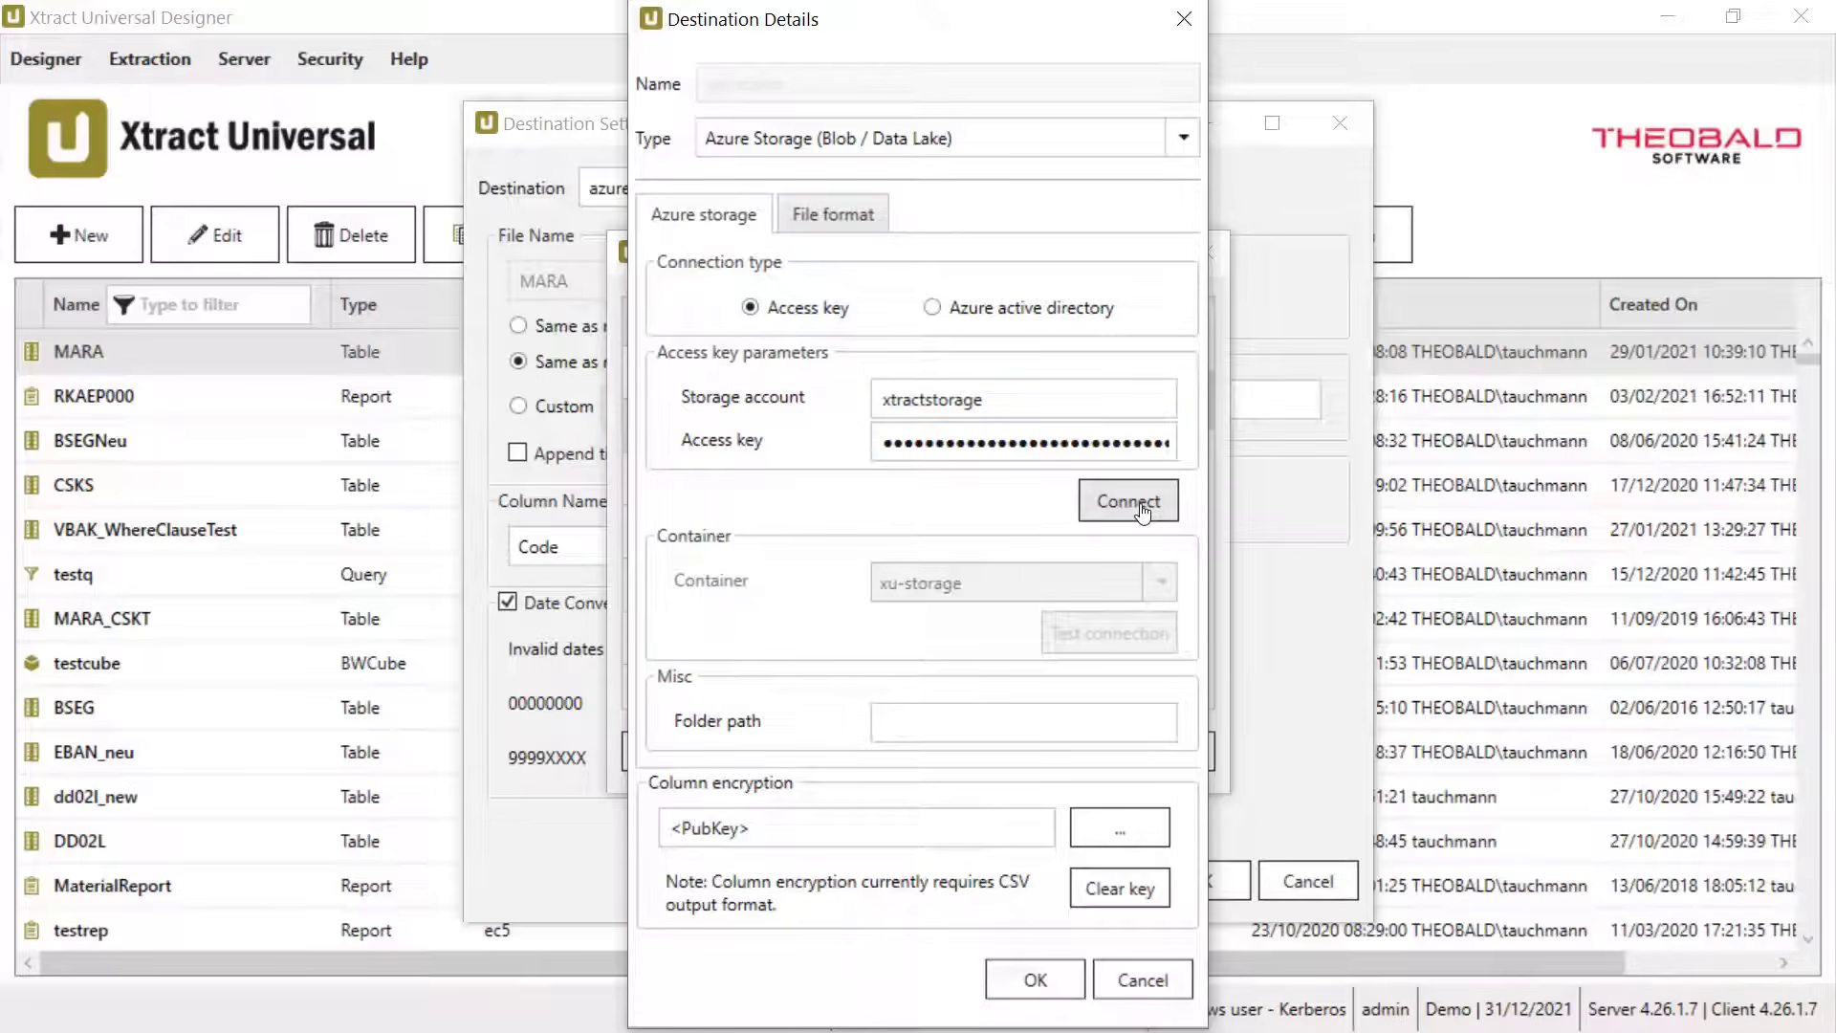
pyautogui.click(1127, 499)
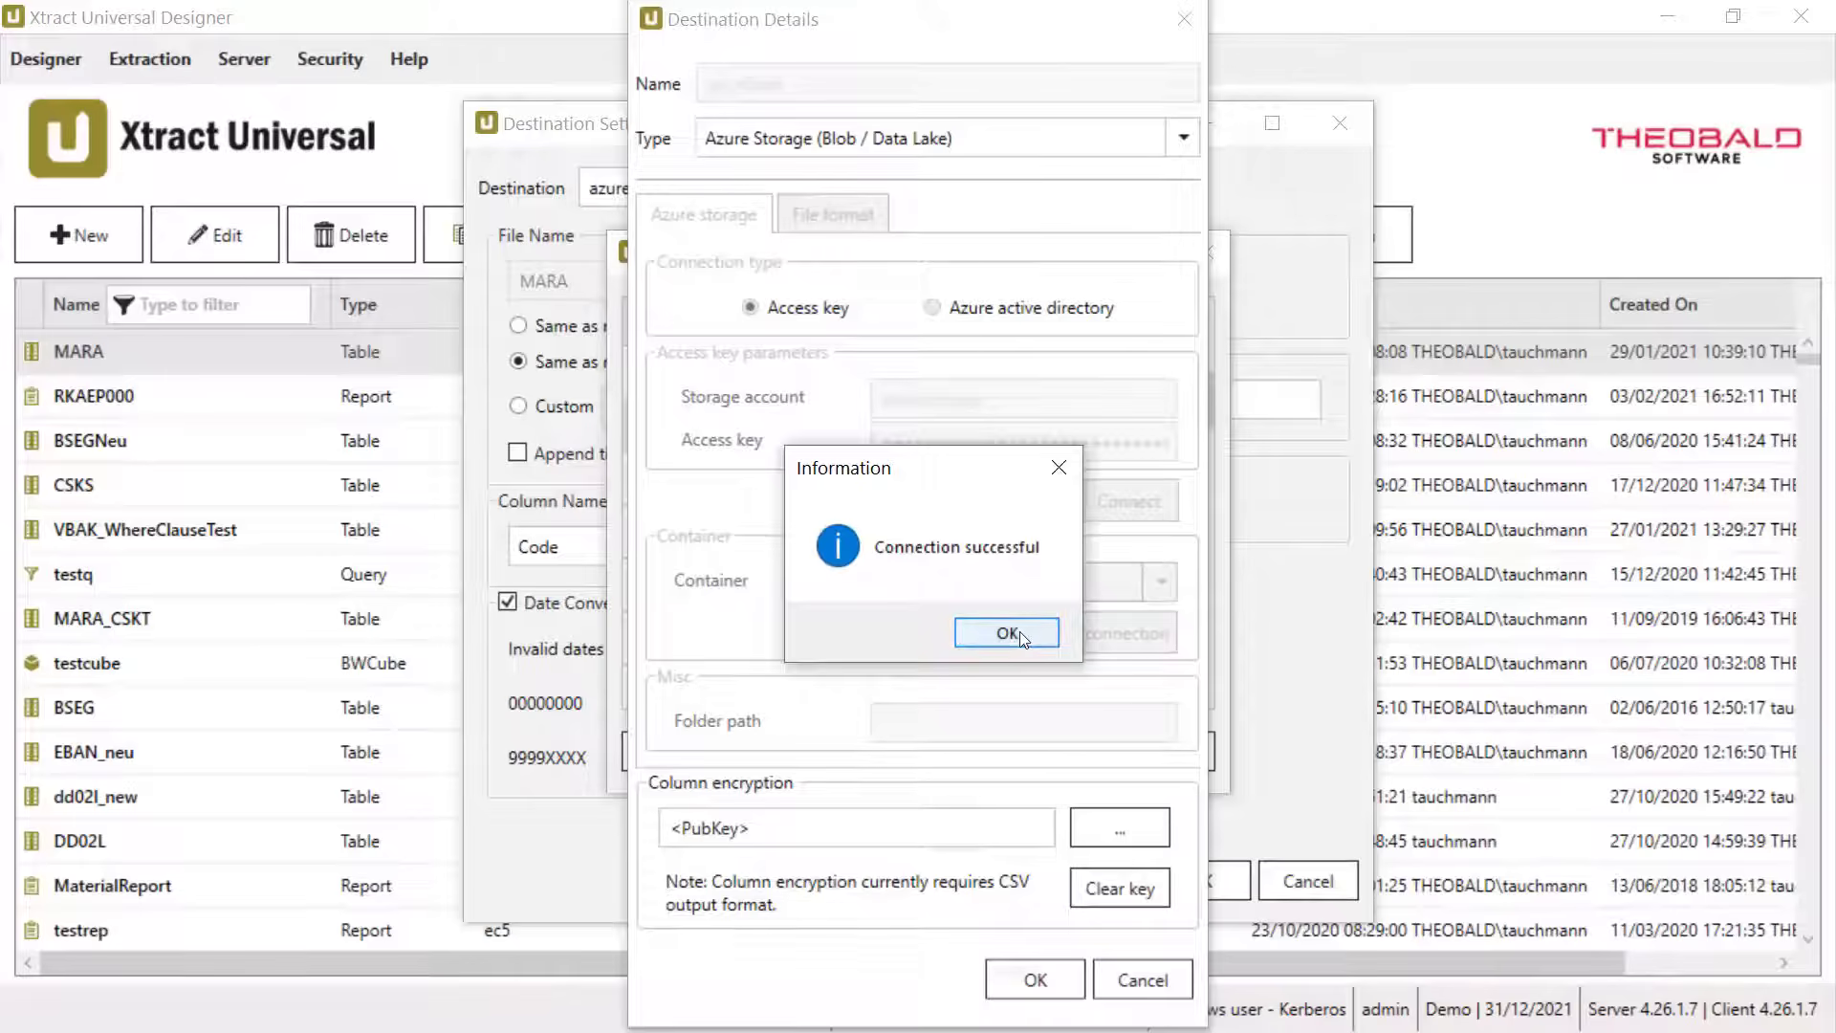
pyautogui.click(1004, 633)
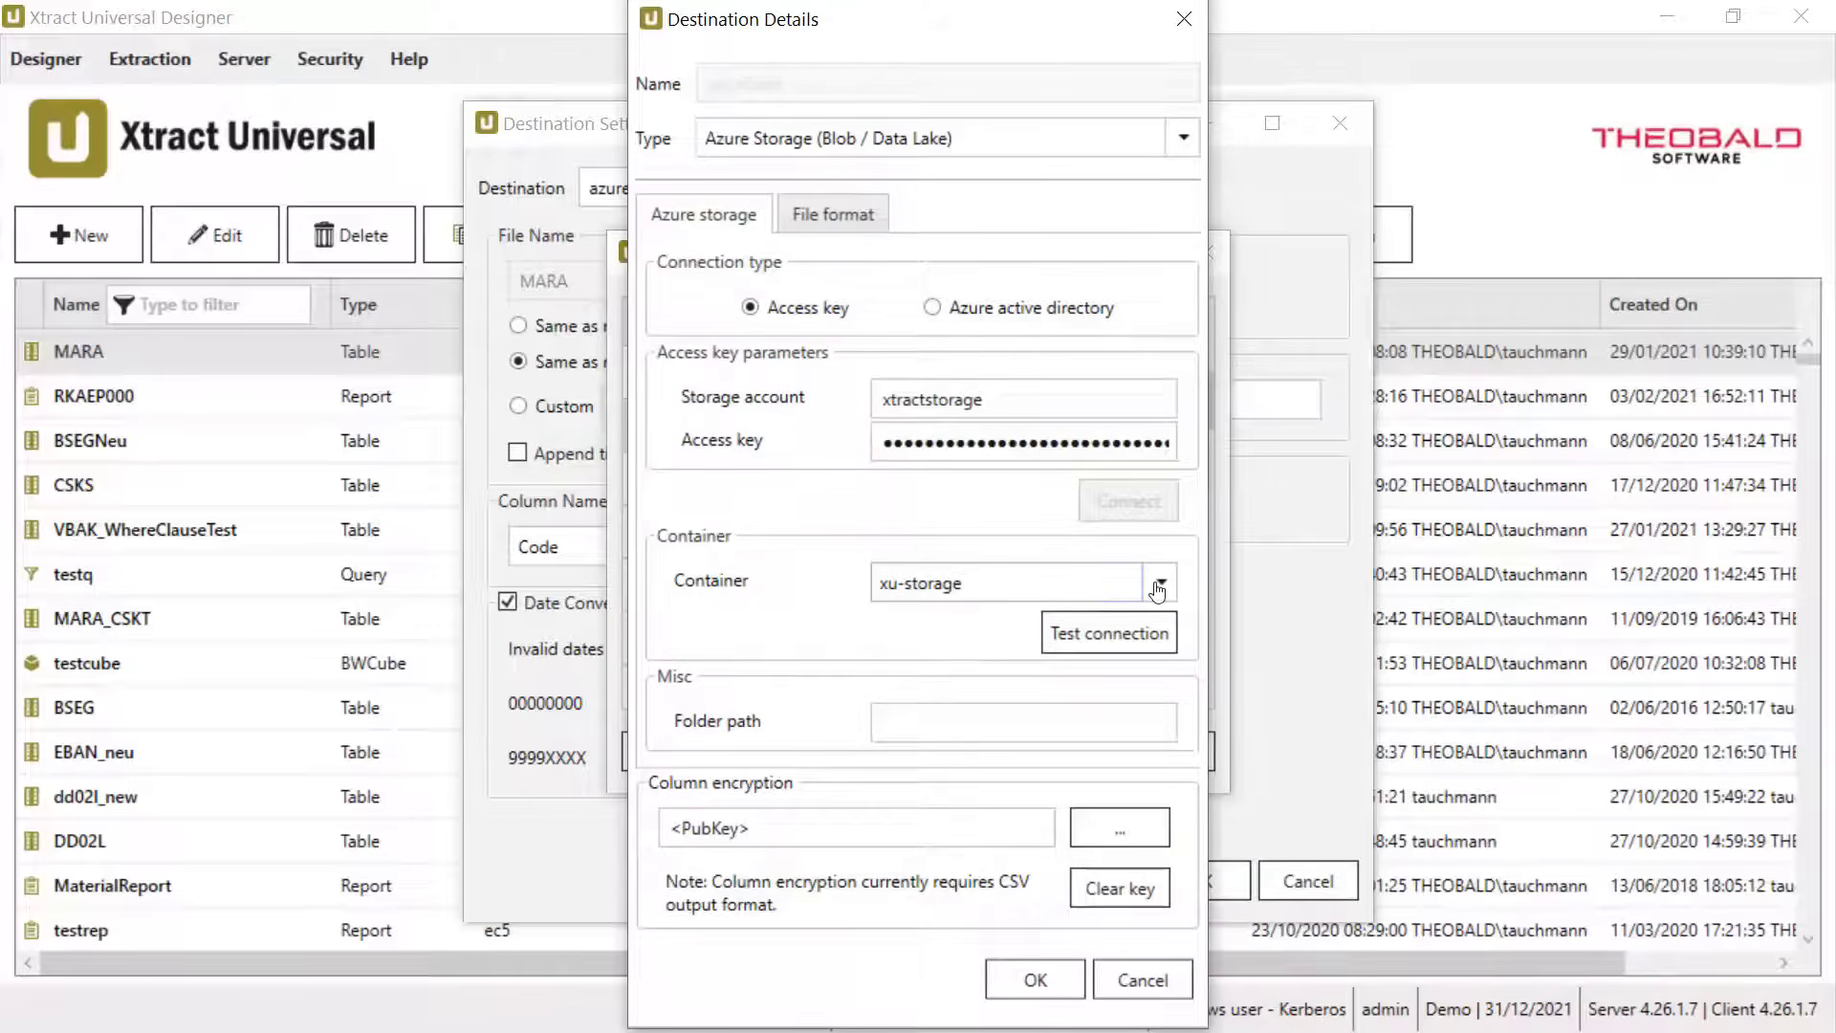
# Step: Choose the xu-storage container, confirm it connects, and set folder path 'subfolder'
pyautogui.click(1159, 582)
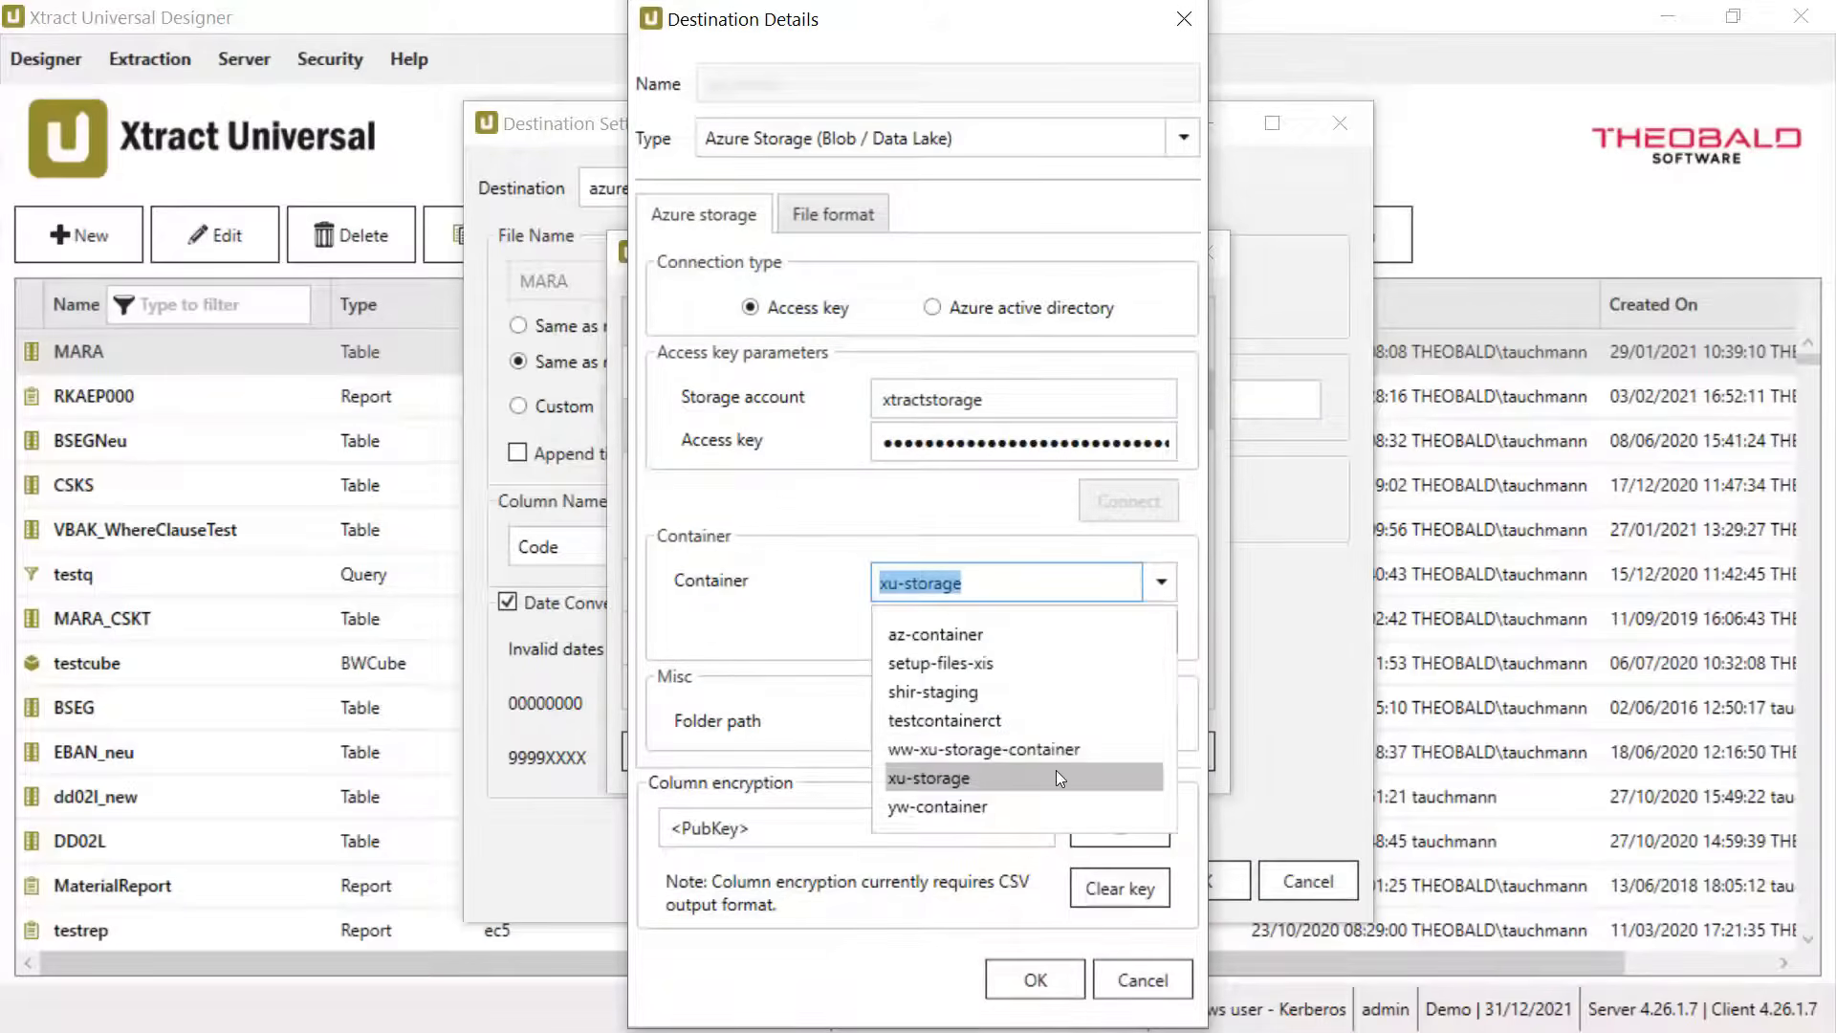
pyautogui.click(930, 778)
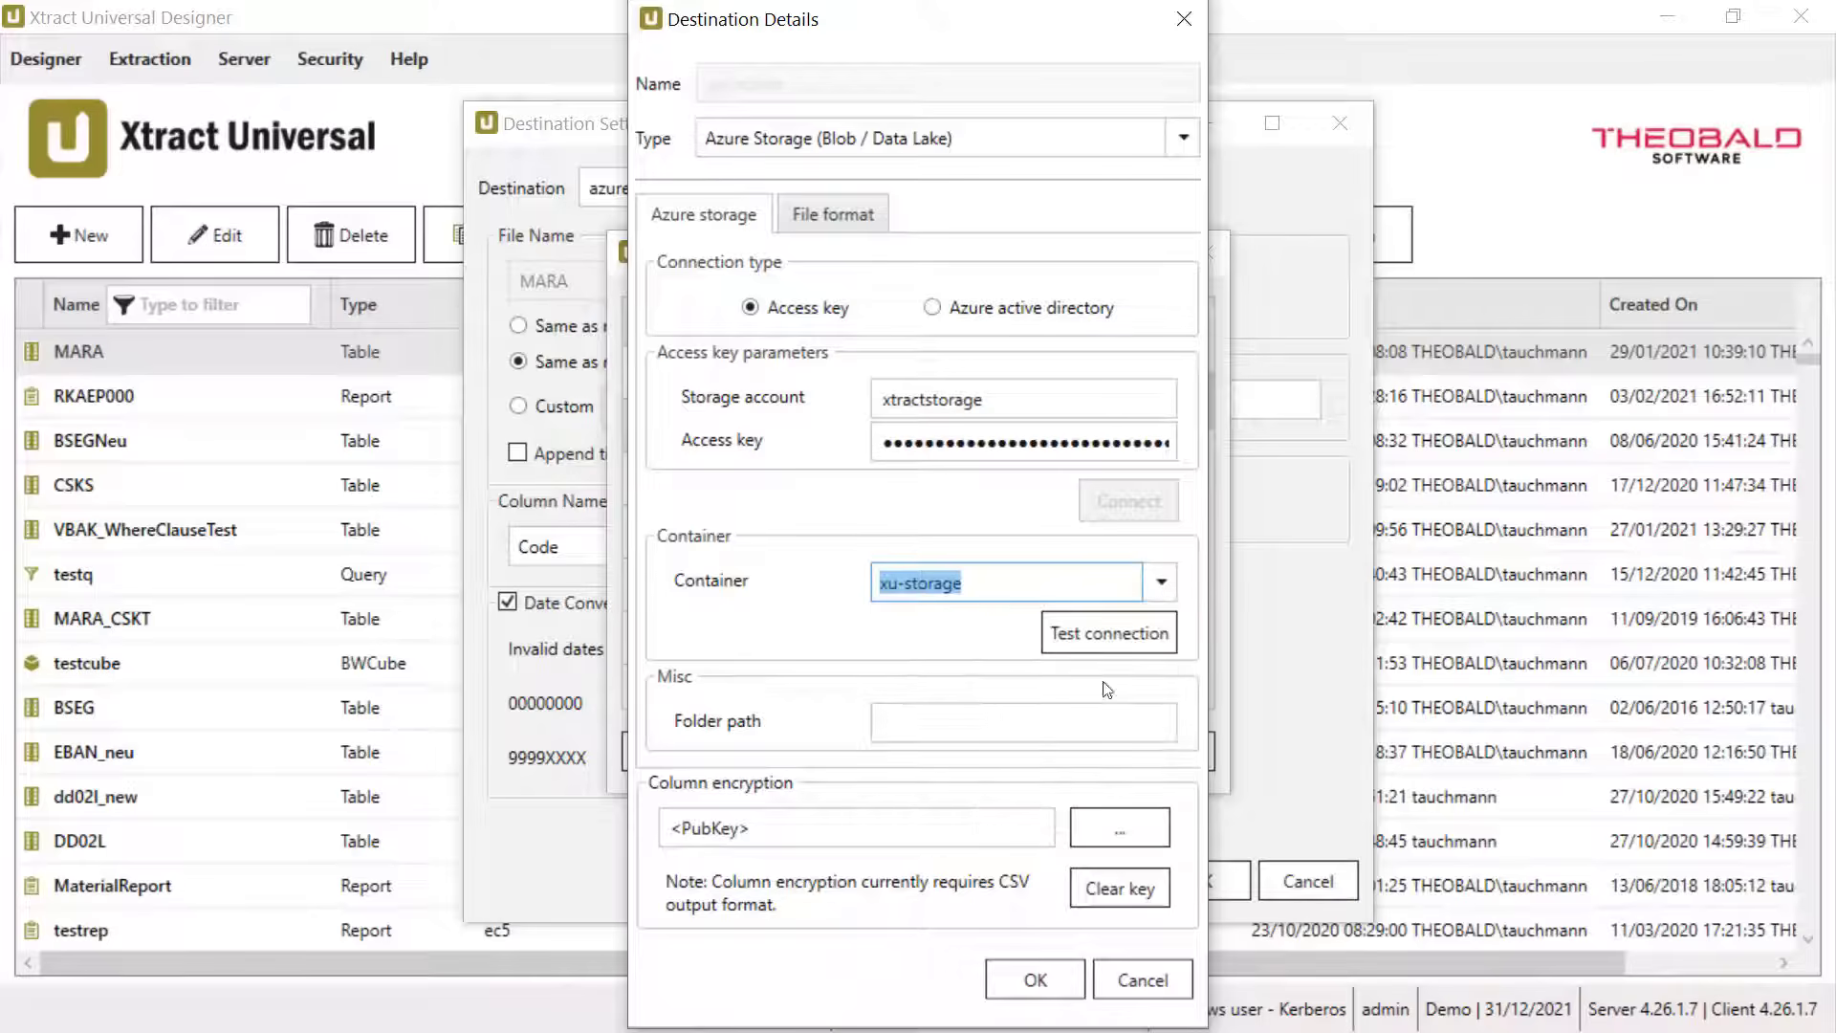
pyautogui.click(1108, 633)
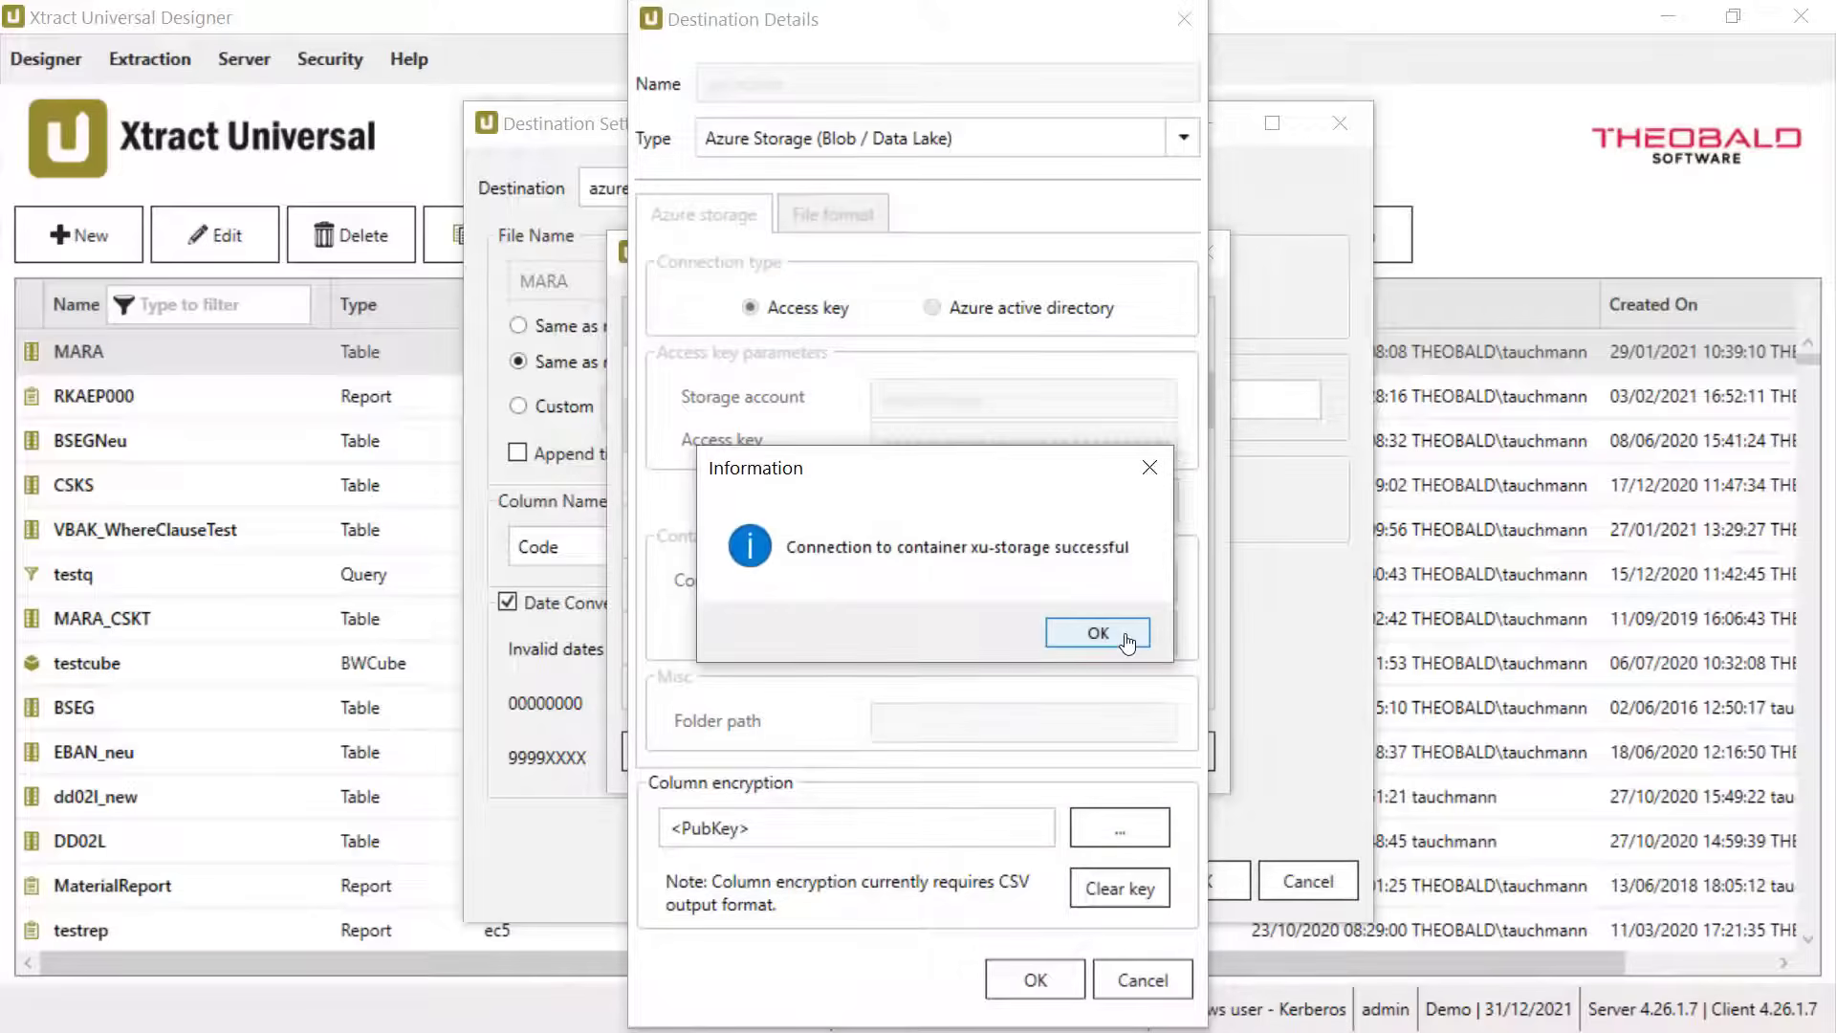
pyautogui.click(1096, 633)
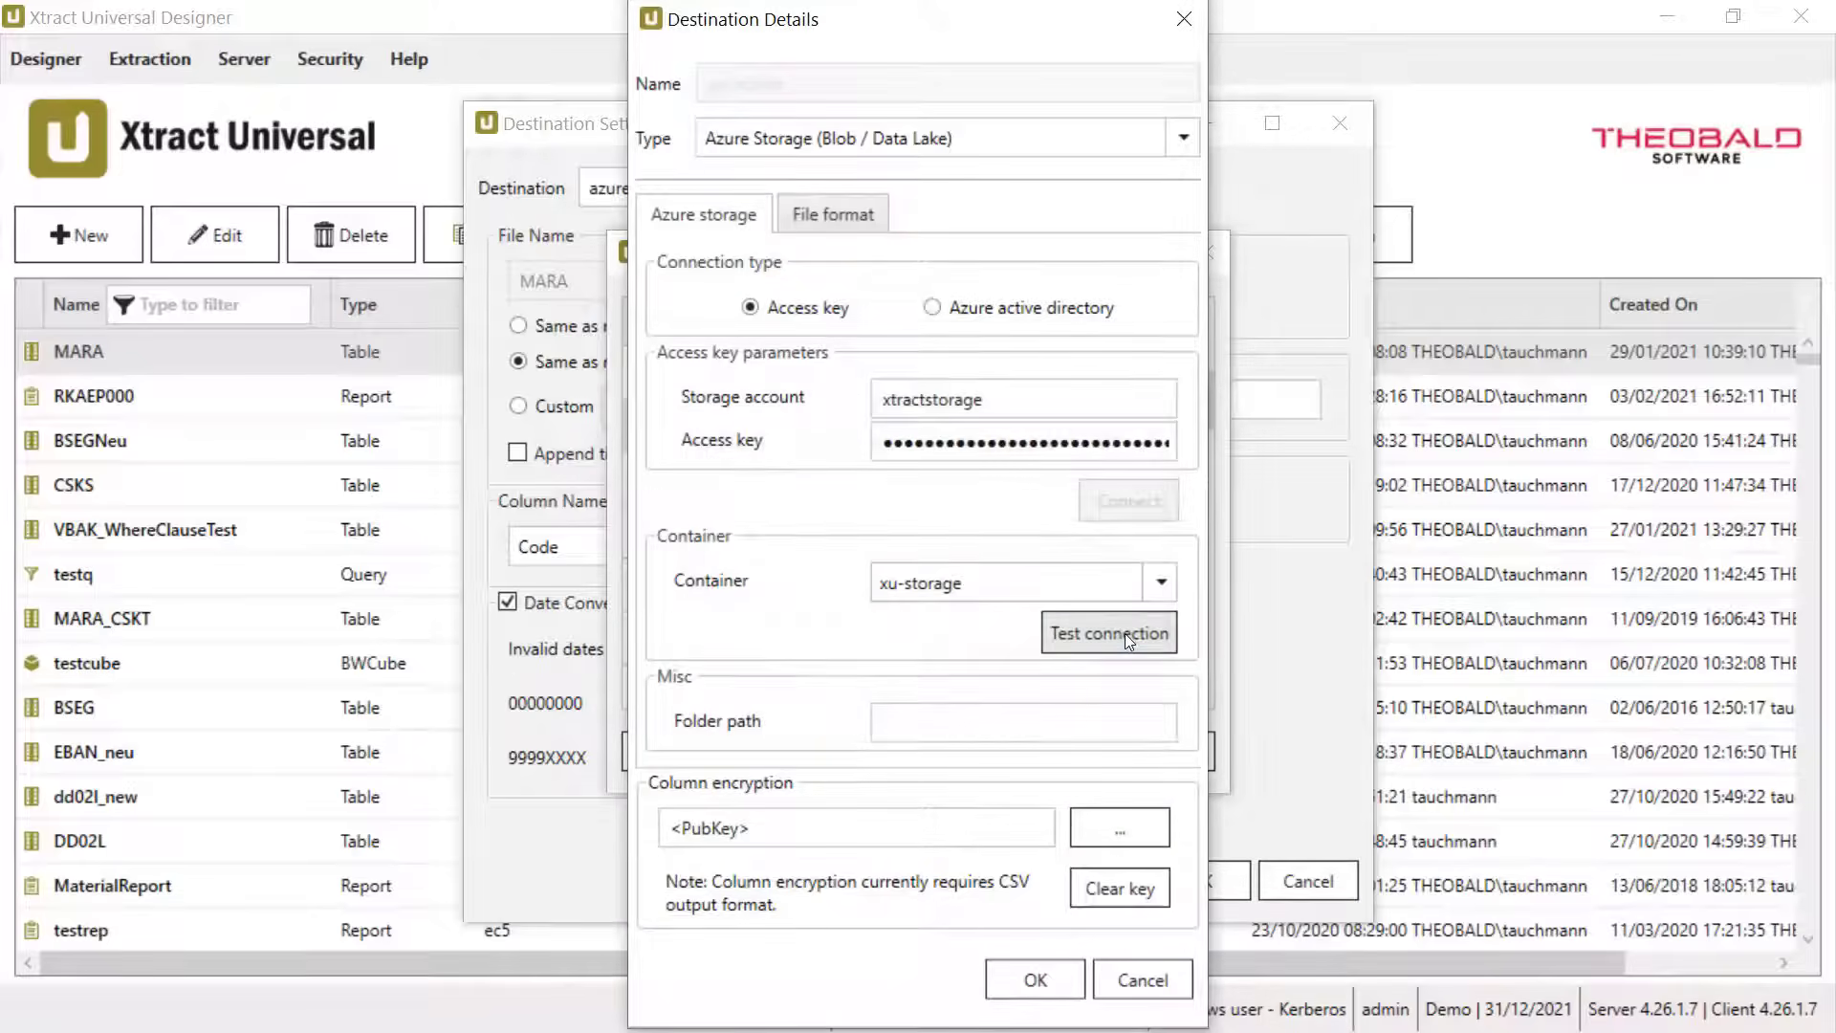
pyautogui.click(1024, 721)
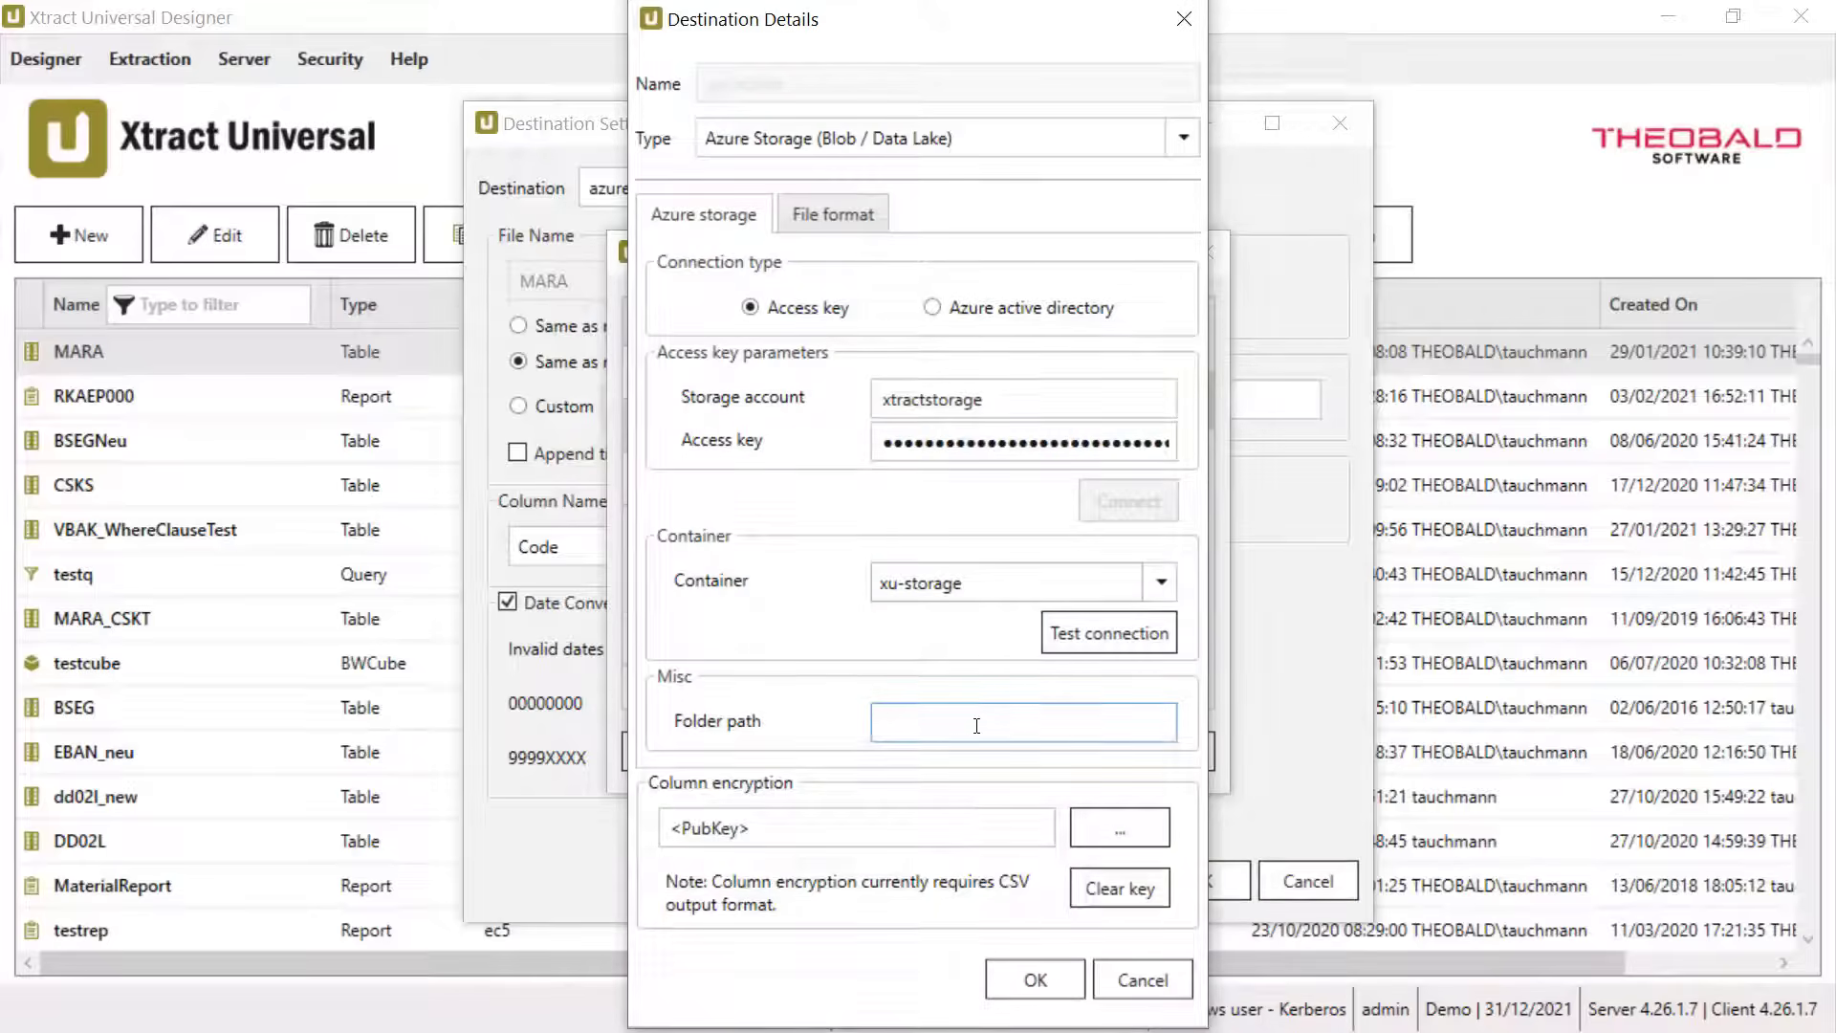
pyautogui.write('subfolder')
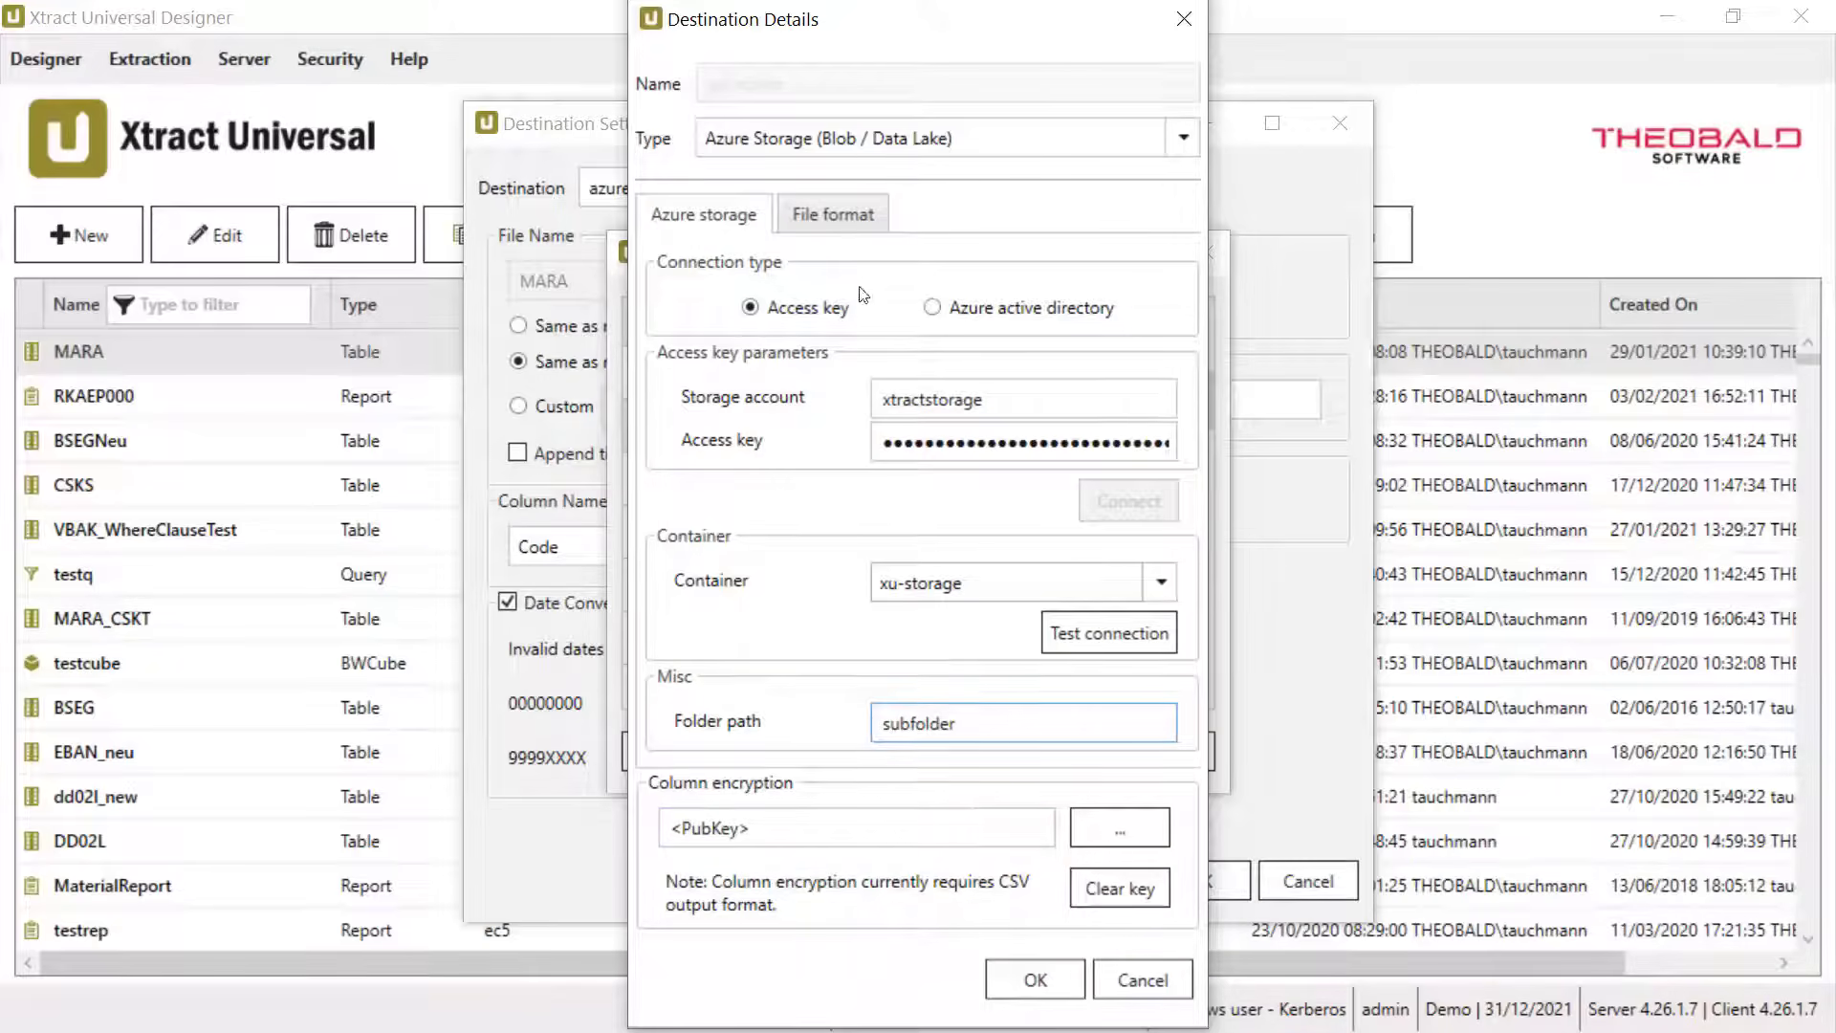
# Step: Set the file format to Parquet in Pure compatibility mode and save the destination
pyautogui.click(832, 214)
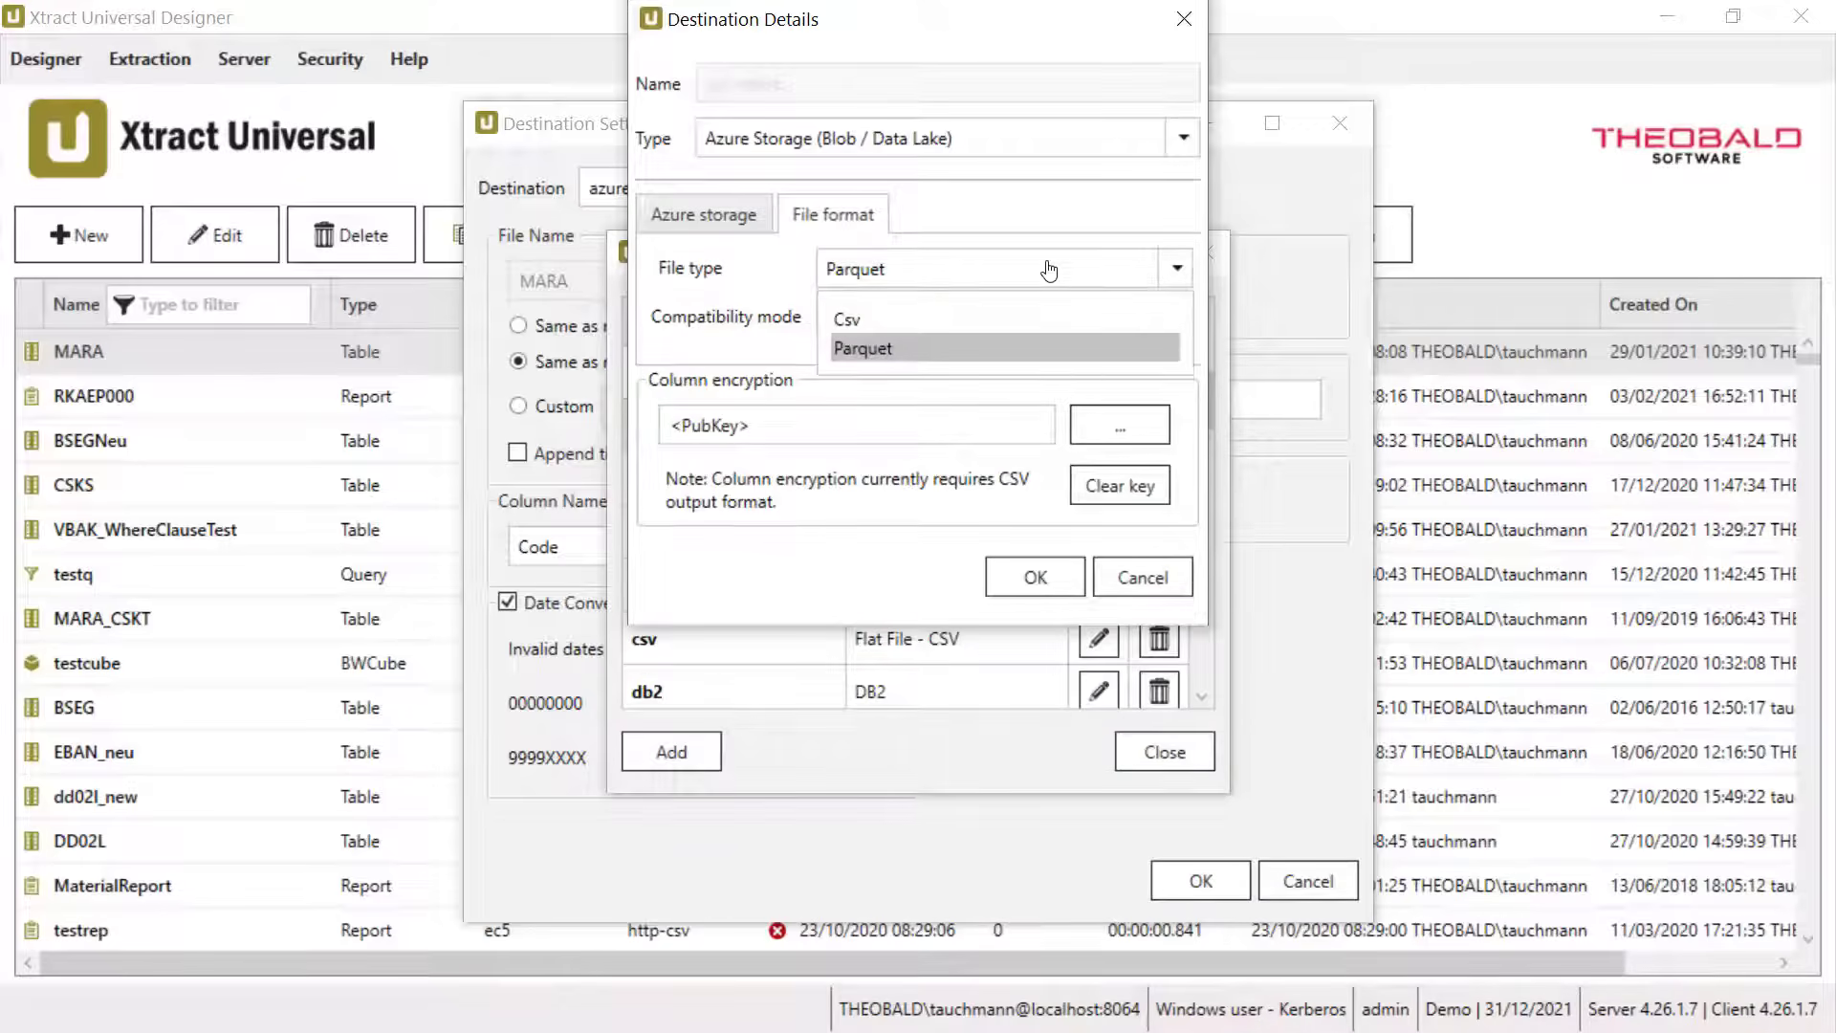
pyautogui.moveTo(1077, 320)
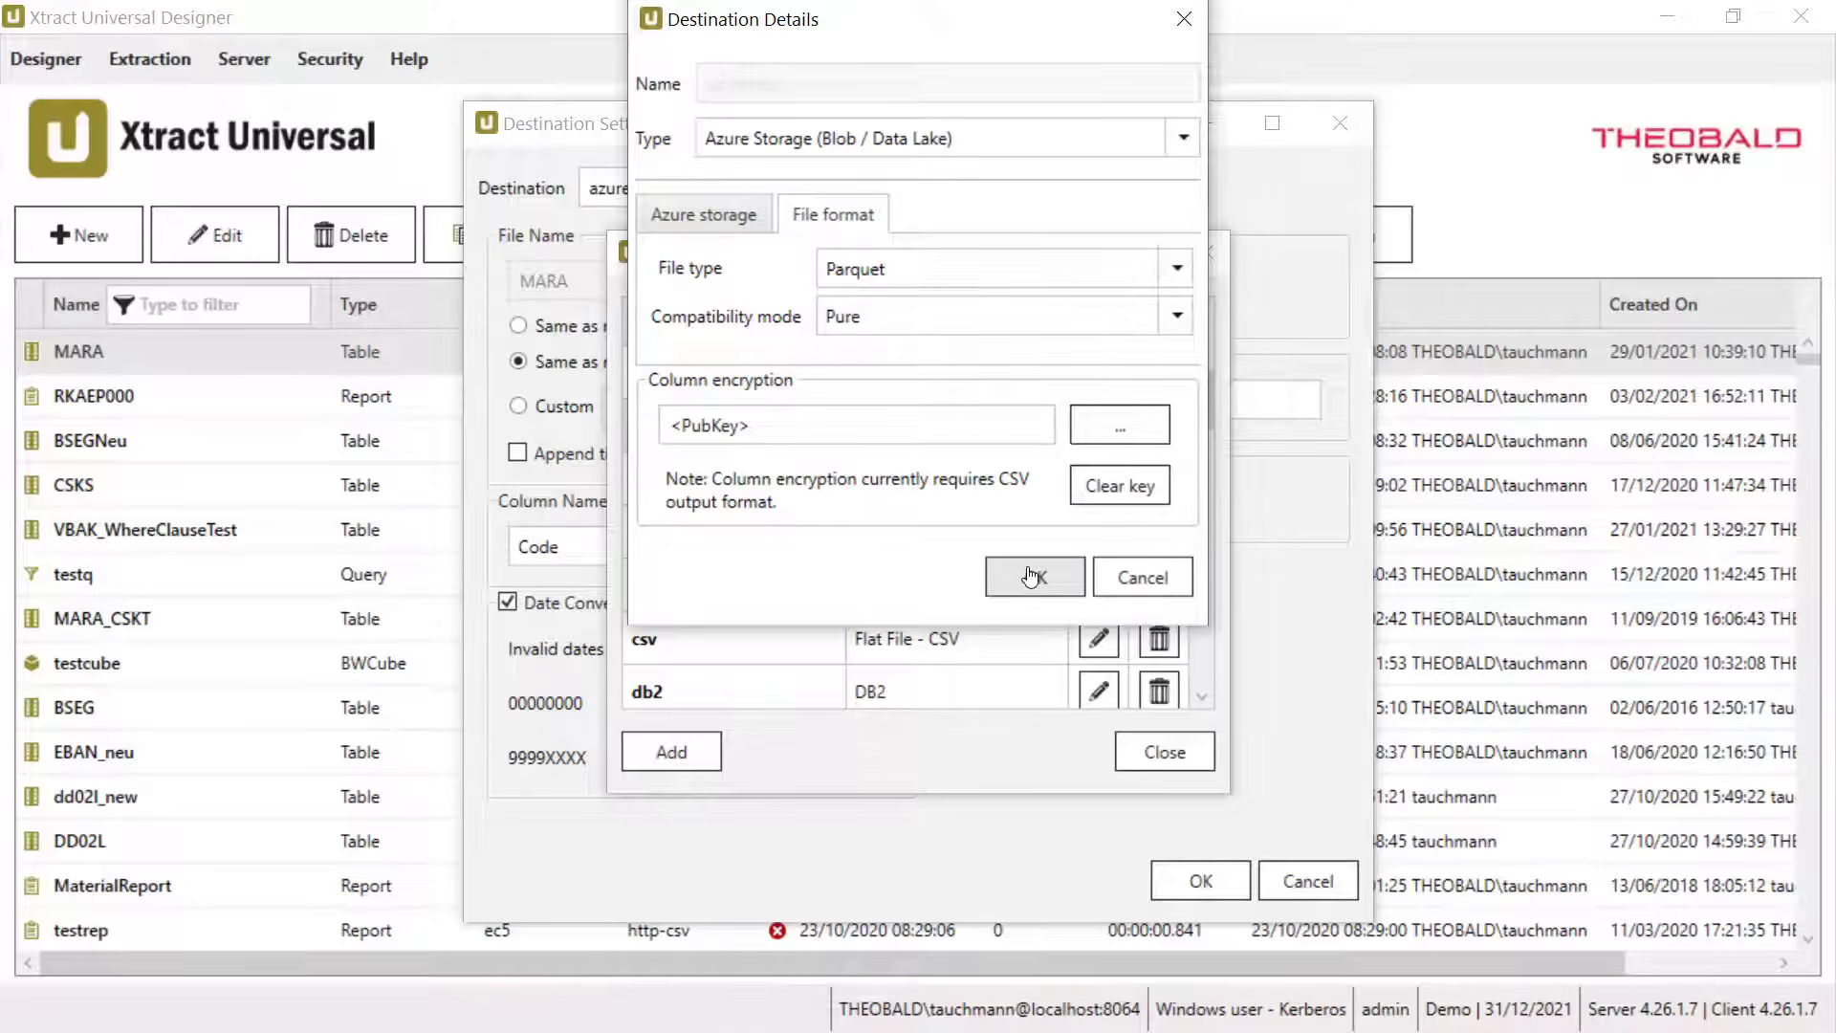
pyautogui.click(1033, 575)
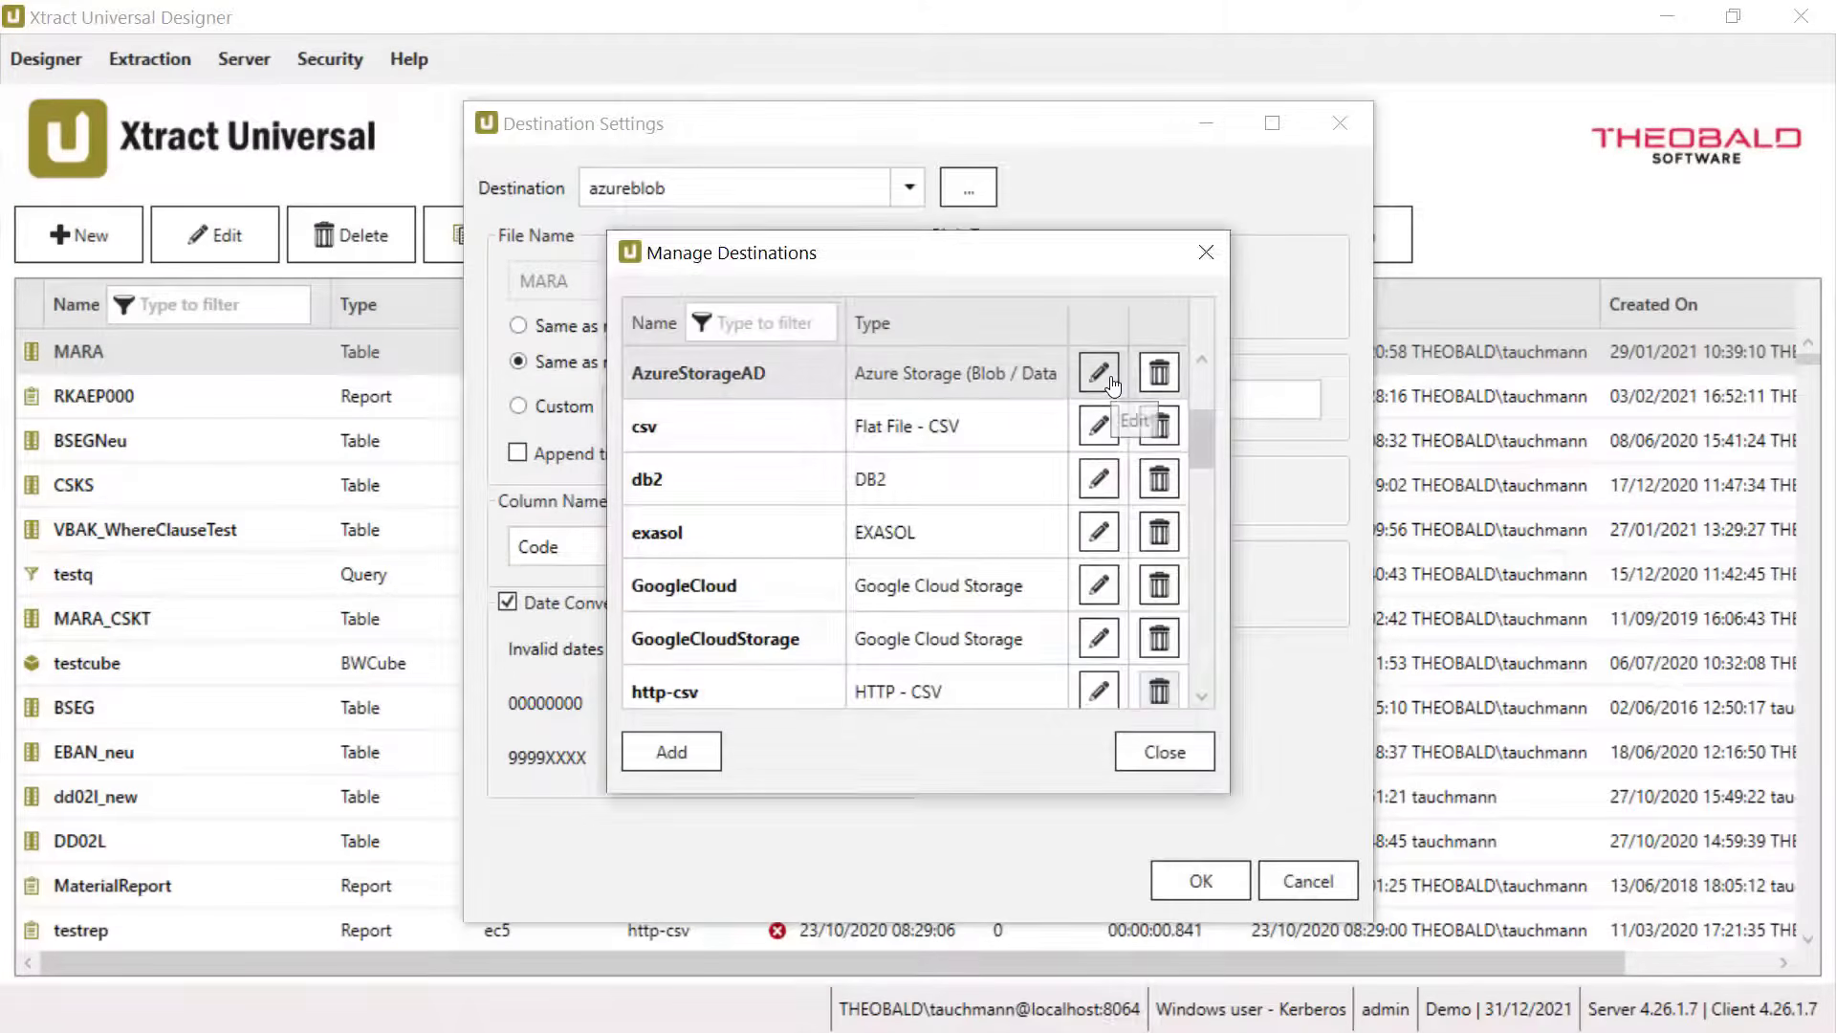
# Step: Sign the AzureStorageAD destination in via Azure Active Directory and grant storage permissions
pyautogui.click(1098, 373)
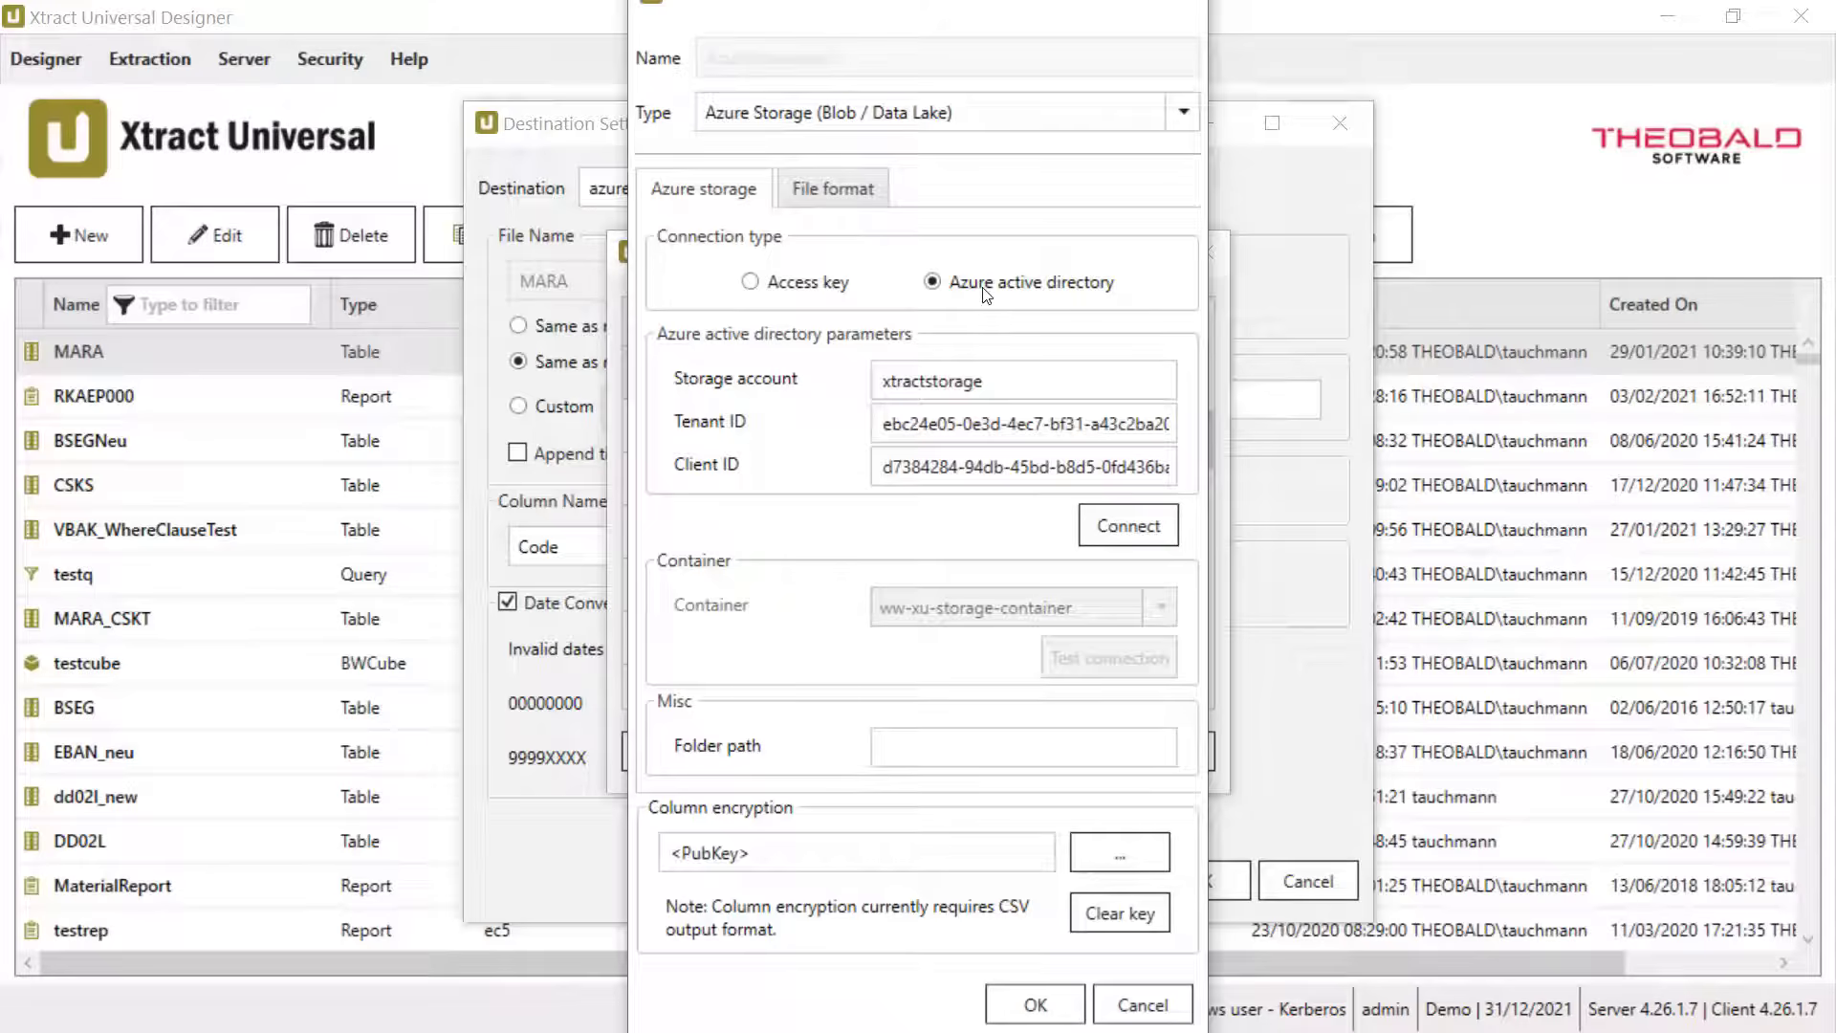
pyautogui.click(1025, 423)
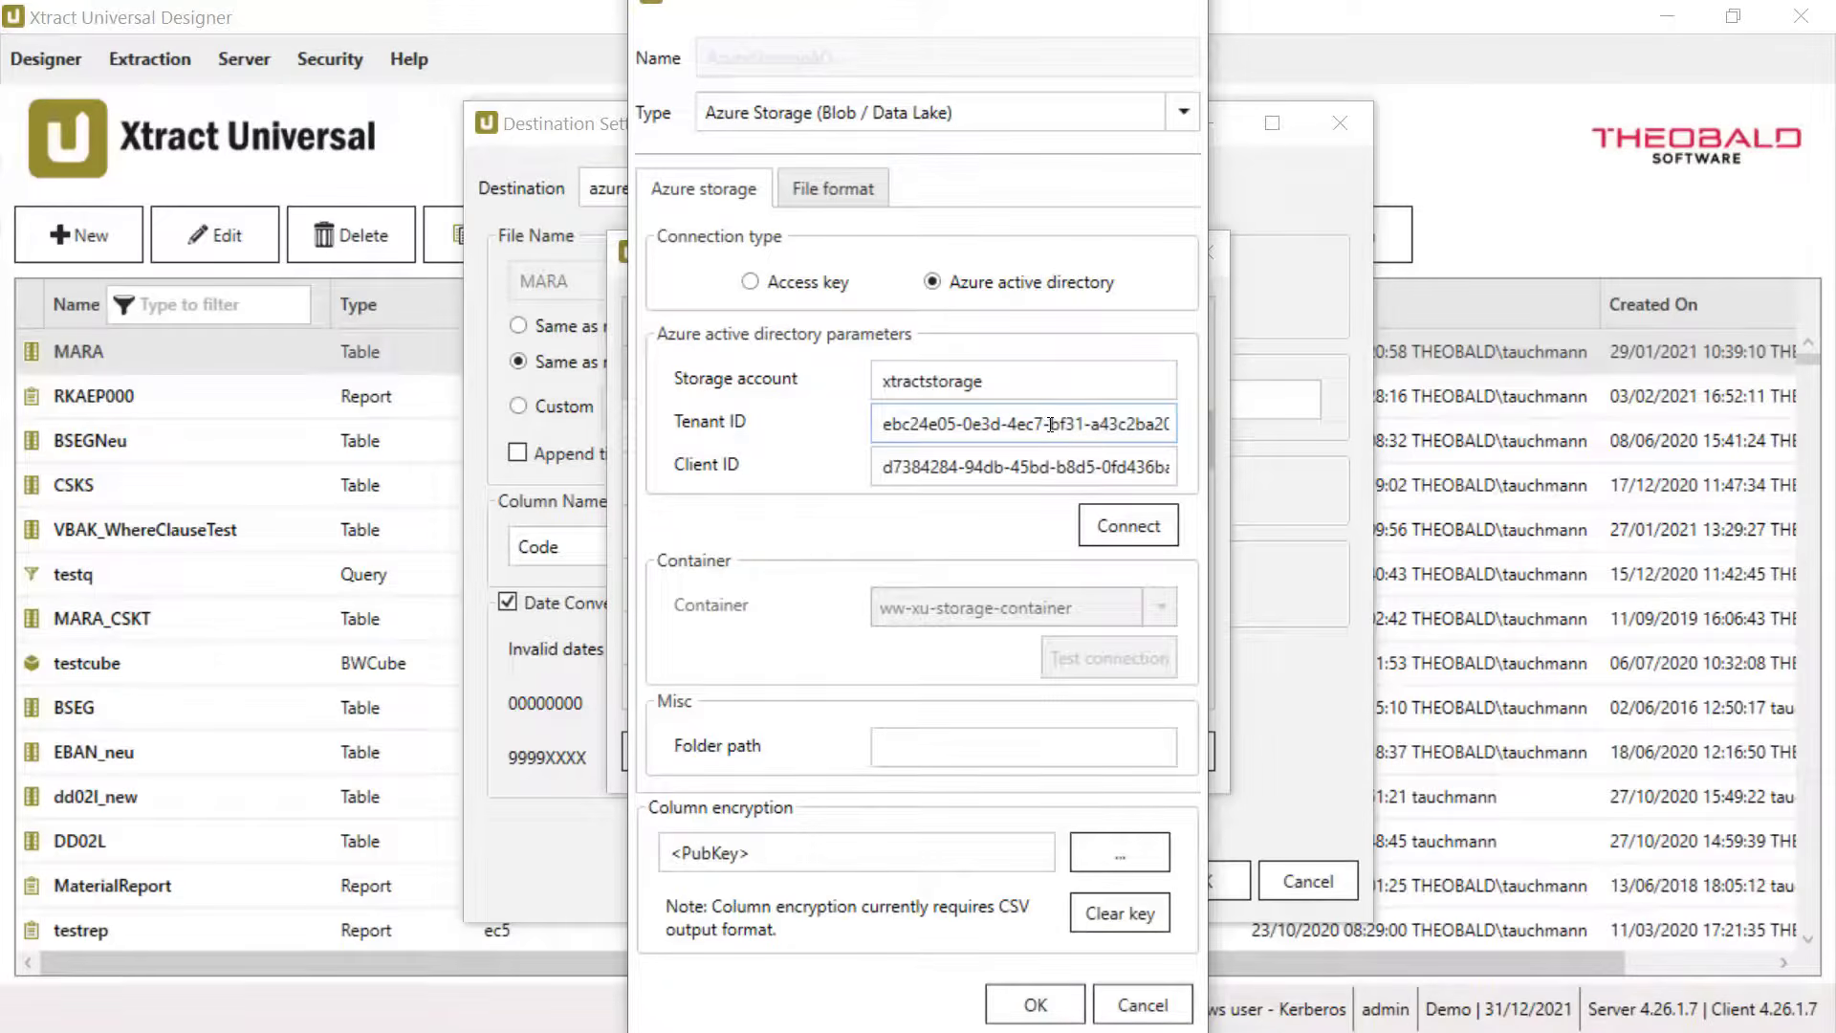
pyautogui.click(1127, 524)
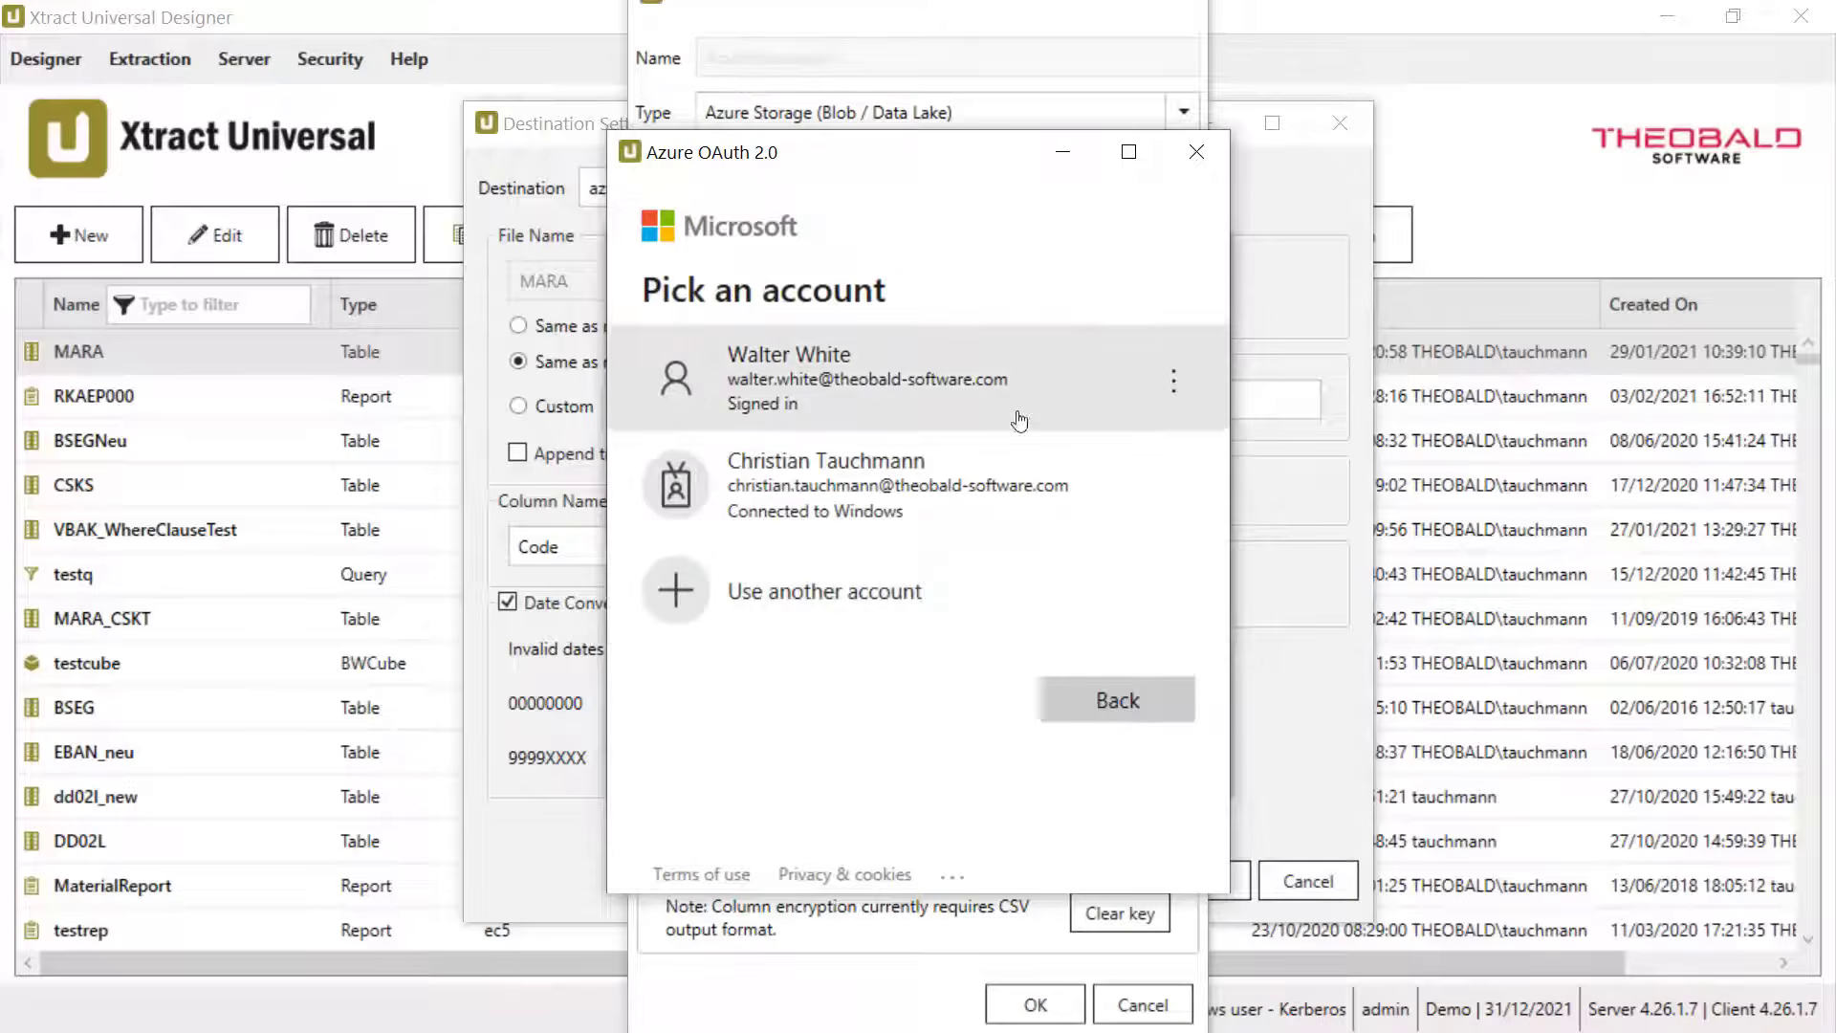
pyautogui.click(867, 378)
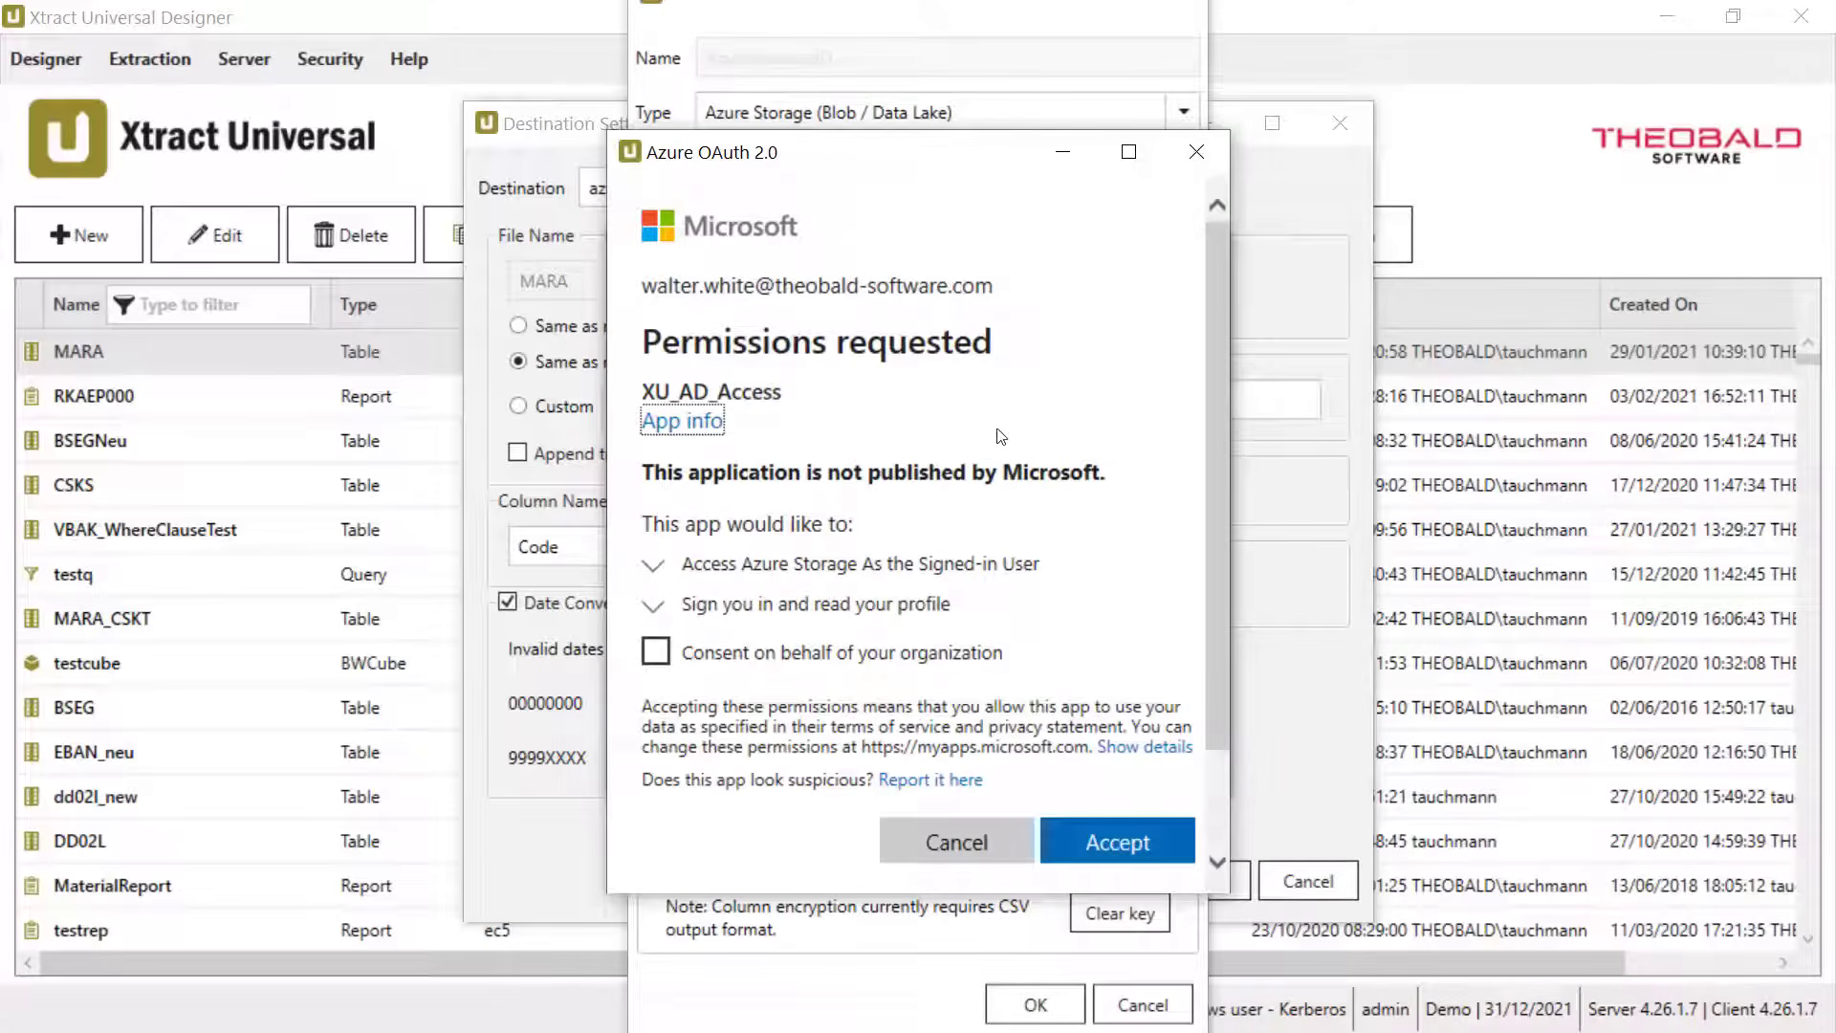
pyautogui.click(1115, 842)
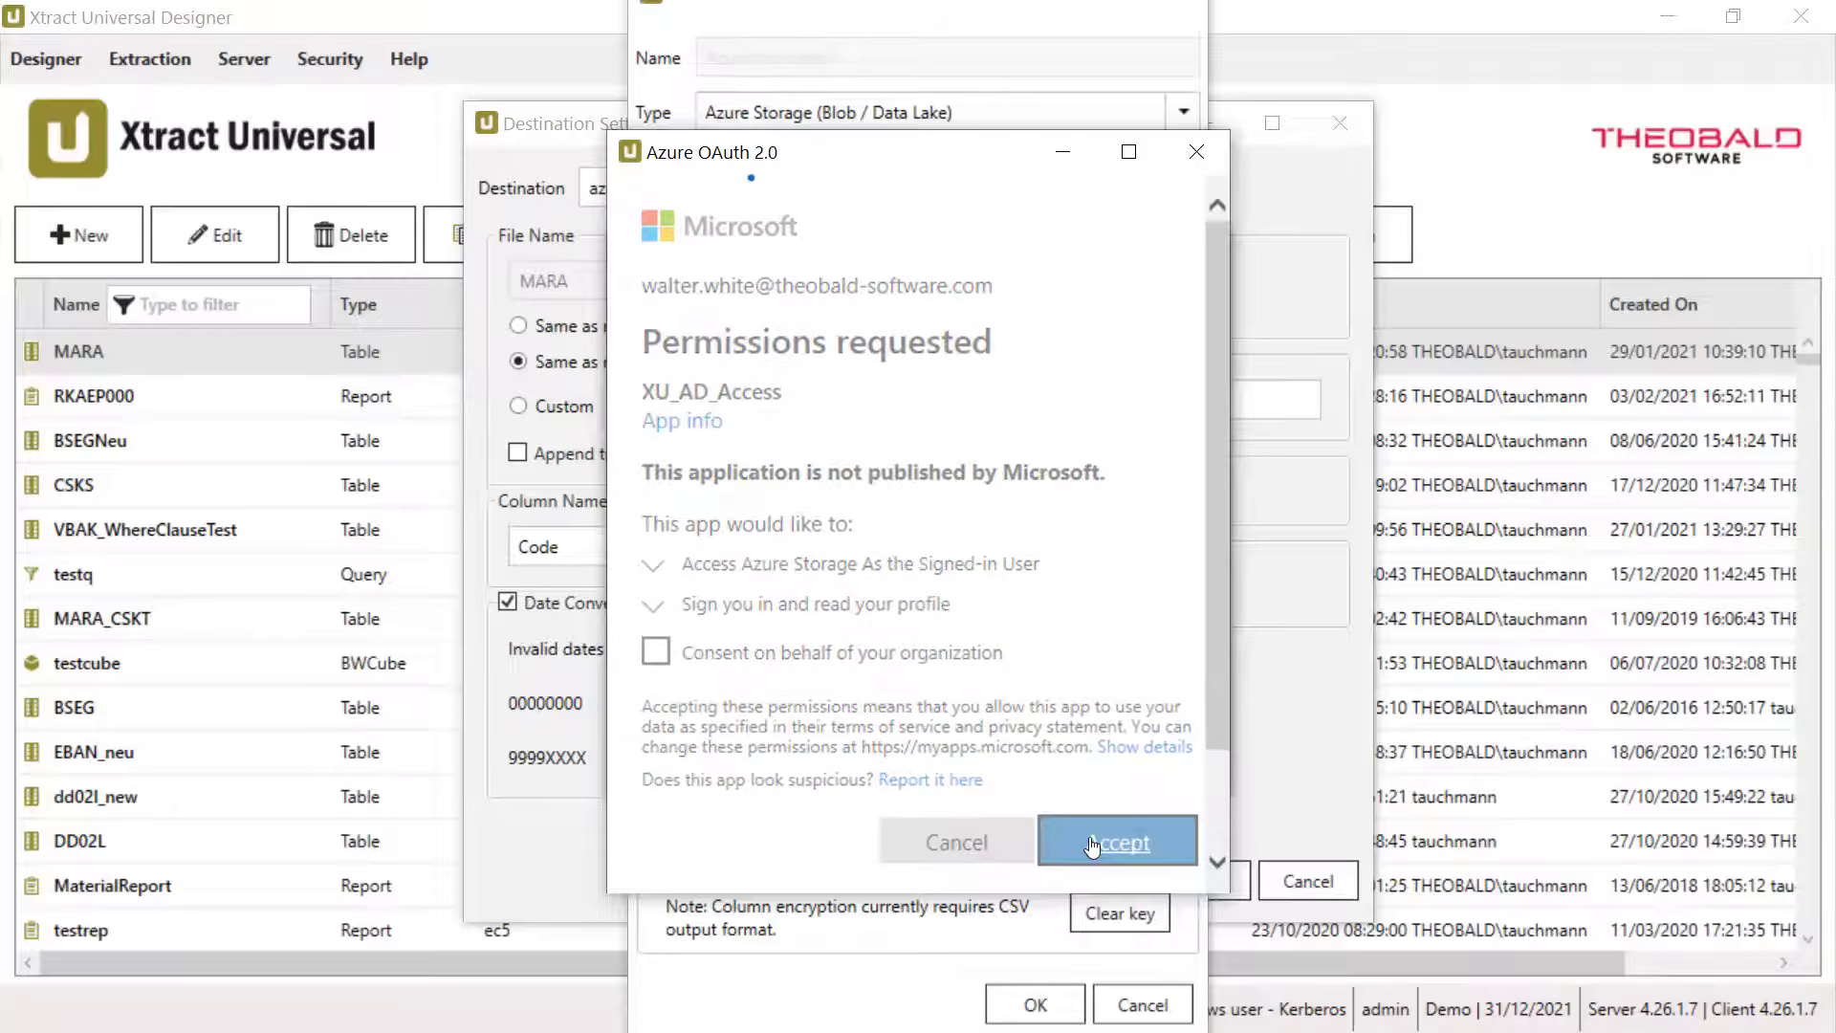
pyautogui.click(1115, 842)
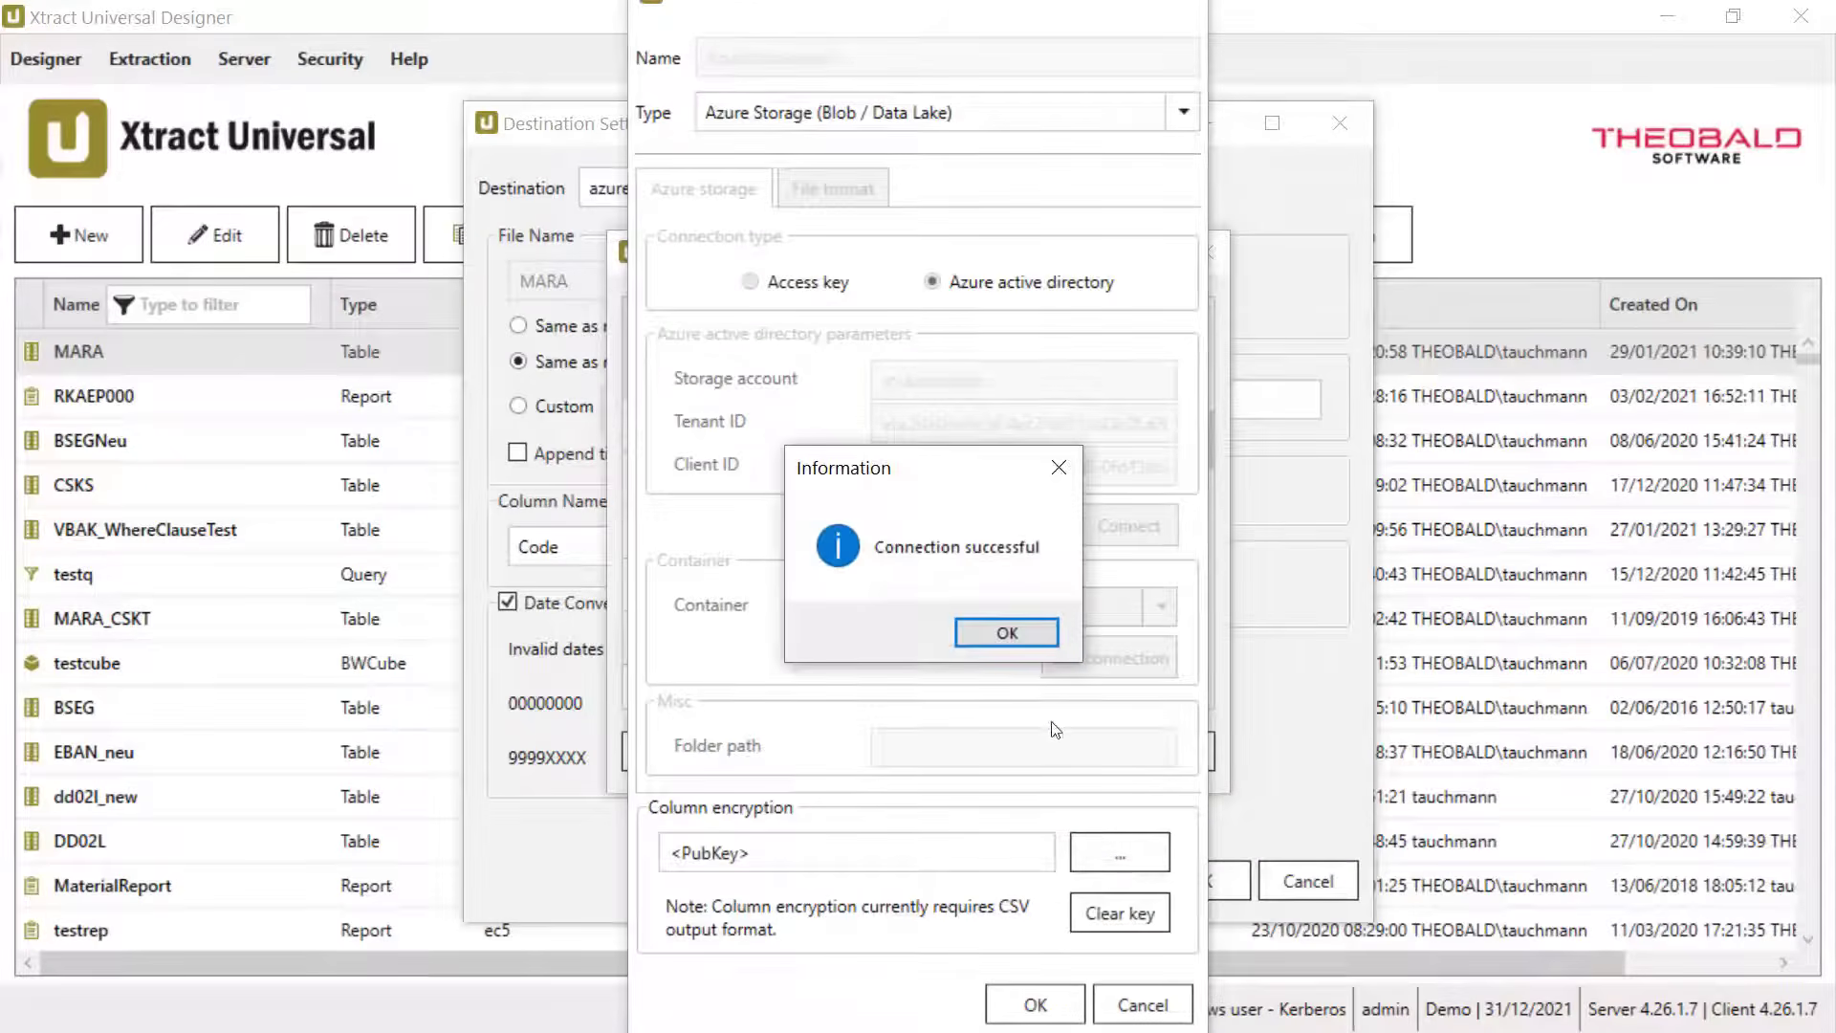
pyautogui.click(1004, 633)
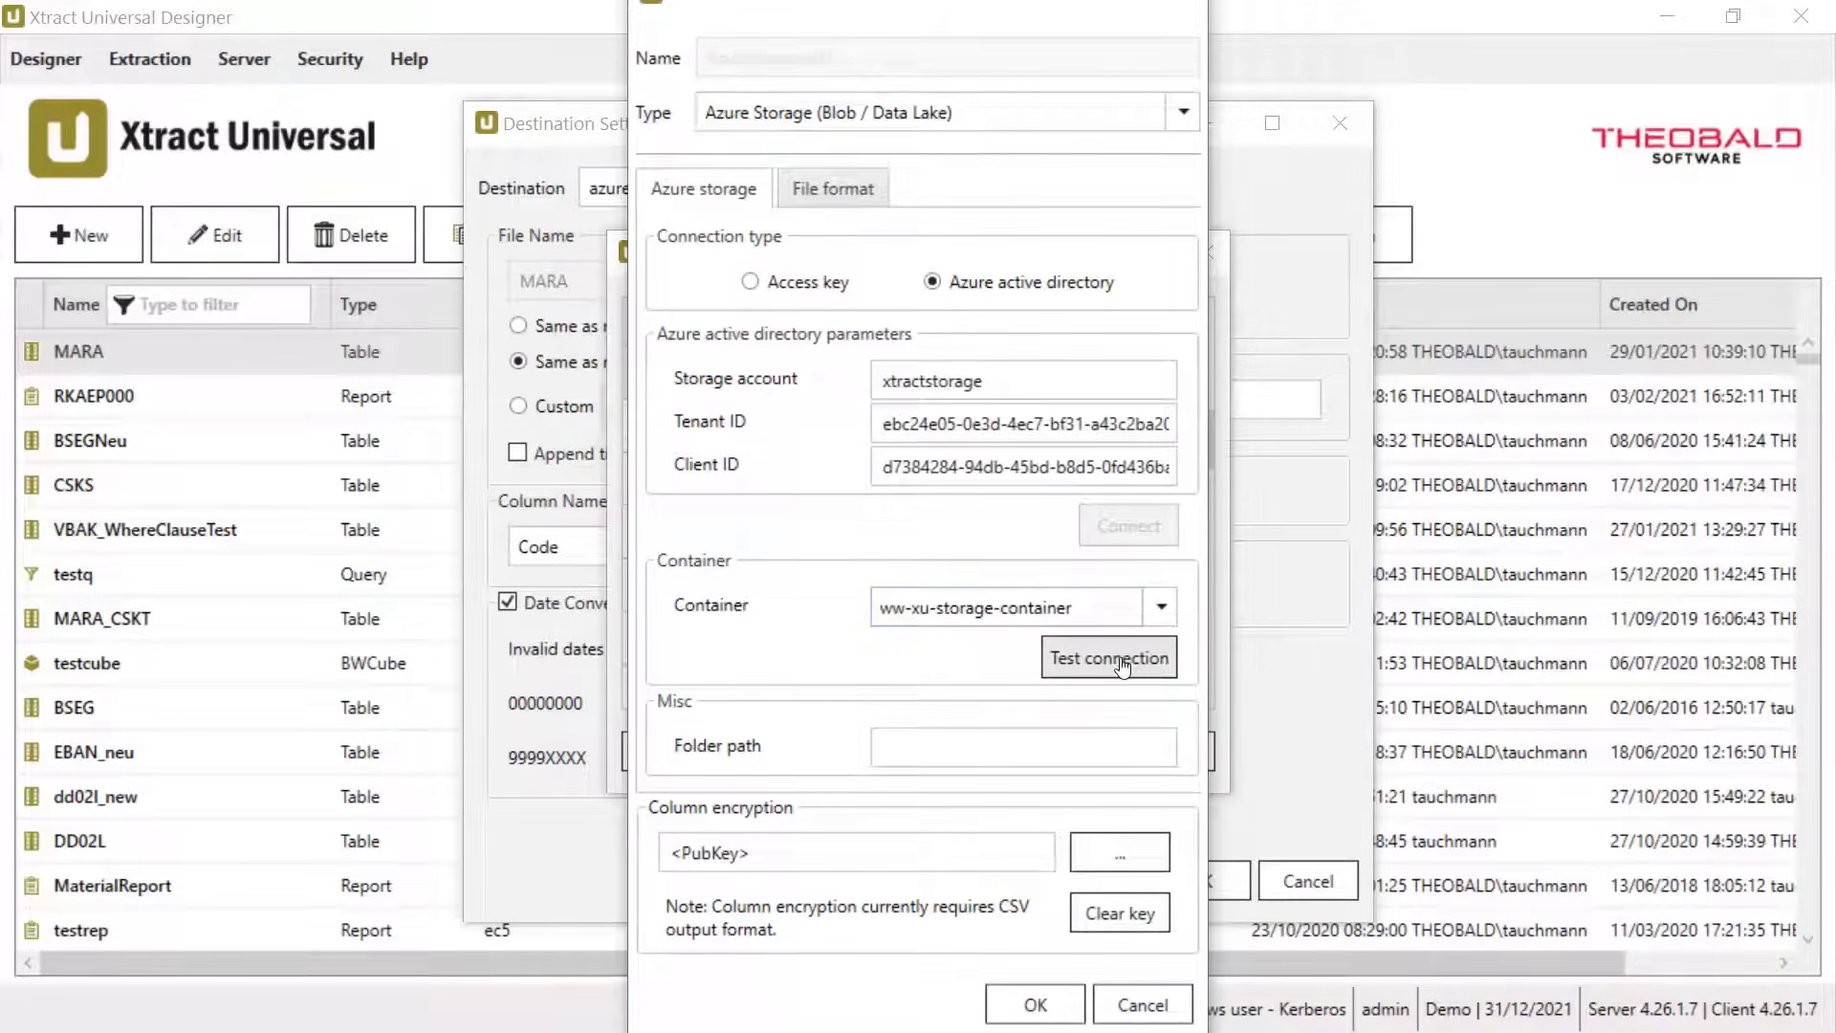
# Step: Verify the connection to the ww-xu-storage-container container succeeds
pyautogui.click(1108, 656)
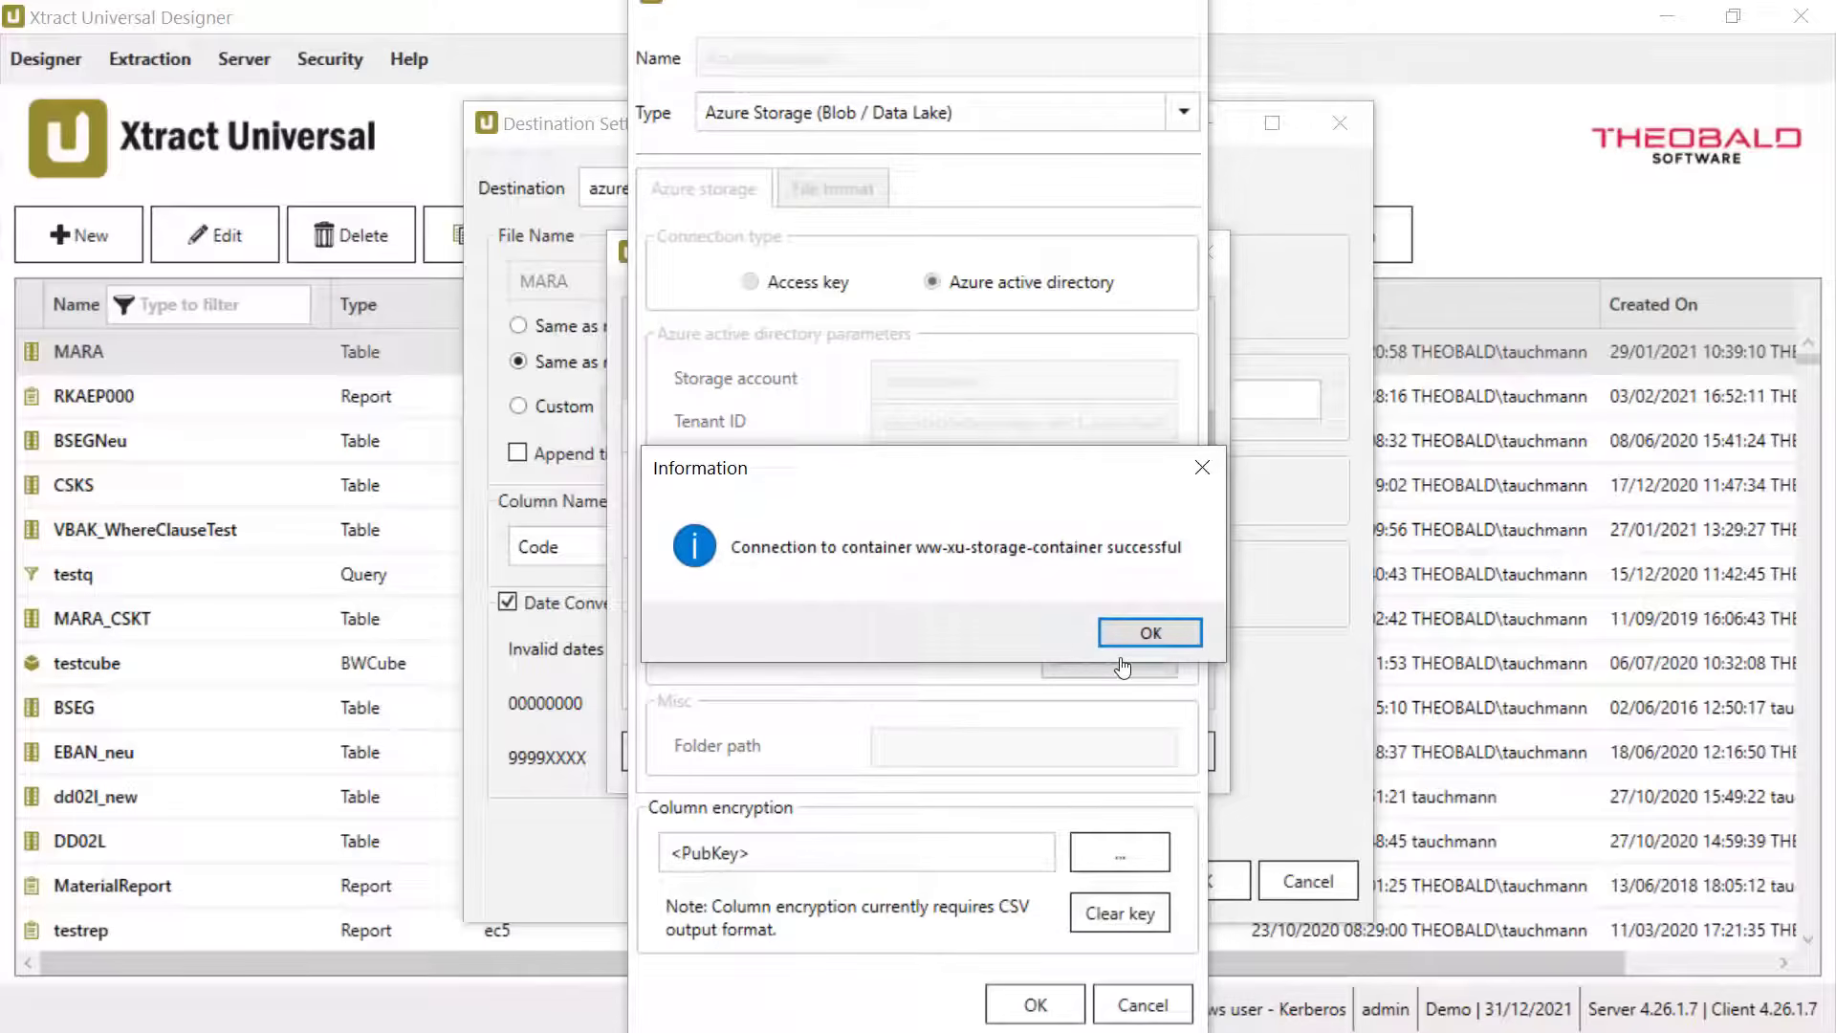
pyautogui.click(1150, 633)
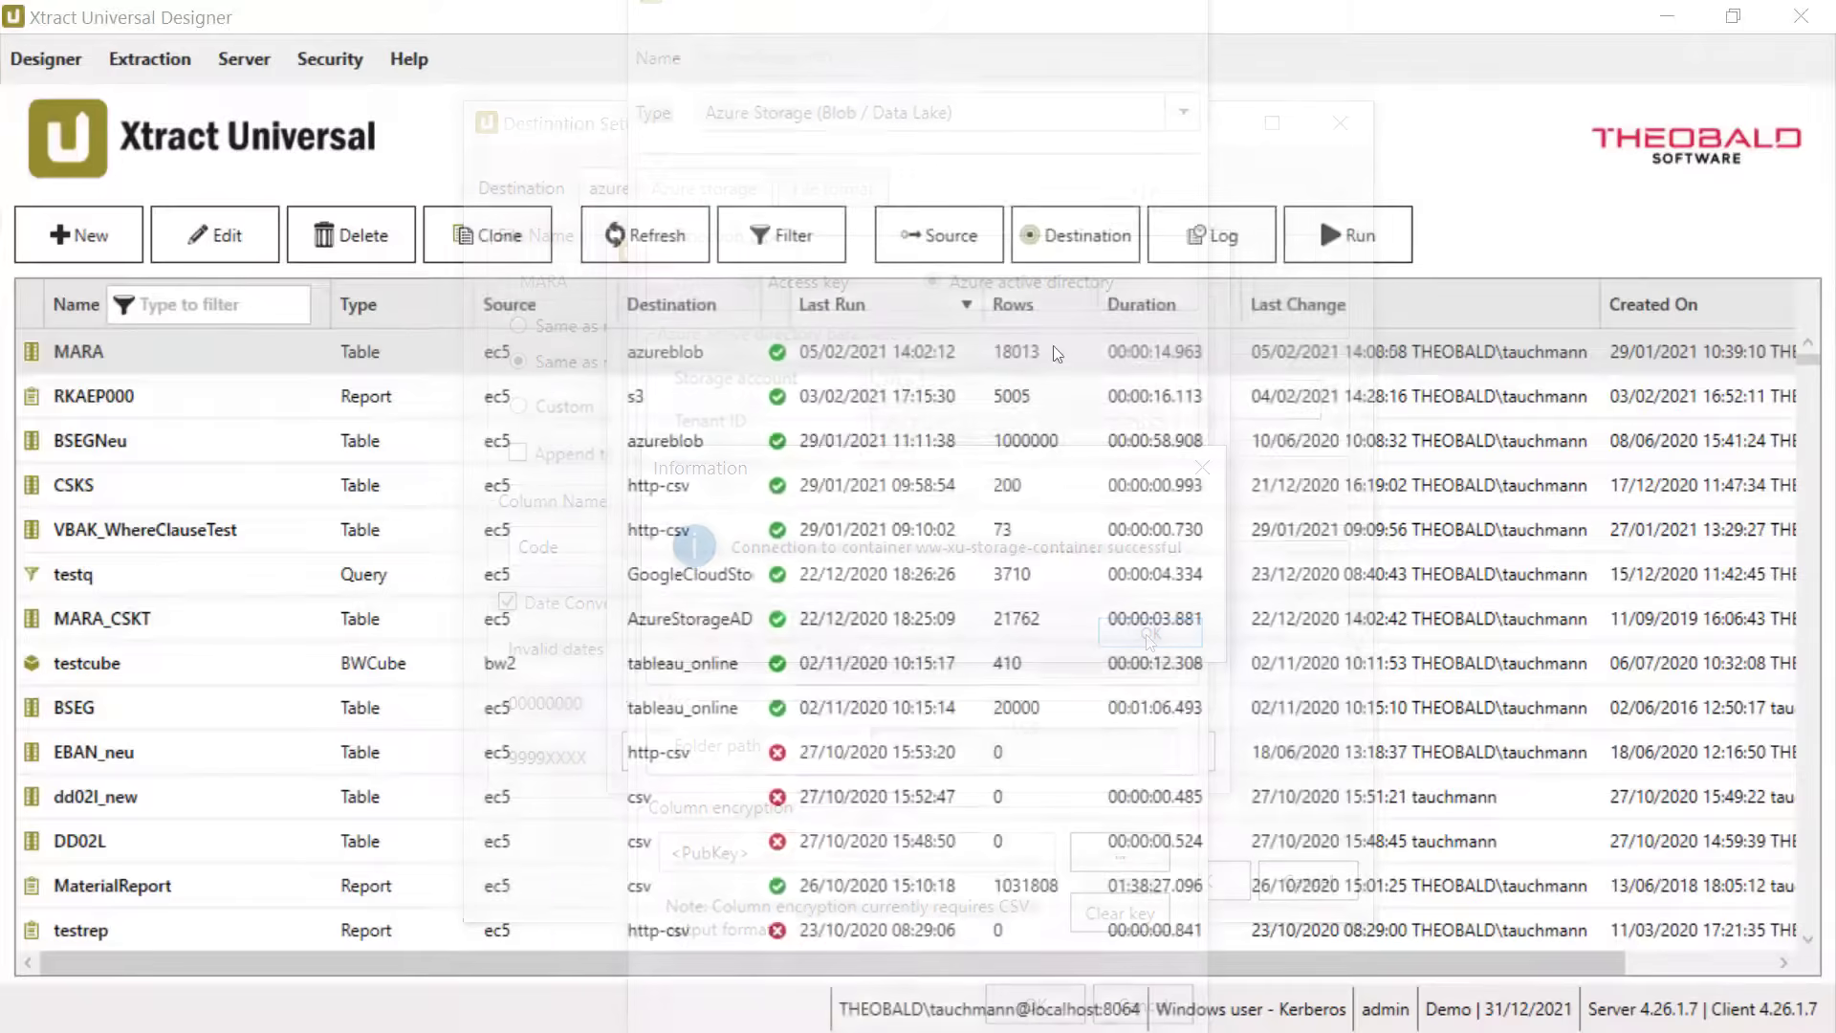
# Step: Keep MARA's blob type as block blobs in its destination settings
pyautogui.click(1150, 634)
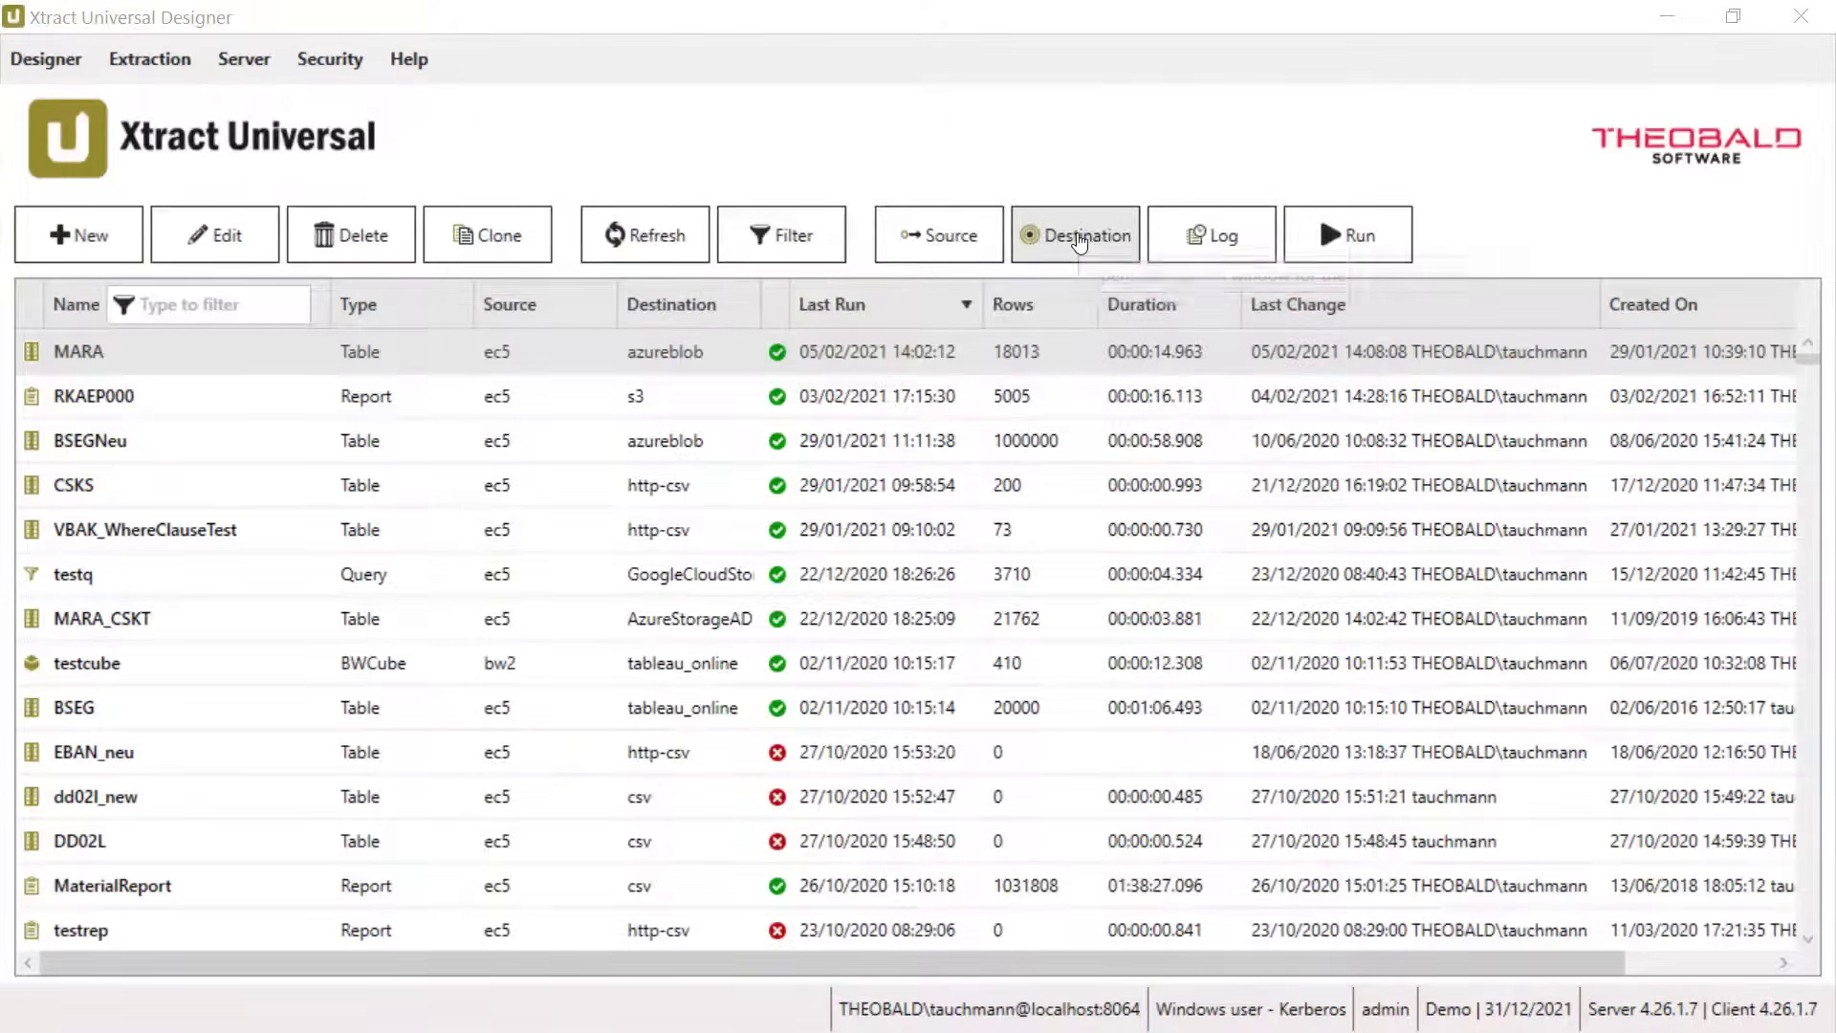
pyautogui.click(1074, 233)
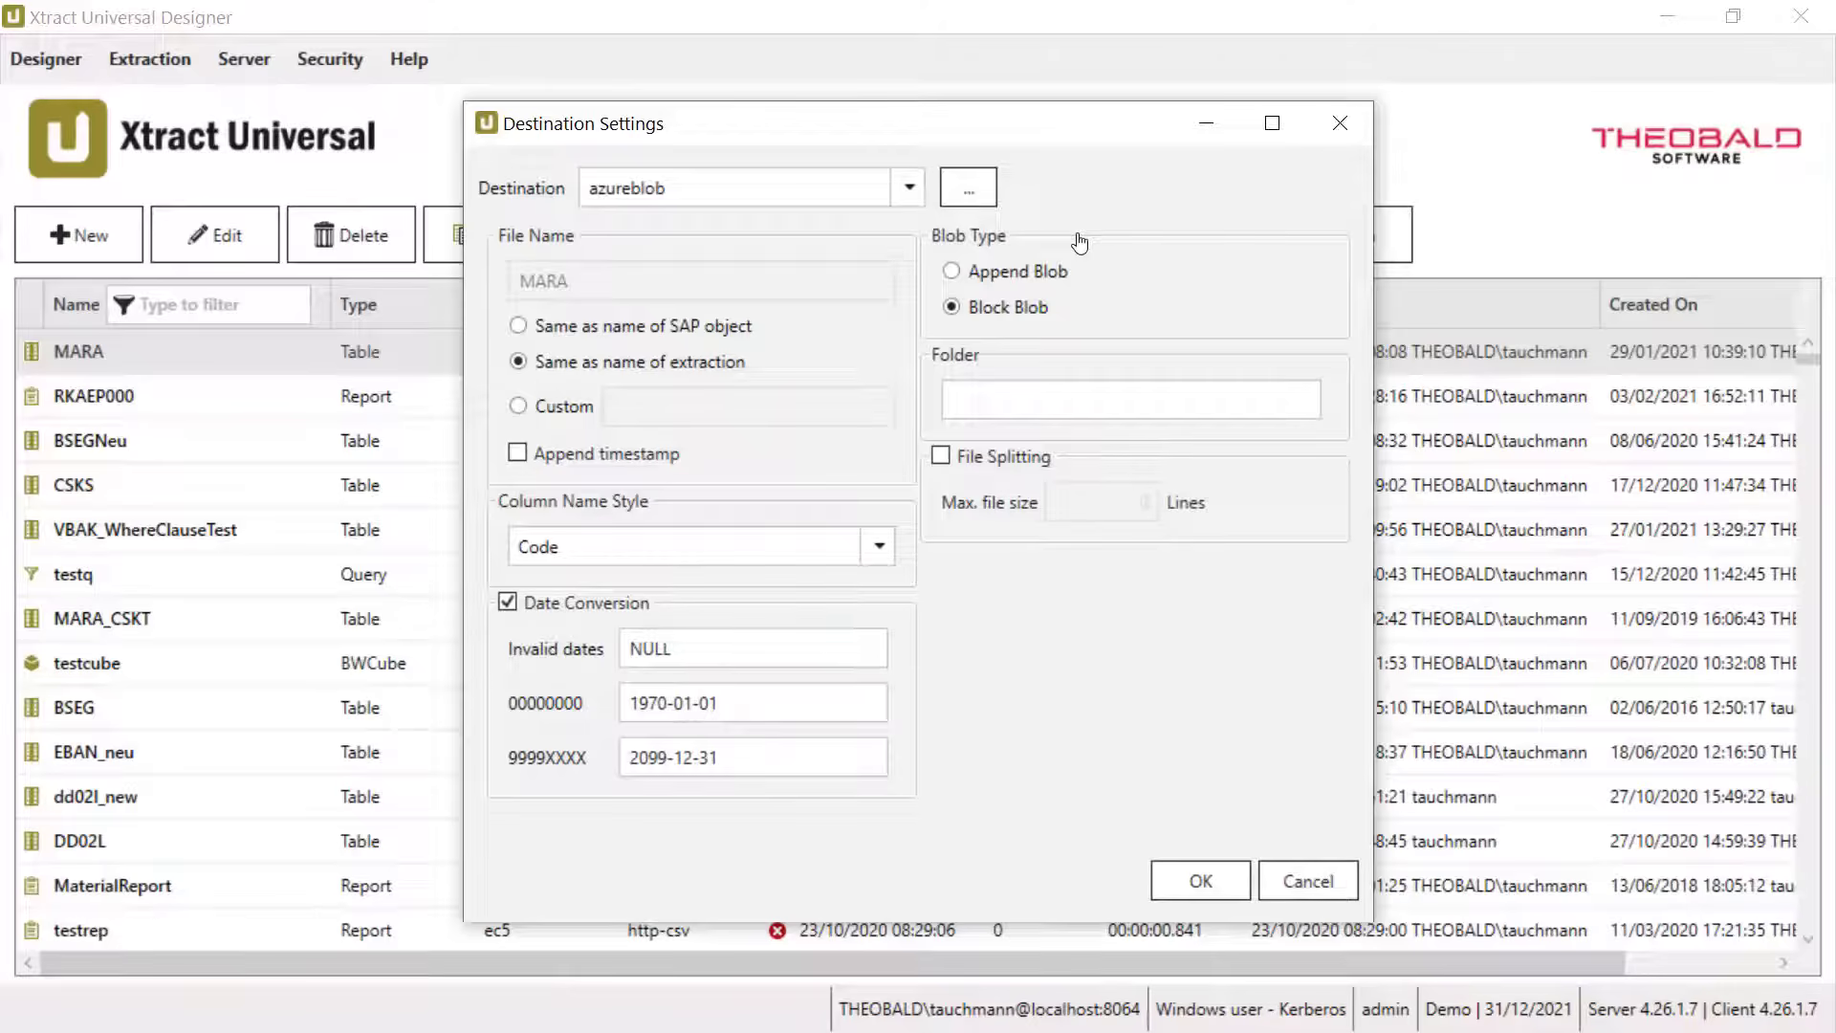
pyautogui.click(951, 269)
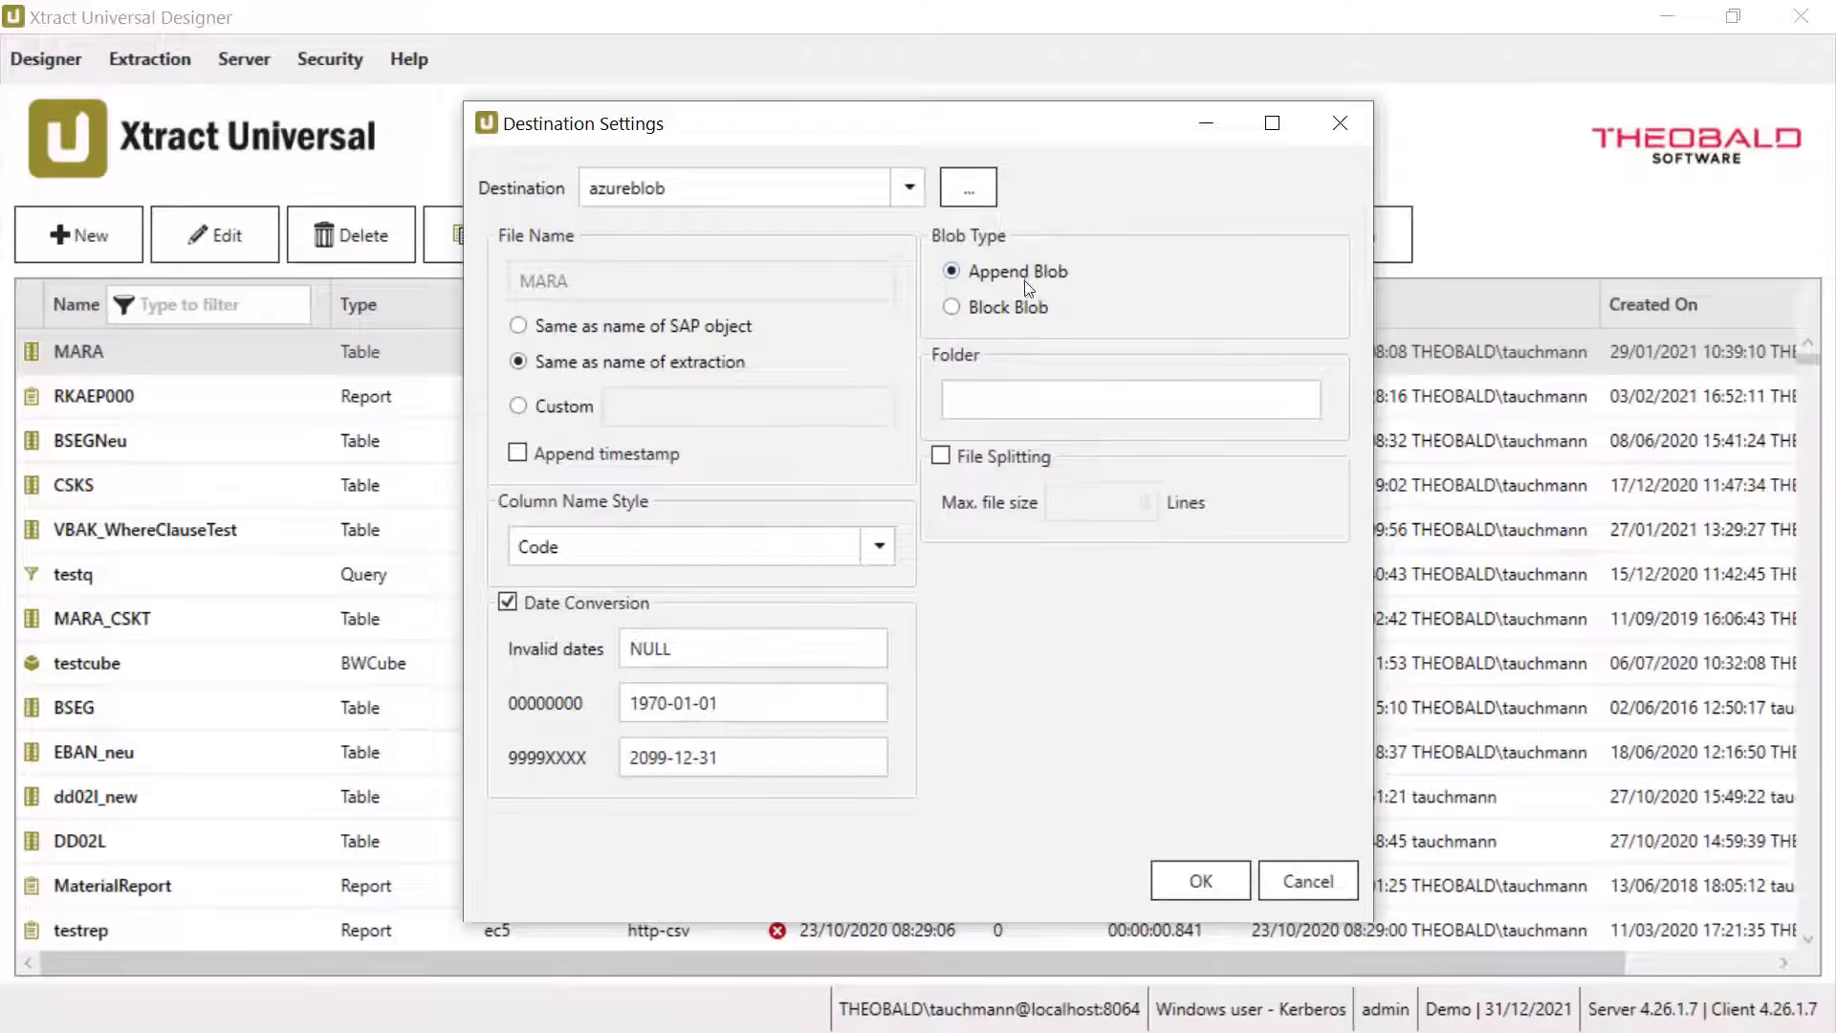
pyautogui.click(953, 306)
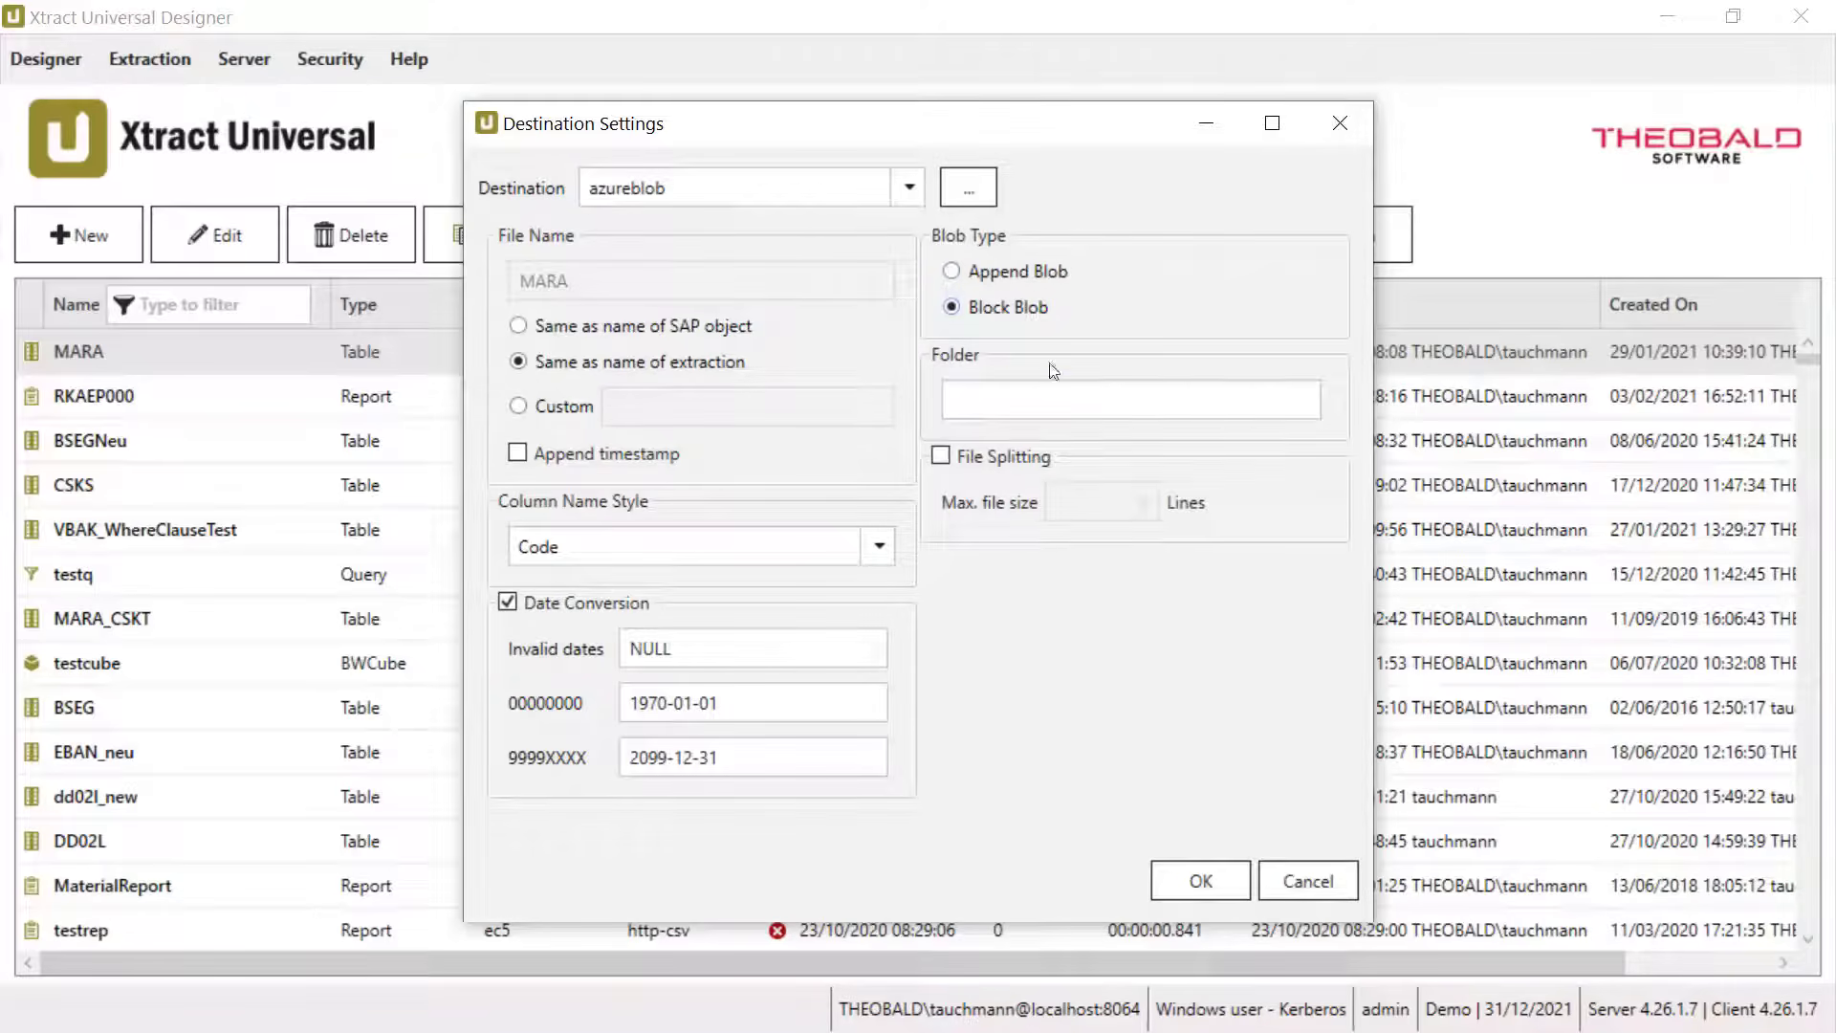
pyautogui.click(1128, 397)
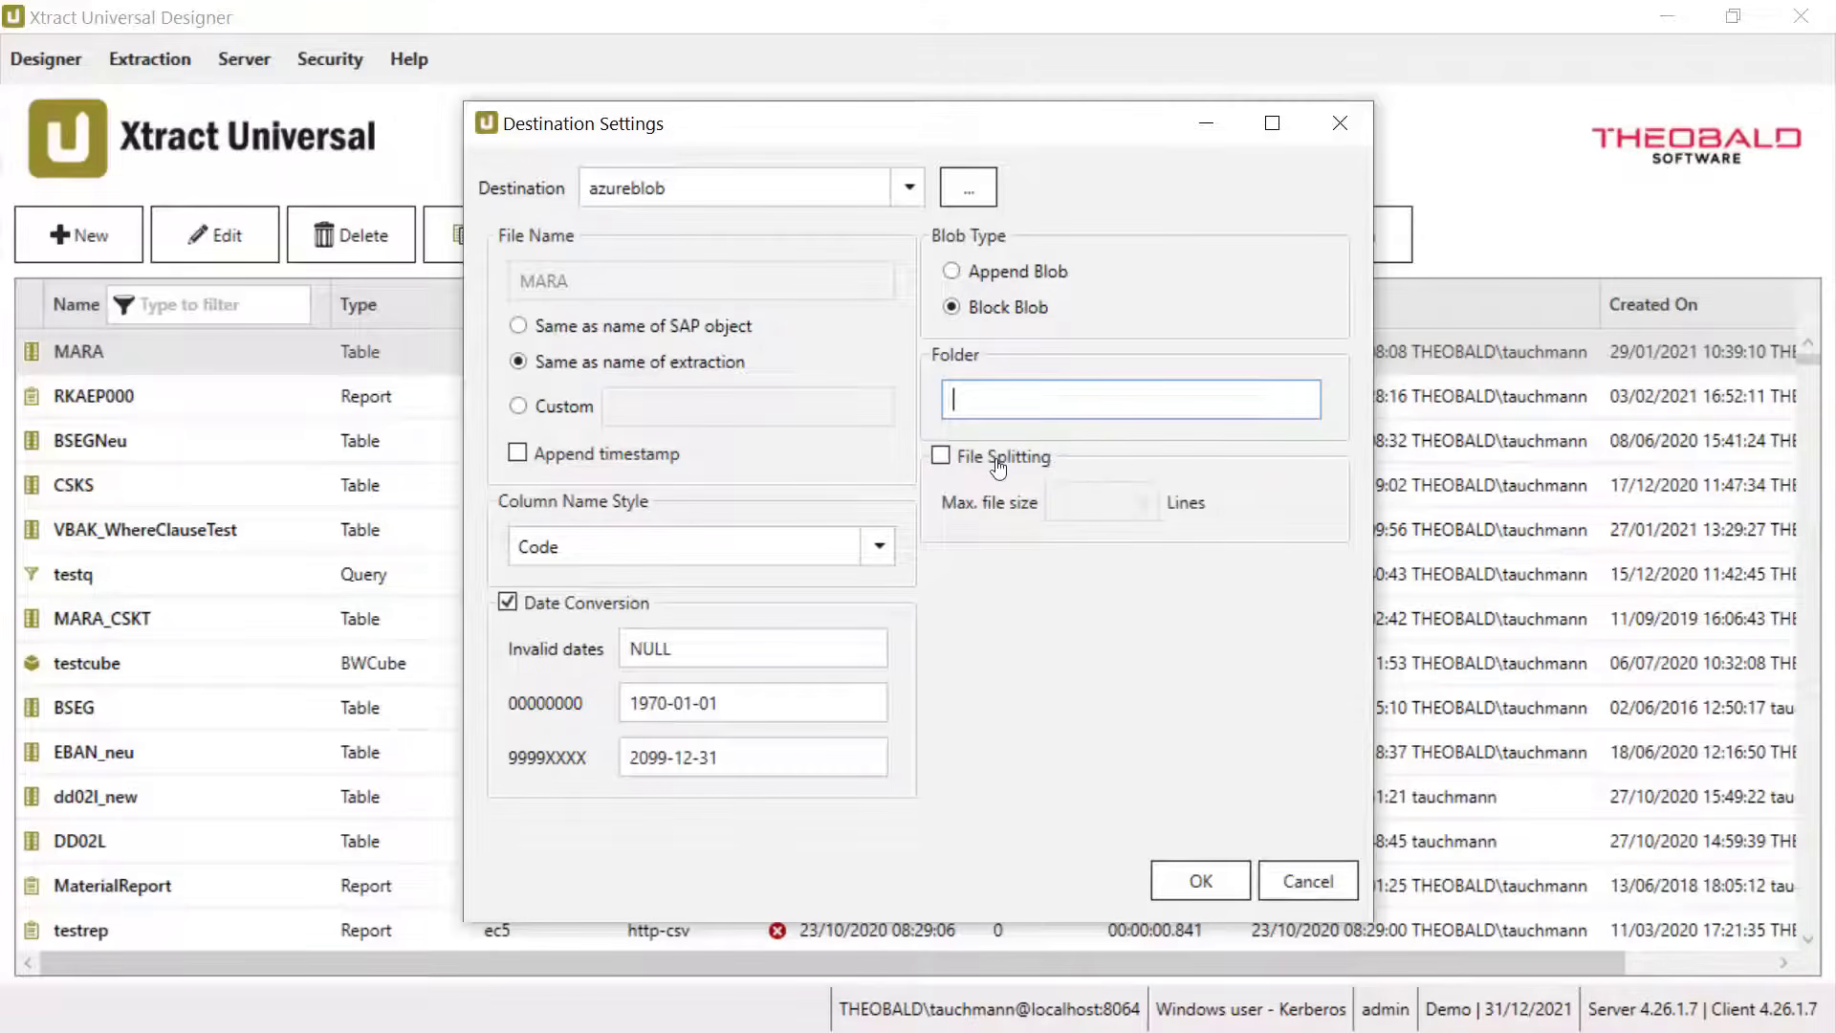
# Step: Enable file splitting at 5000 lines per file and give the output a custom file name
pyautogui.click(940, 455)
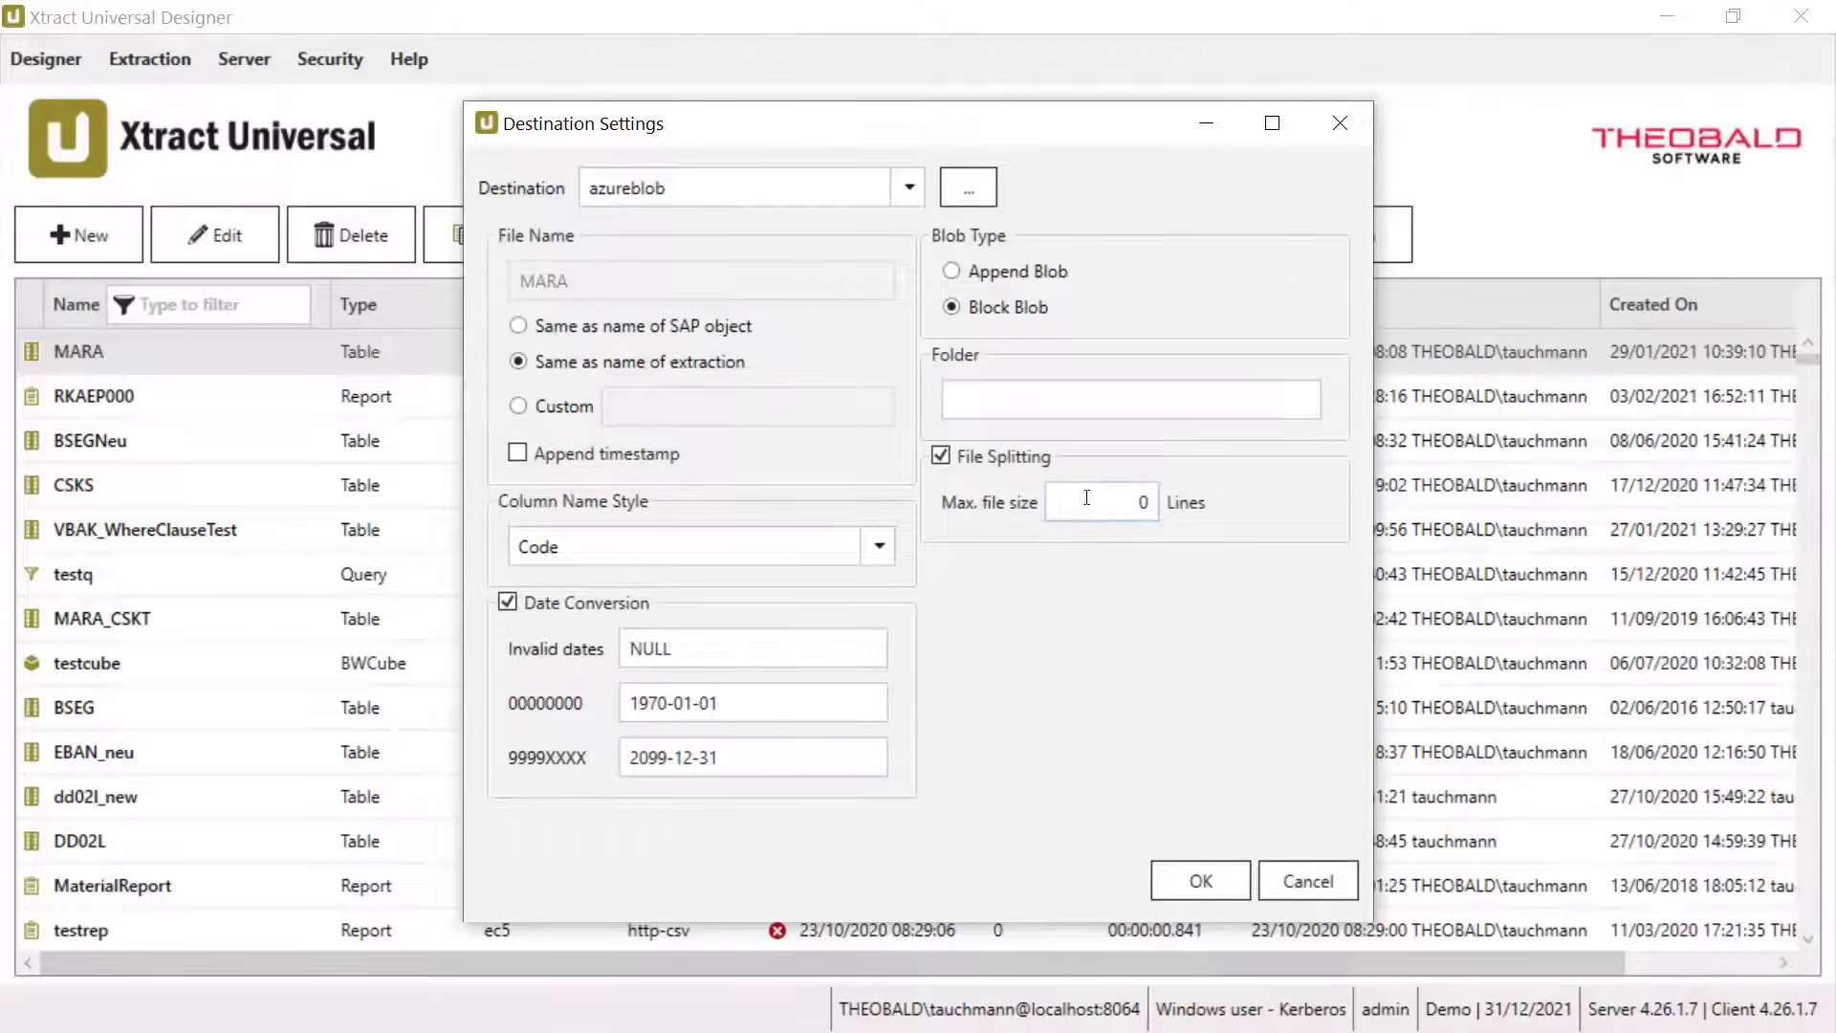
pyautogui.click(1101, 502)
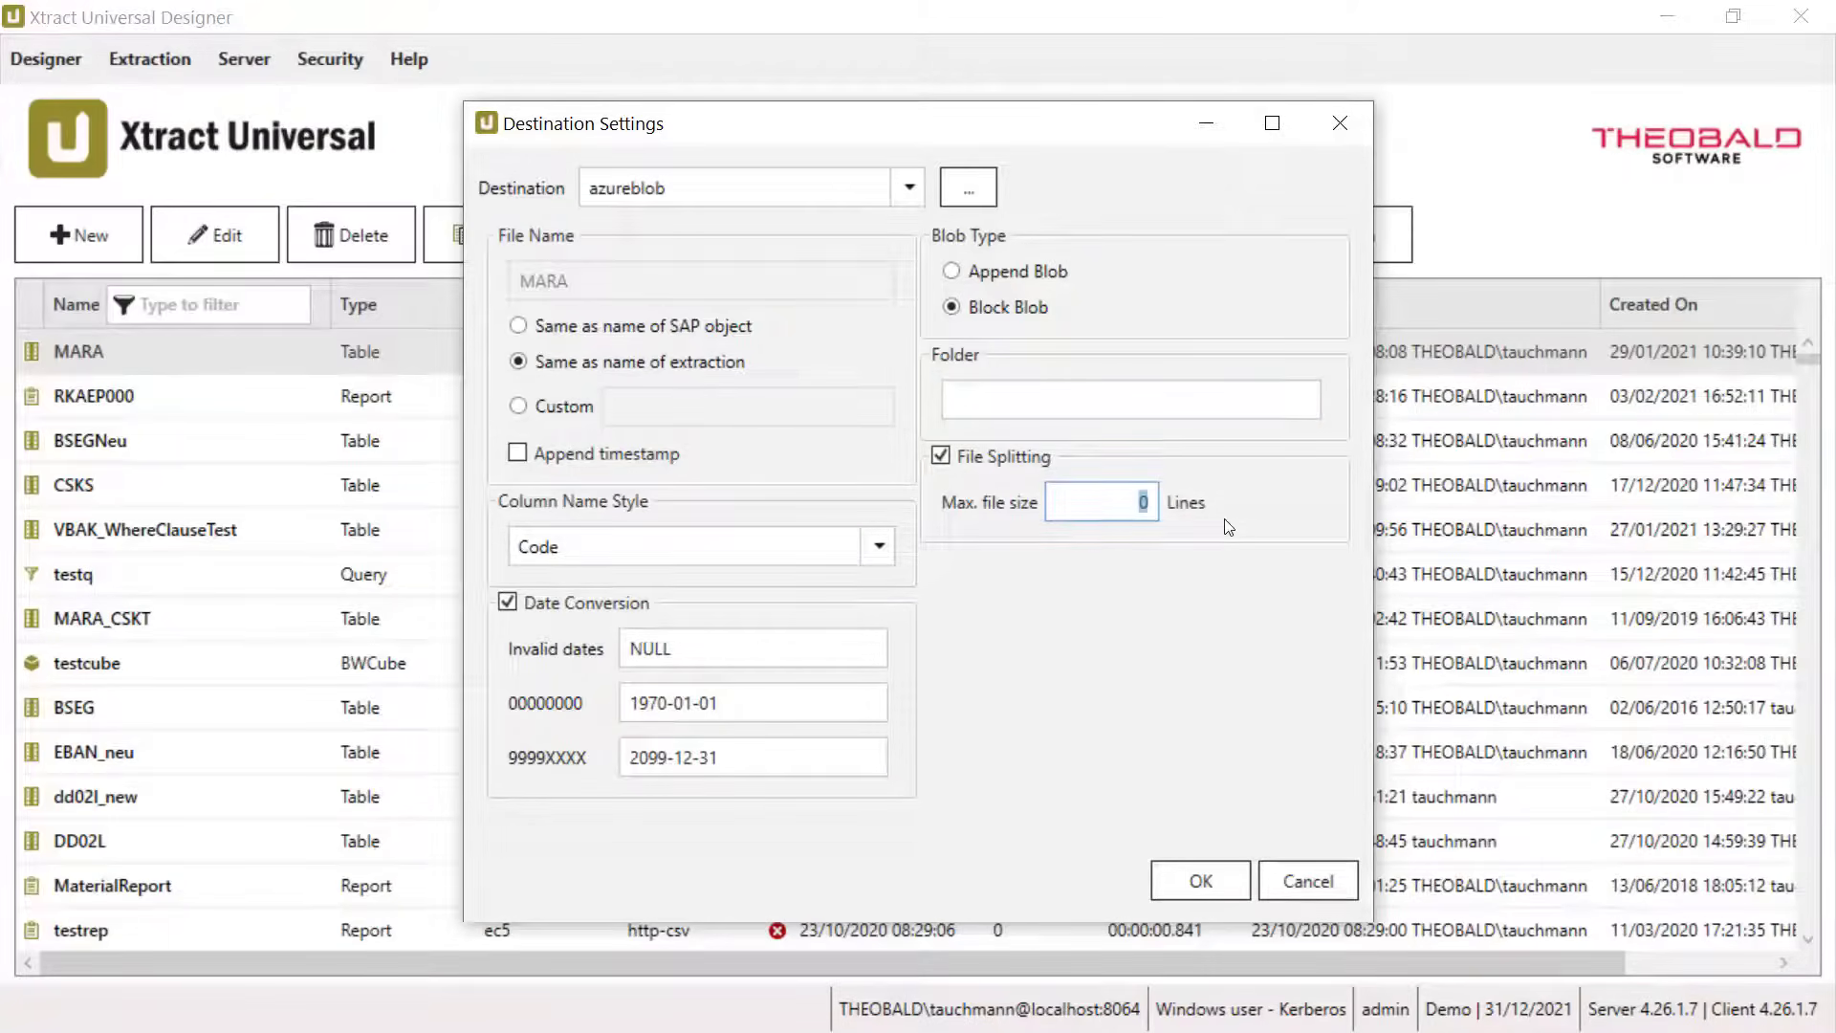
pyautogui.write('5000')
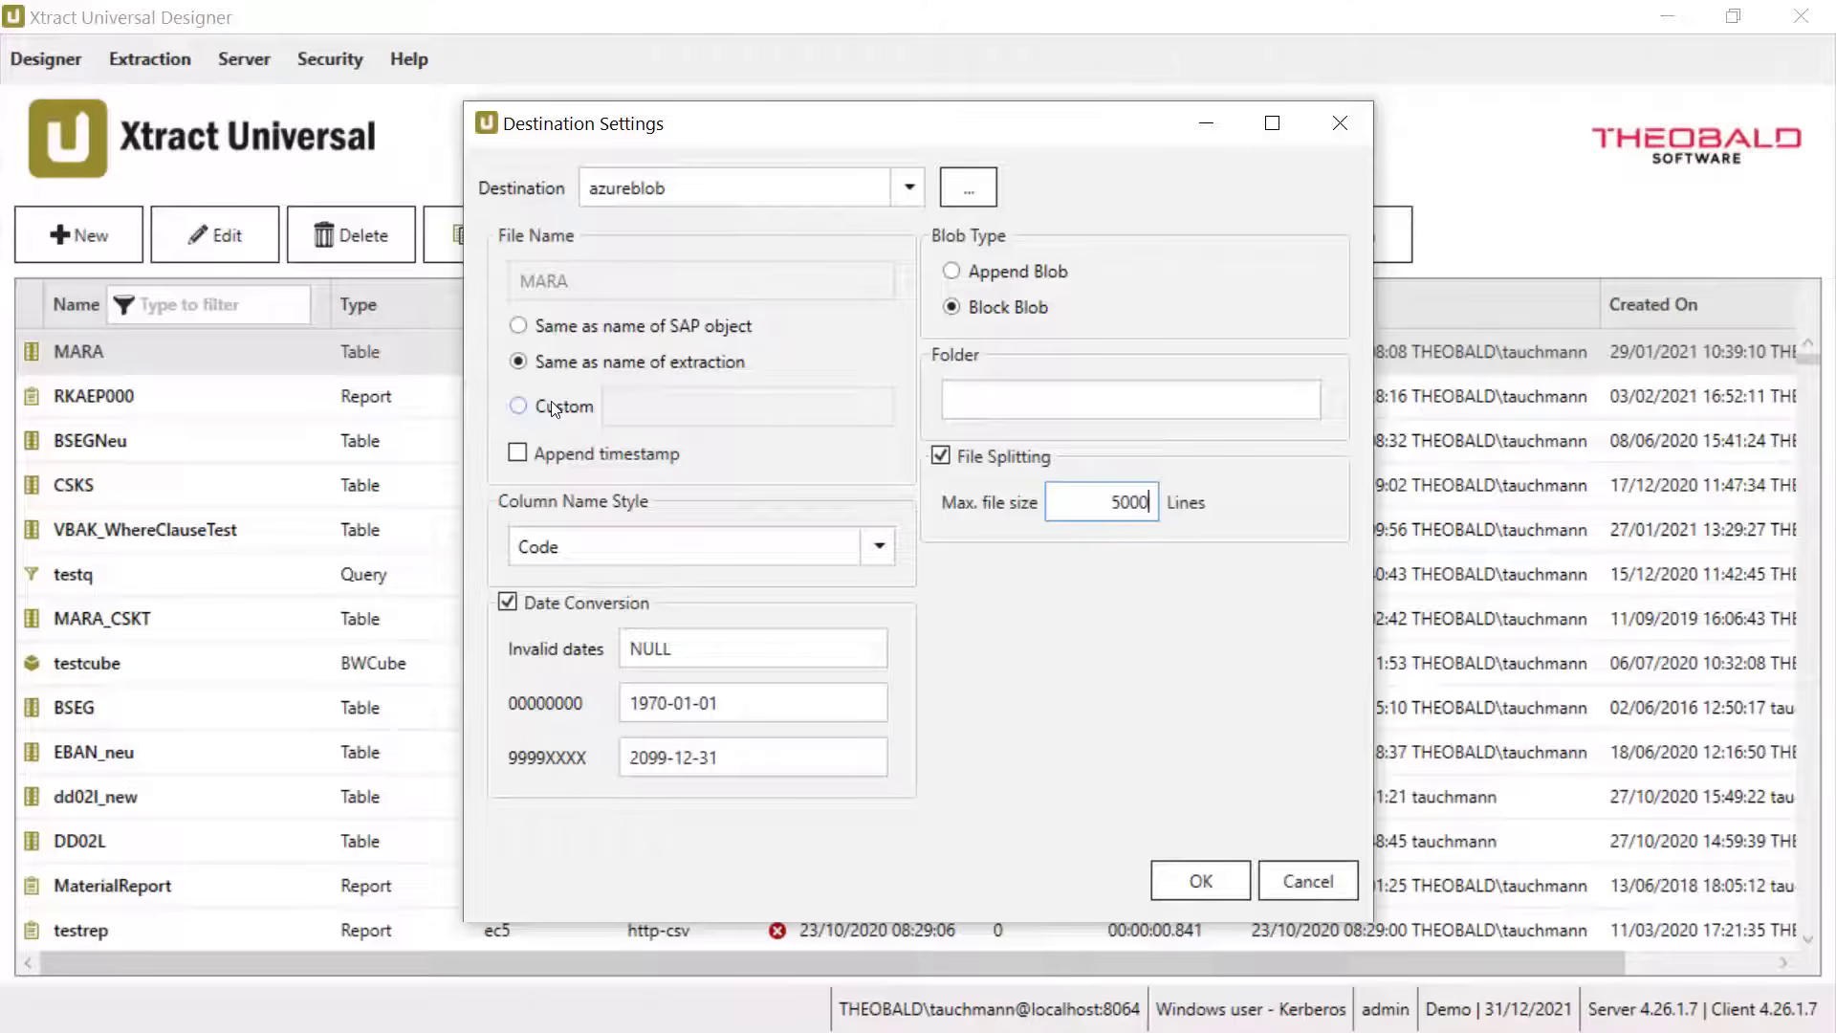
pyautogui.click(519, 406)
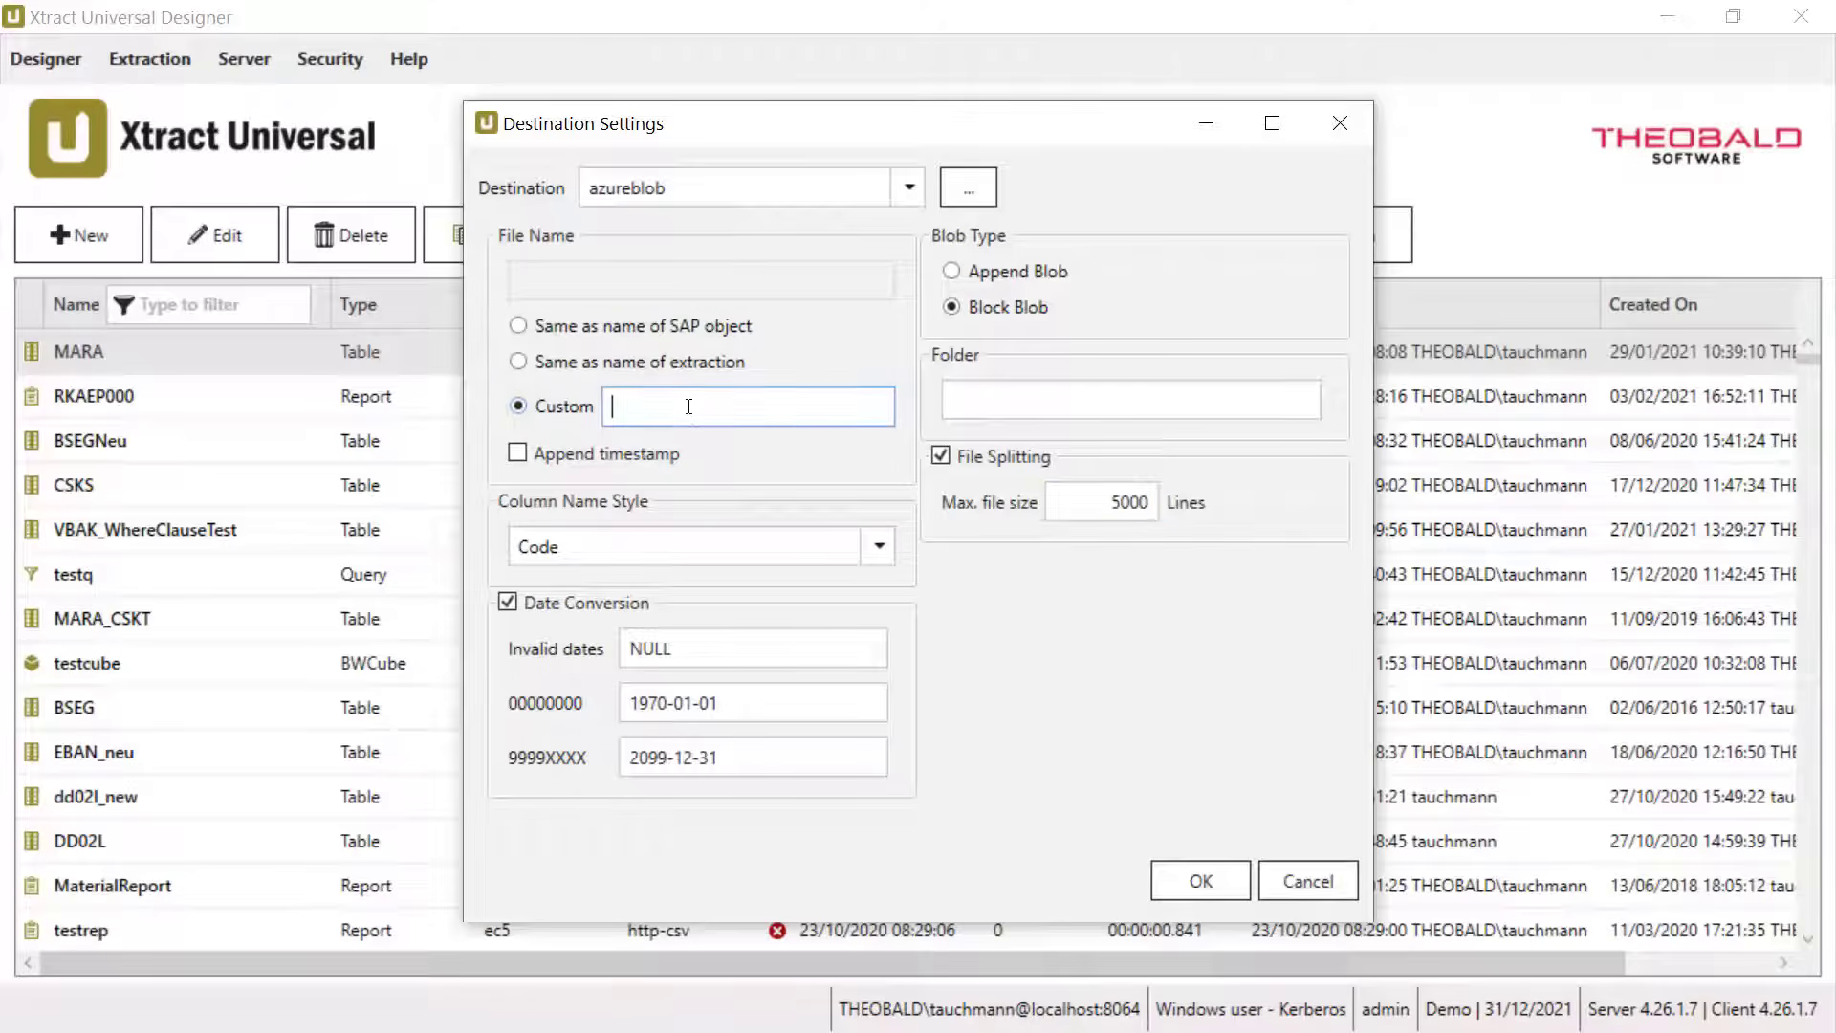
pyautogui.write('Tabl')
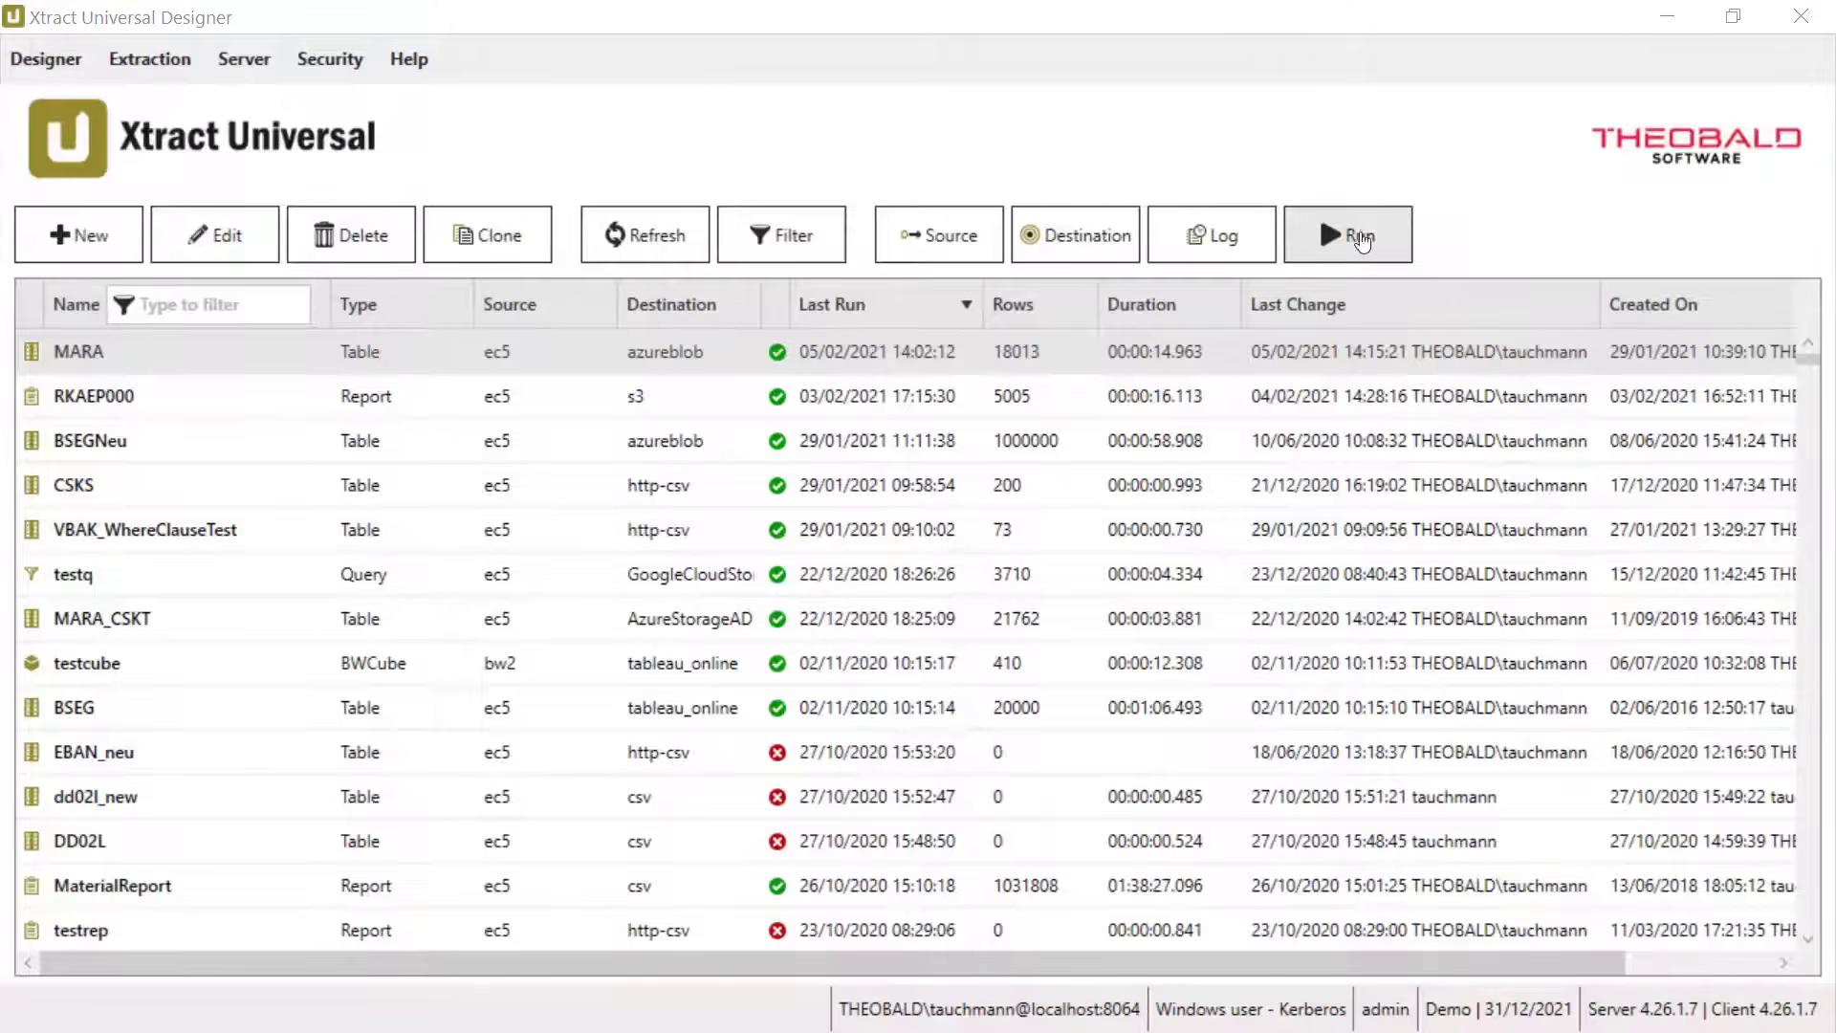
# Step: Run the MARA extraction and refresh the extraction list's status
pyautogui.click(1348, 233)
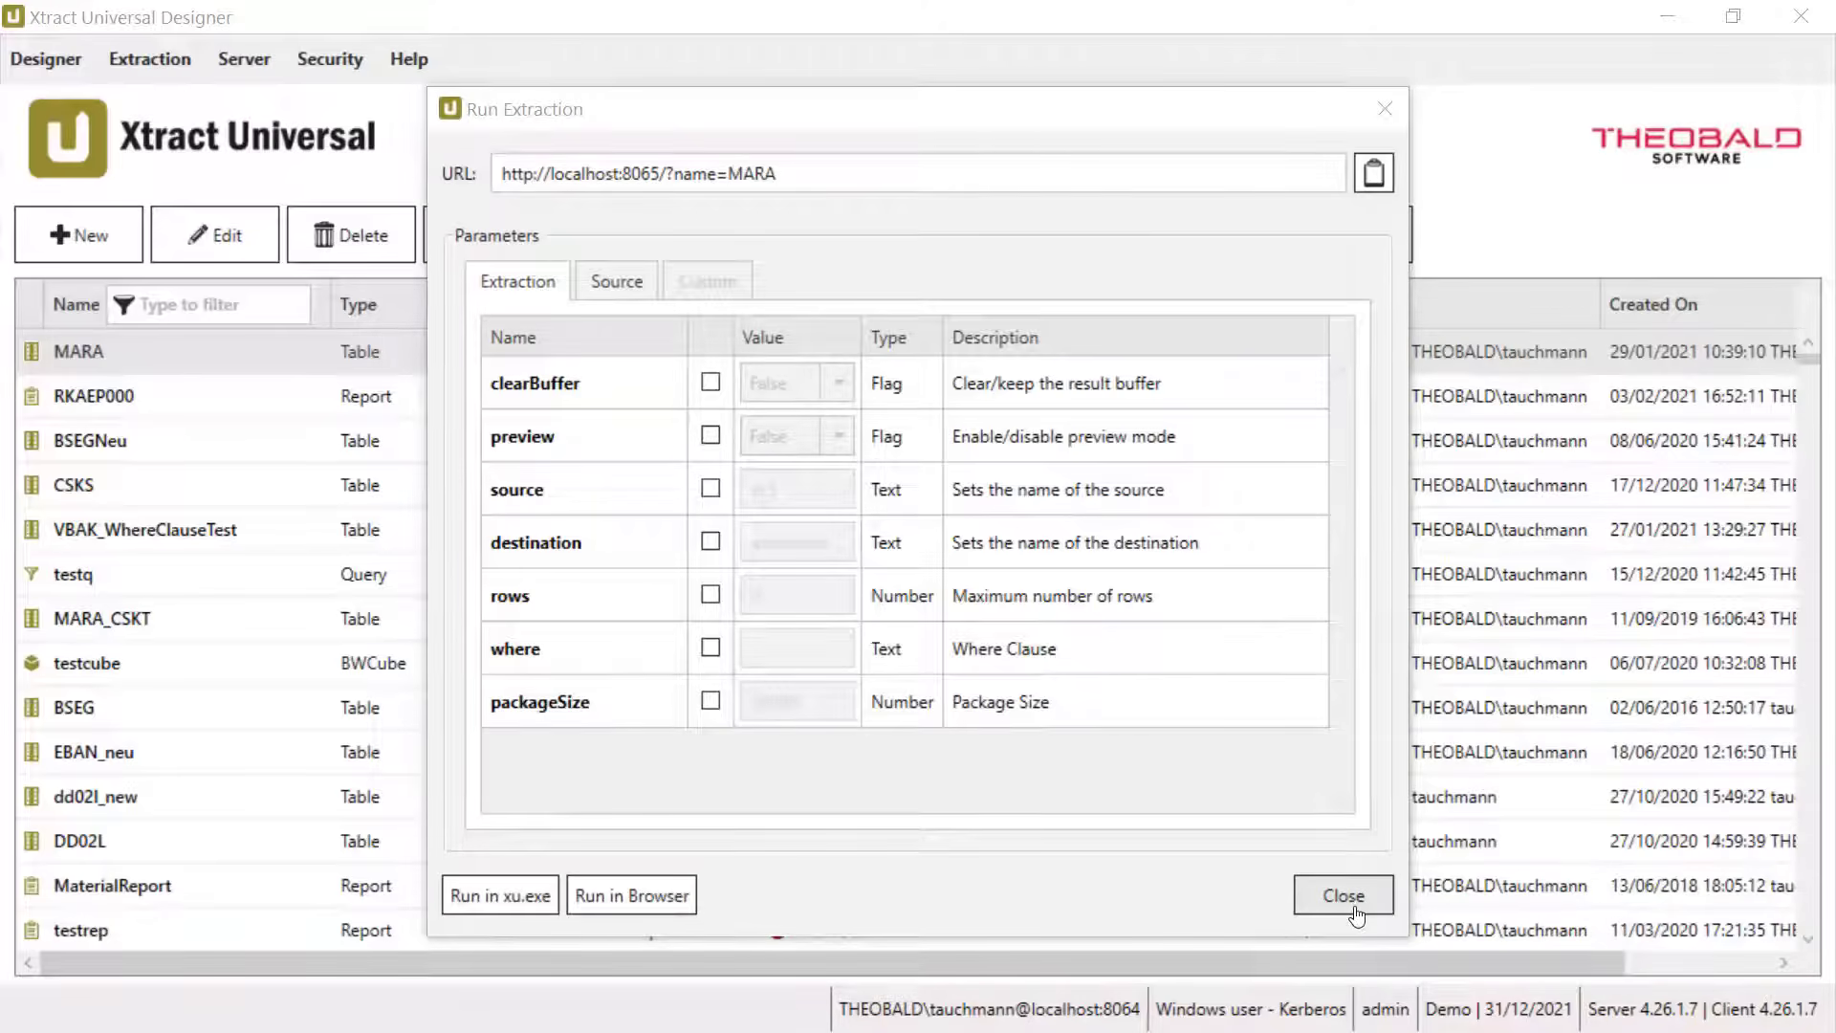
pyautogui.click(1343, 895)
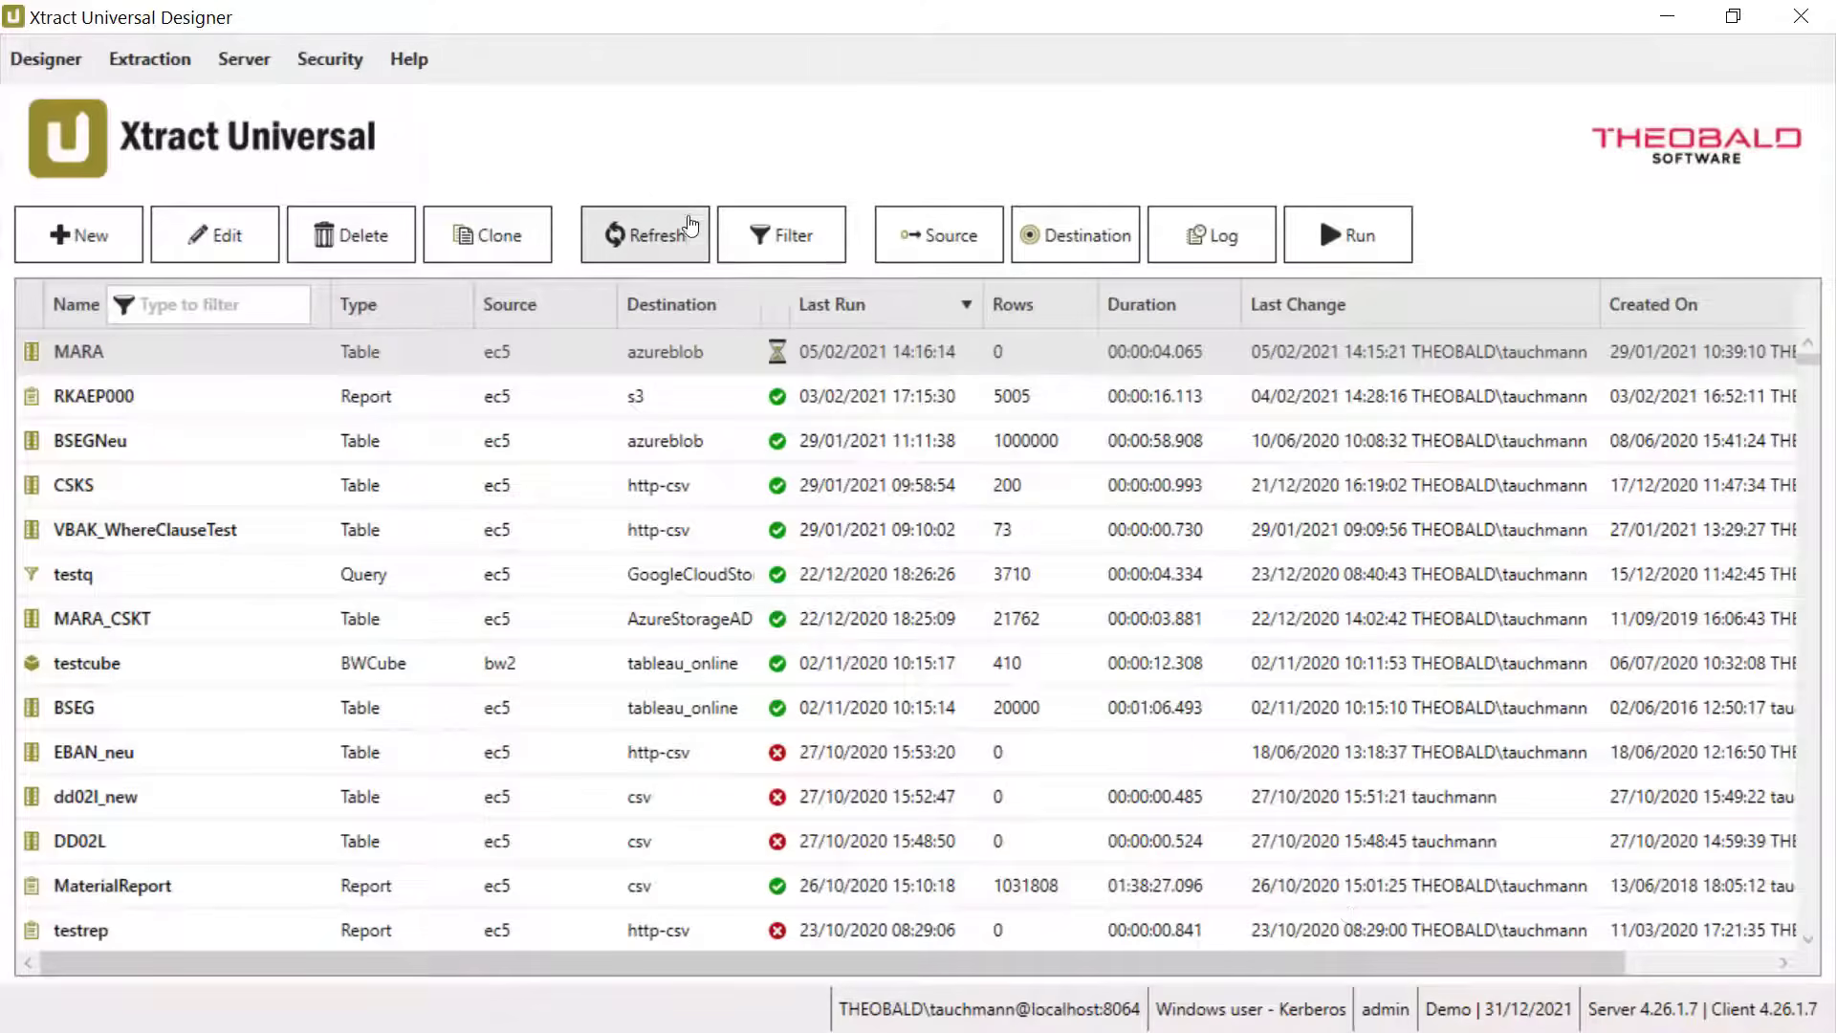
pyautogui.click(644, 234)
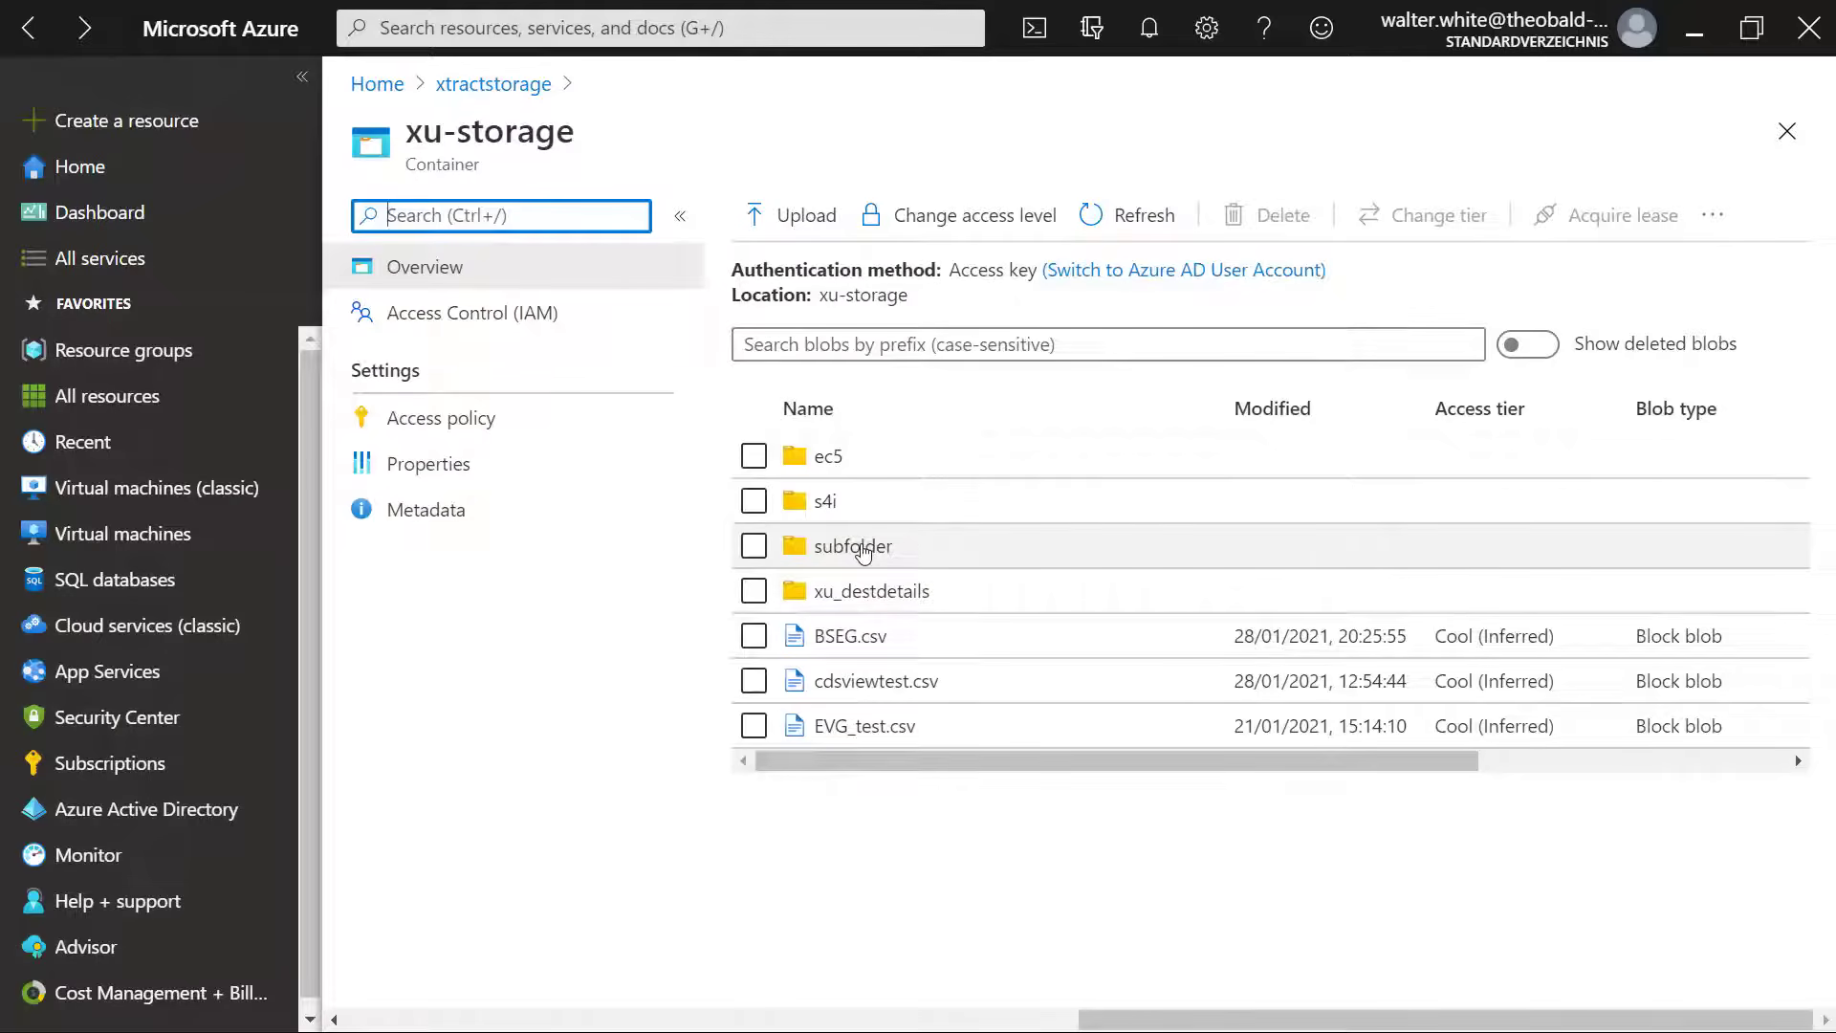
# Step: List the four Table_MARA parquet part files inside the container's subfolder
pyautogui.click(854, 545)
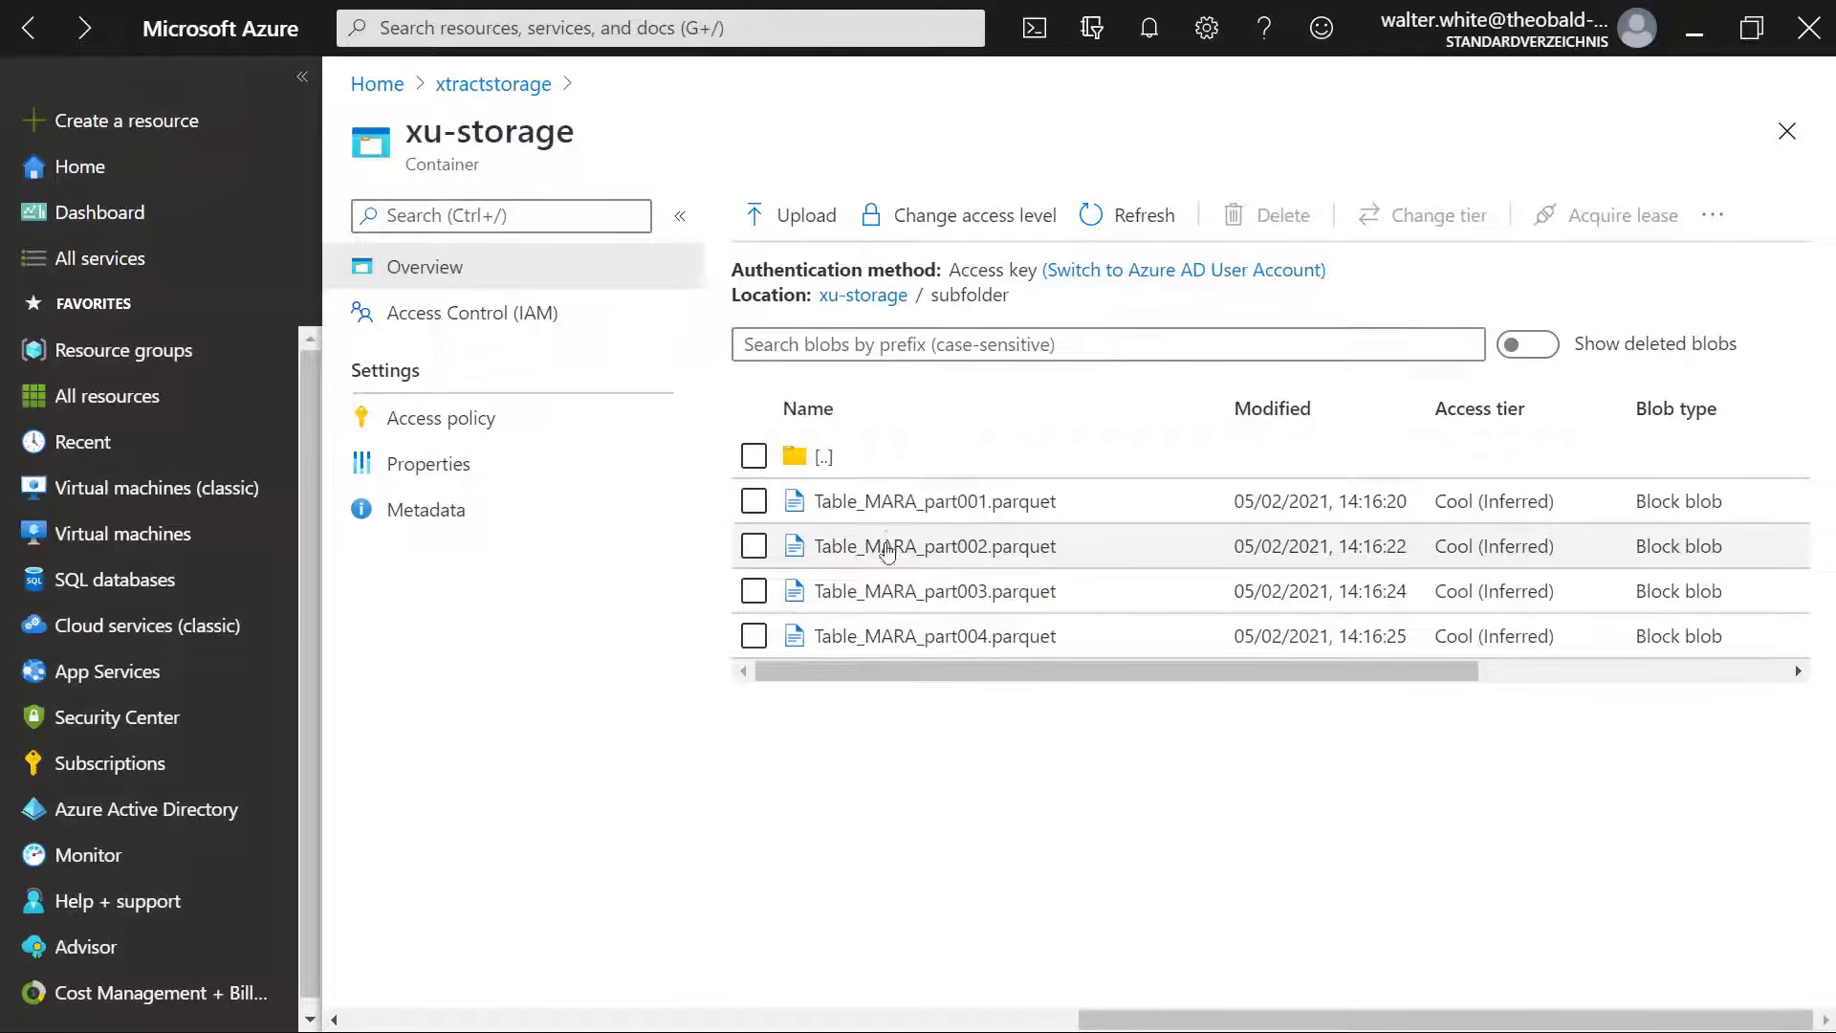